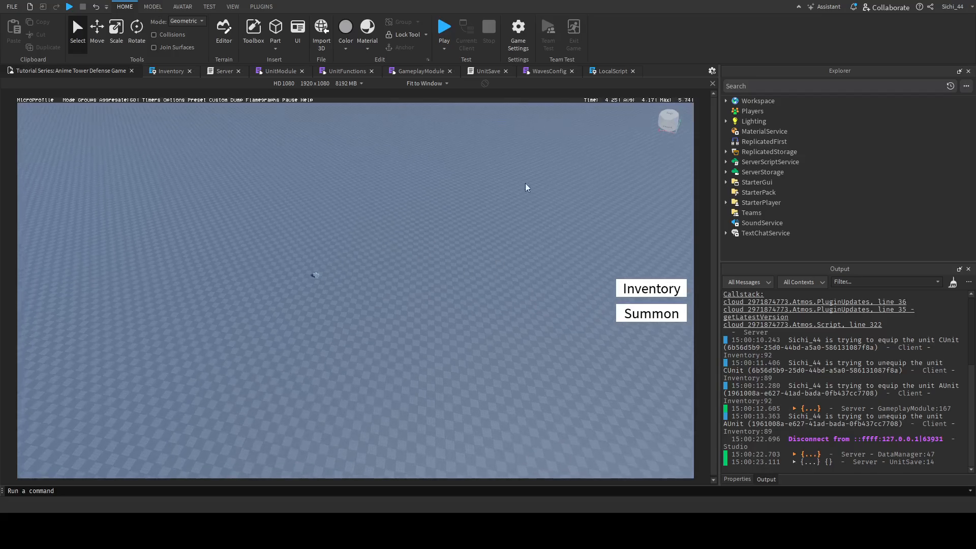
Start a playtest, open the units inventory and change the unit filter
{"action": "left_click", "coordinate": [444, 26]}
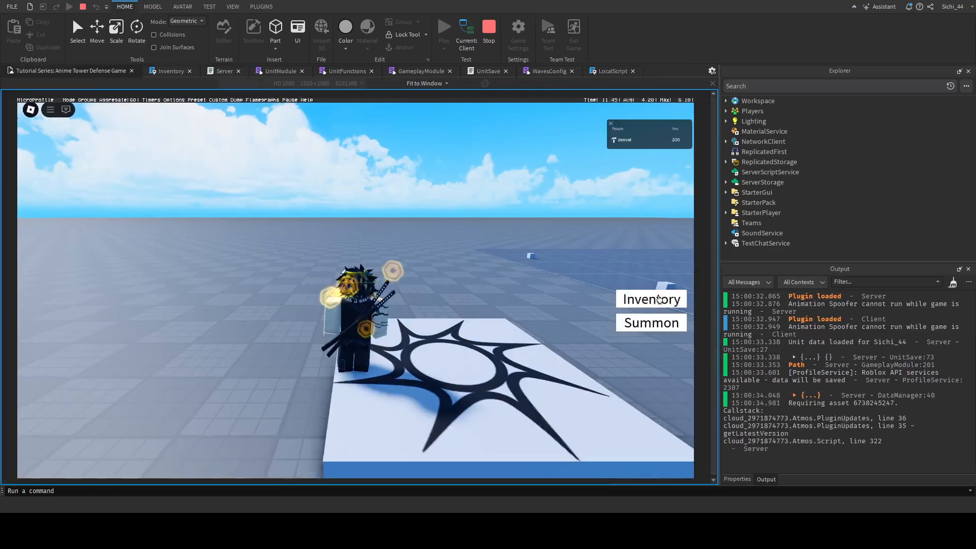
{"action": "left_click", "coordinate": [651, 299]}
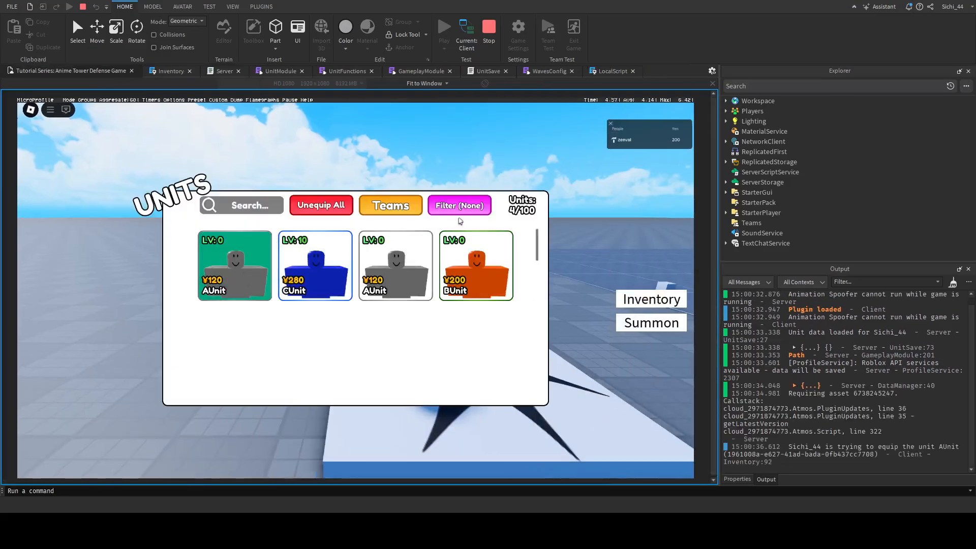
{"action": "left_click", "coordinate": [459, 205]}
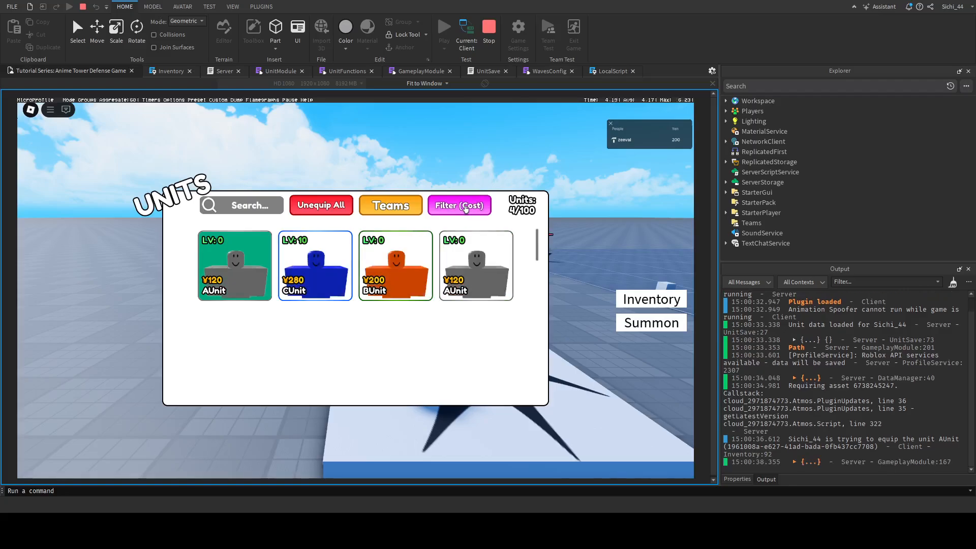
{"action": "left_click", "coordinate": [459, 205]}
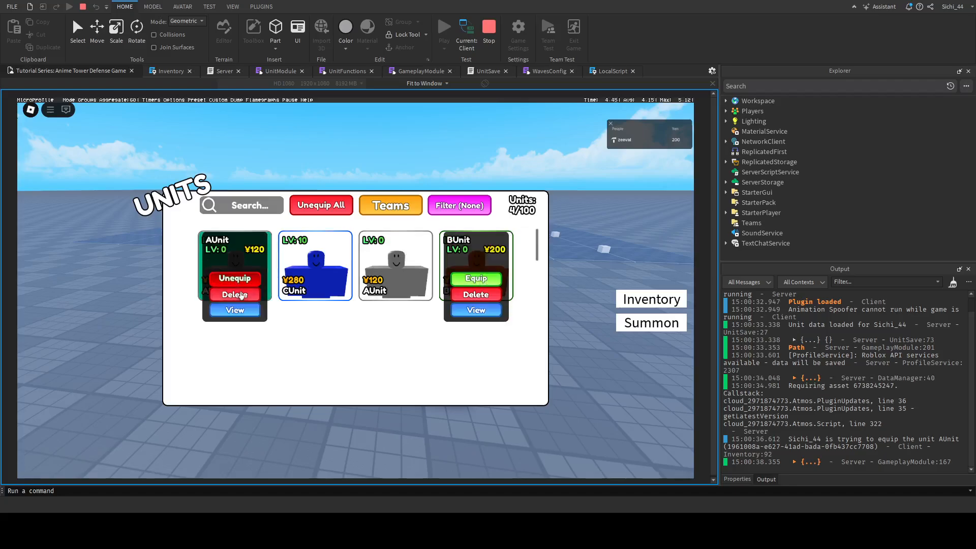
Delete AUnit, open UnitModule at the Destroy error, and stop testing
{"action": "left_click", "coordinate": [235, 294]}
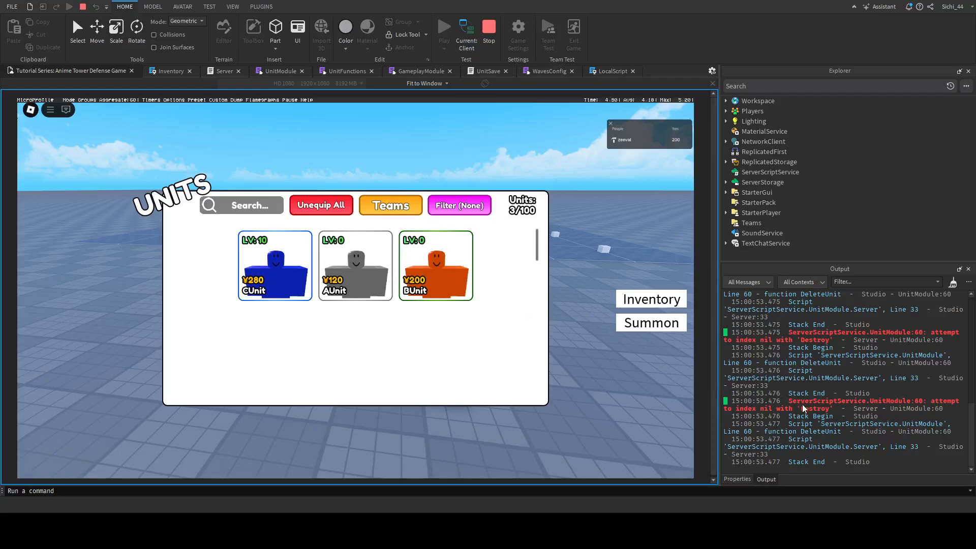
{"action": "left_click", "coordinate": [280, 70]}
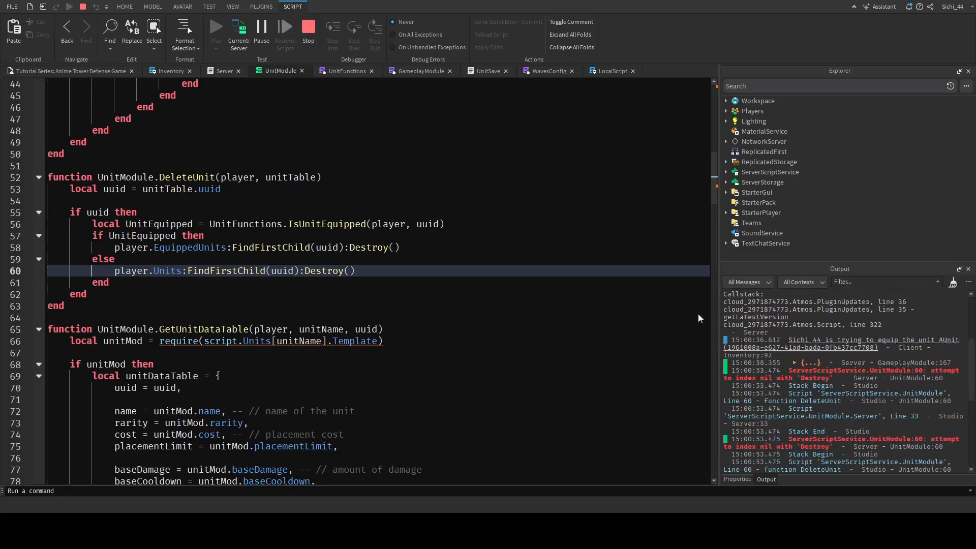
{"action": "left_click", "coordinate": [124, 6]}
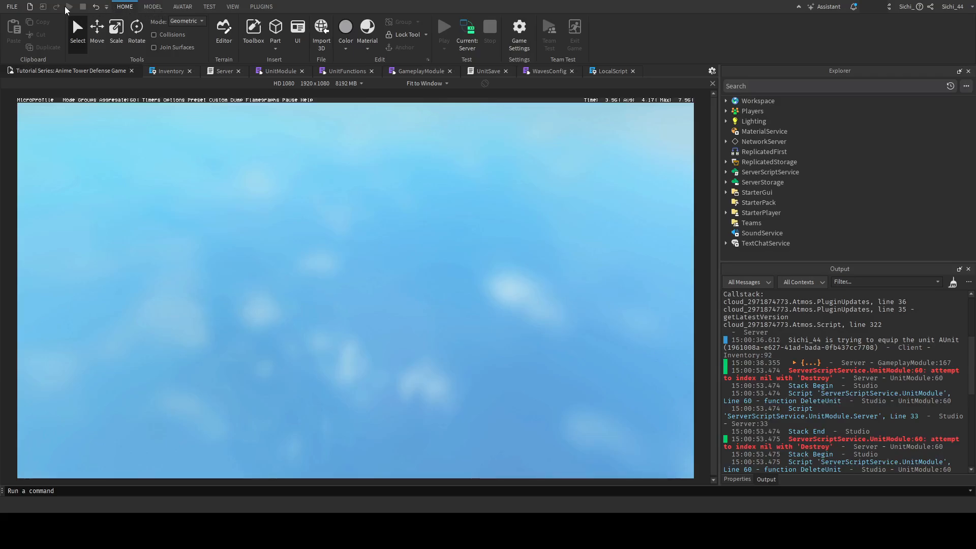
{"action": "mouse_move", "coordinate": [62, 11]}
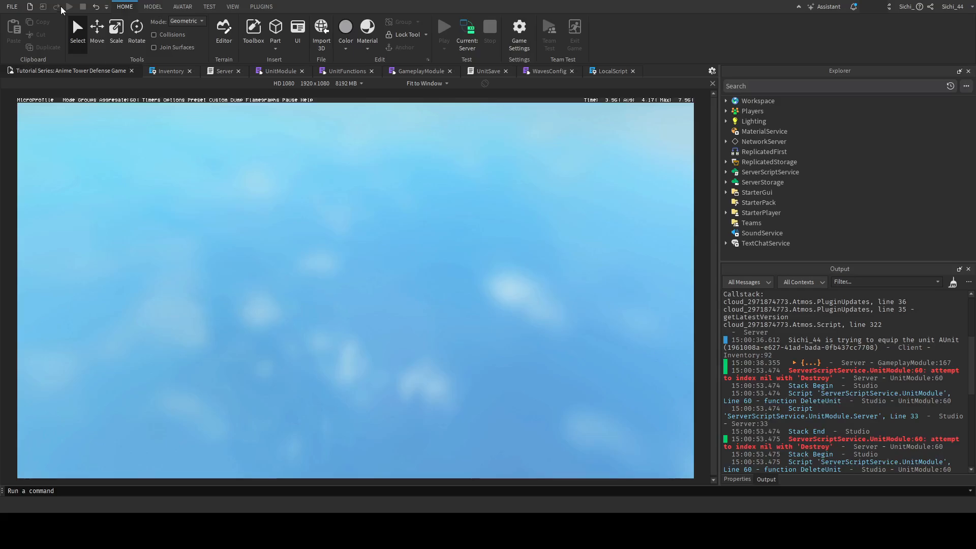
Playtest and remove the remaining units from the inventory, then stop
{"action": "left_click", "coordinate": [444, 26]}
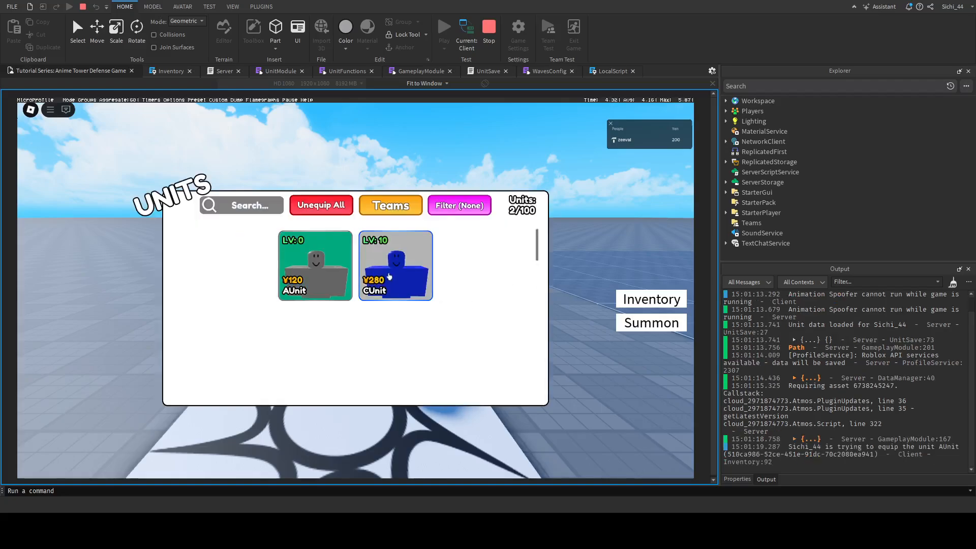
{"action": "left_click", "coordinate": [396, 266]}
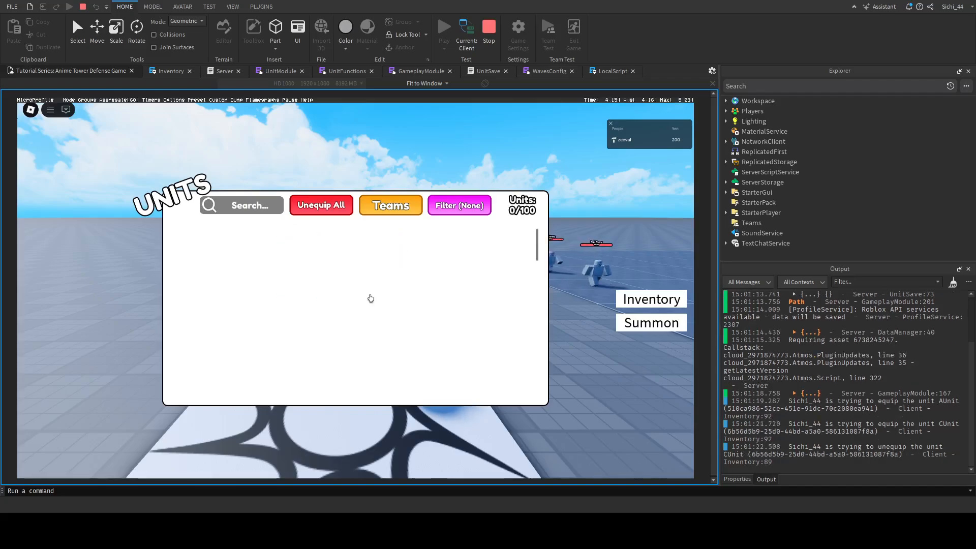
{"action": "left_click", "coordinate": [489, 28]}
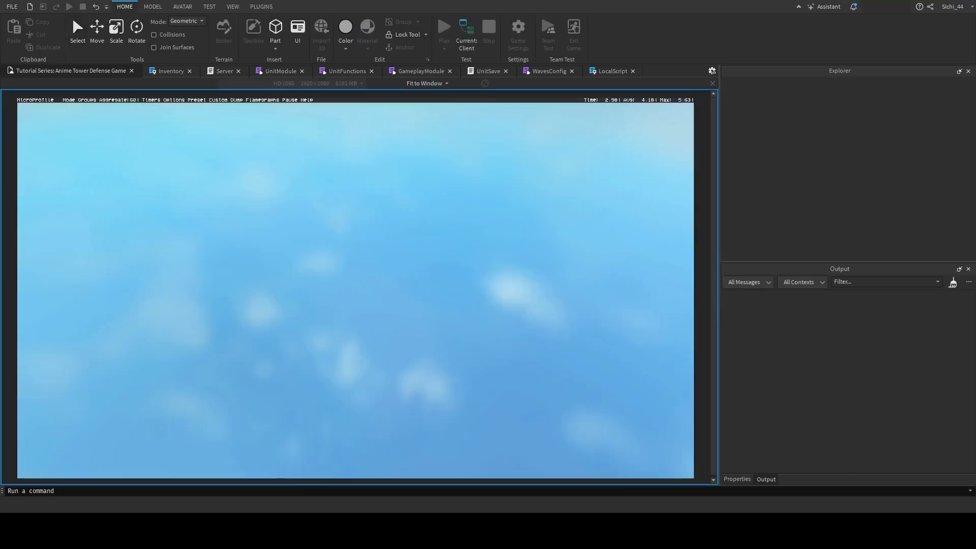
Restart the playtest and summon units until the inventory holds 18
{"action": "left_click", "coordinate": [444, 27]}
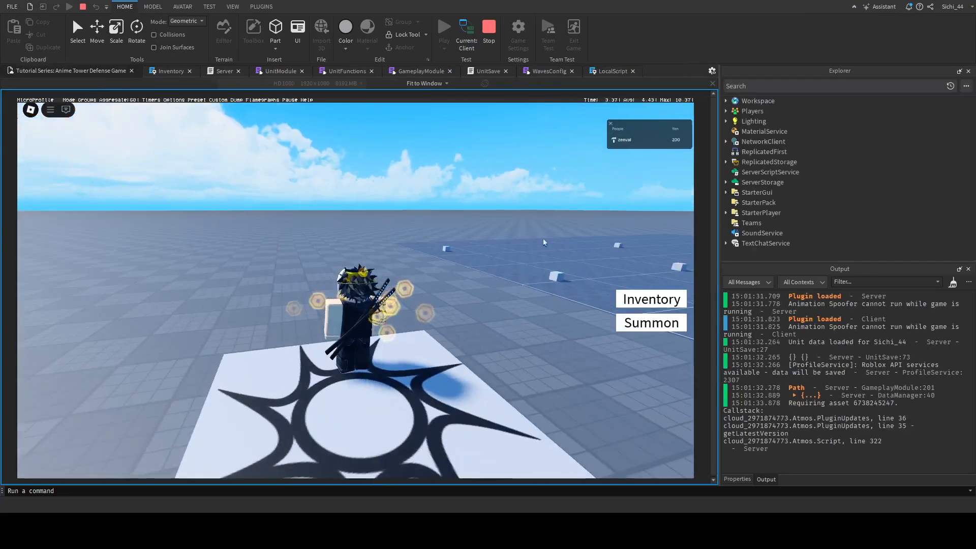
{"action": "left_click", "coordinate": [651, 299]}
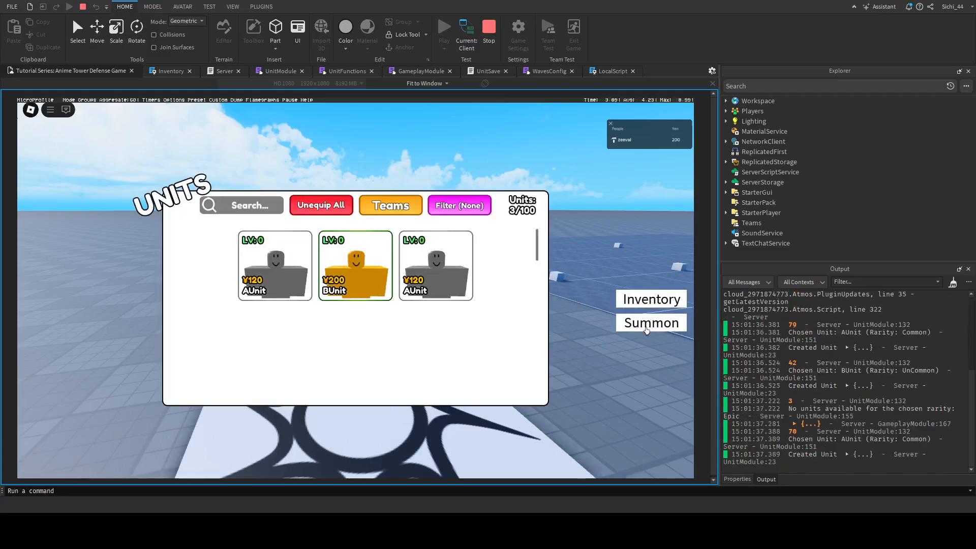
{"action": "left_click", "coordinate": [651, 323]}
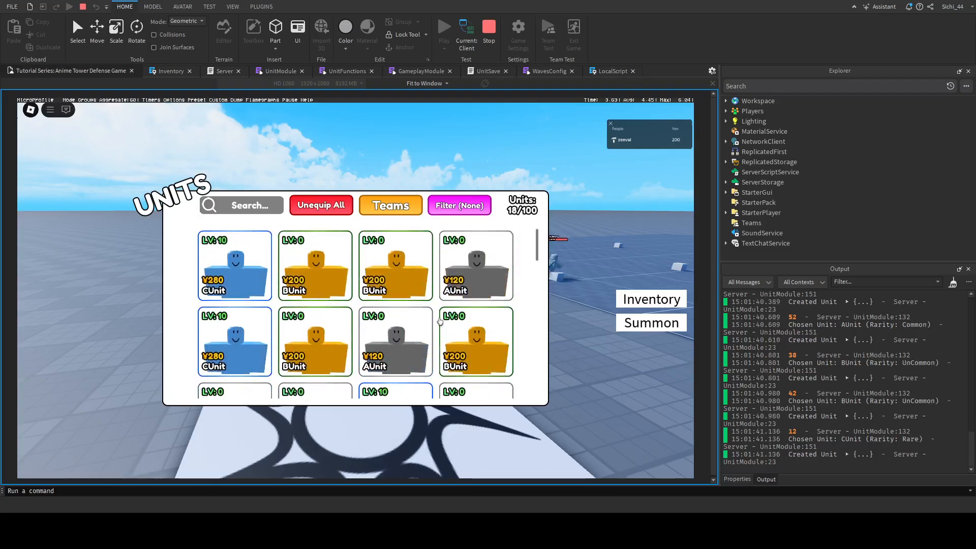
{"action": "left_click", "coordinate": [488, 29]}
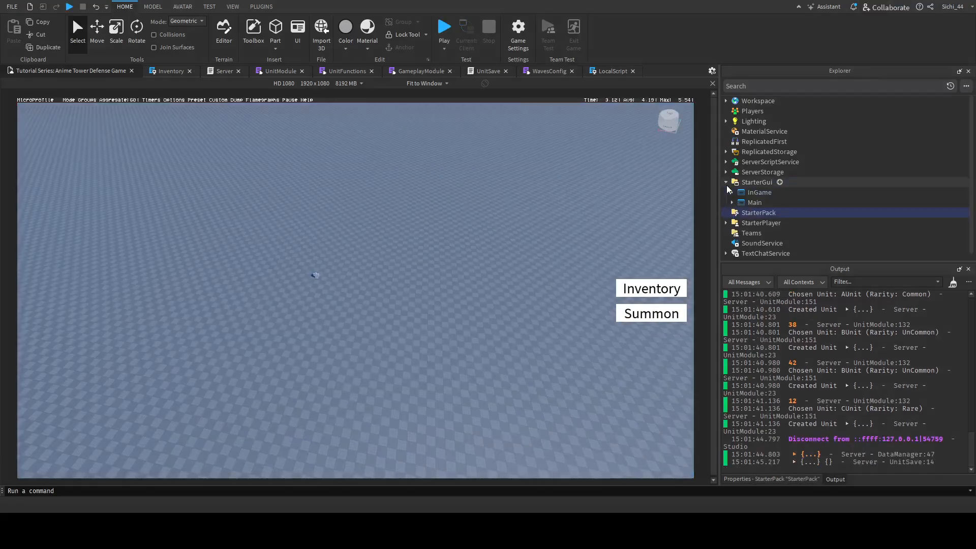
Select StarterGui > Main > Inventory > Container and set AutomaticCanvasSize to XY
{"action": "left_click", "coordinate": [732, 202]}
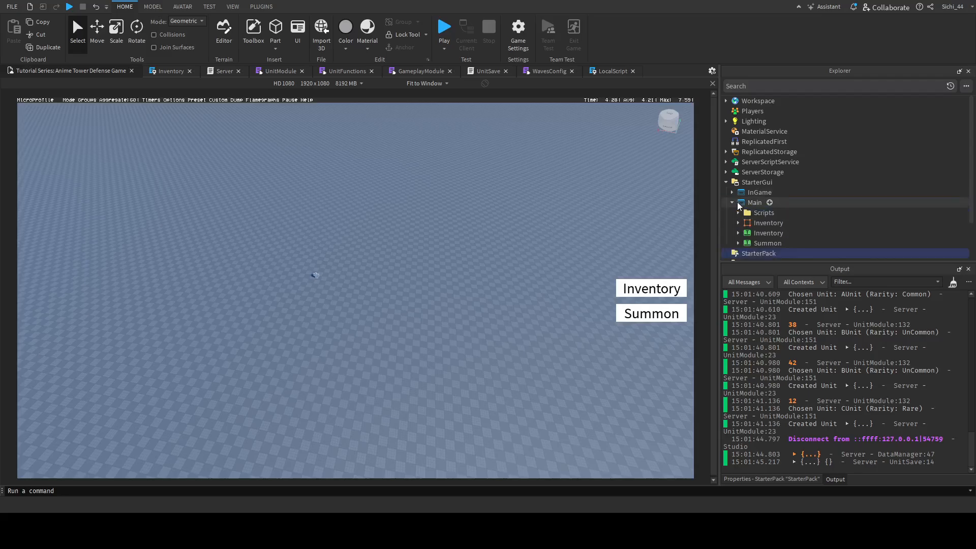
{"action": "left_click", "coordinate": [768, 222]}
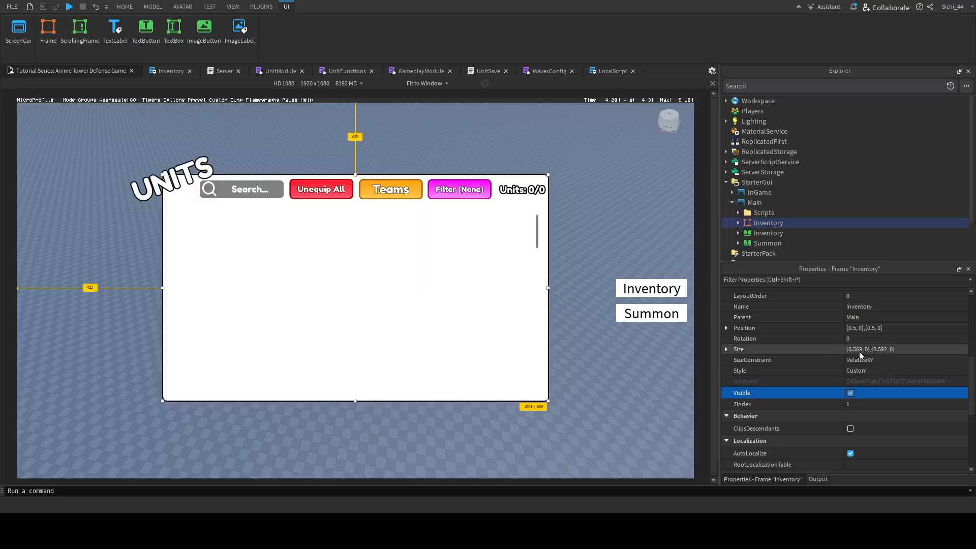
{"action": "left_click", "coordinate": [738, 222]}
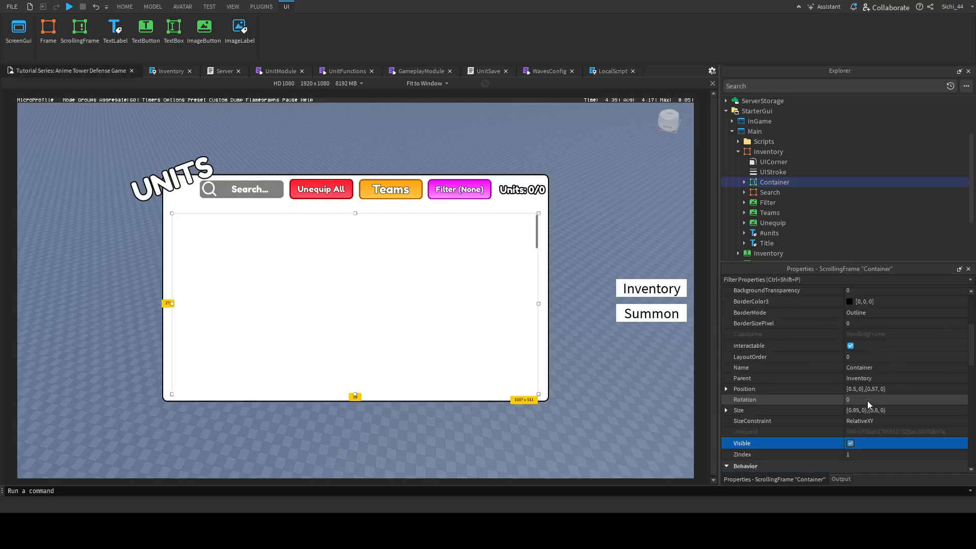
{"action": "scroll", "scroll_direction": "down", "scroll_amount": 3}
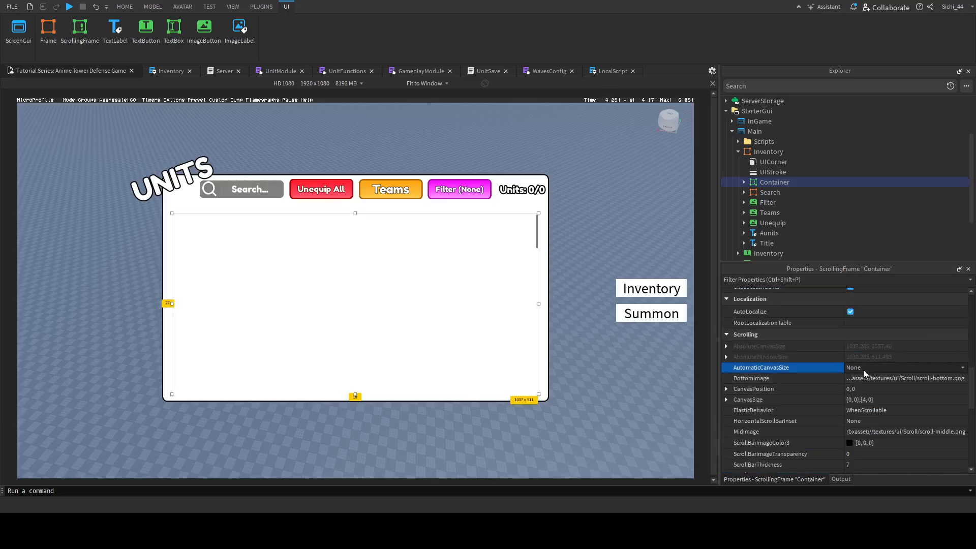
{"action": "left_click", "coordinate": [905, 368]}
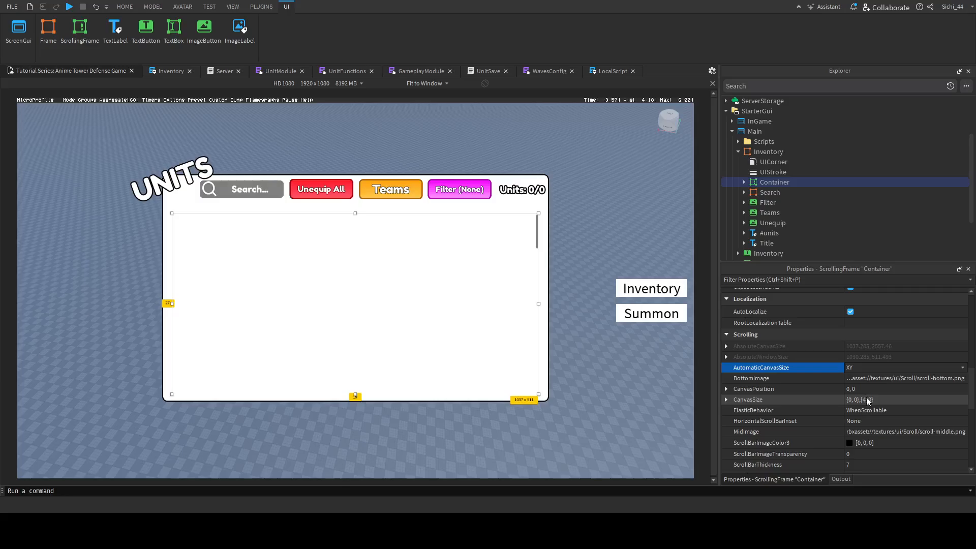
{"action": "scroll", "scroll_direction": "down", "scroll_amount": 3}
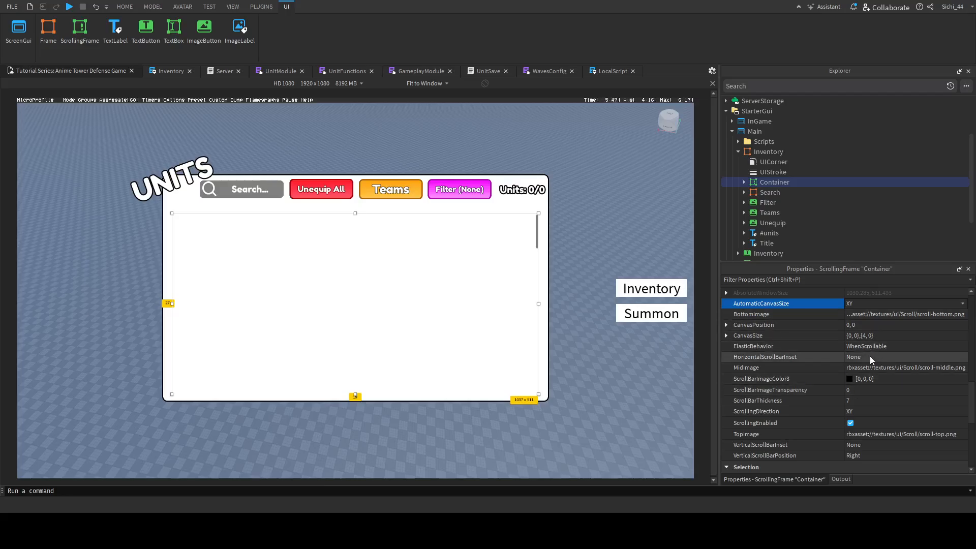
{"action": "scroll", "scroll_direction": "down", "scroll_amount": 3}
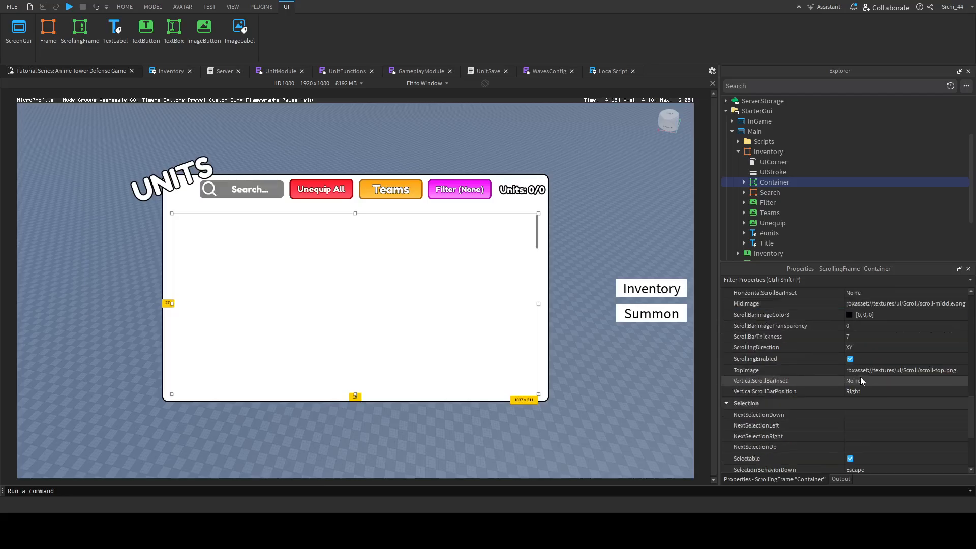
{"action": "scroll", "scroll_direction": "down", "scroll_amount": 3}
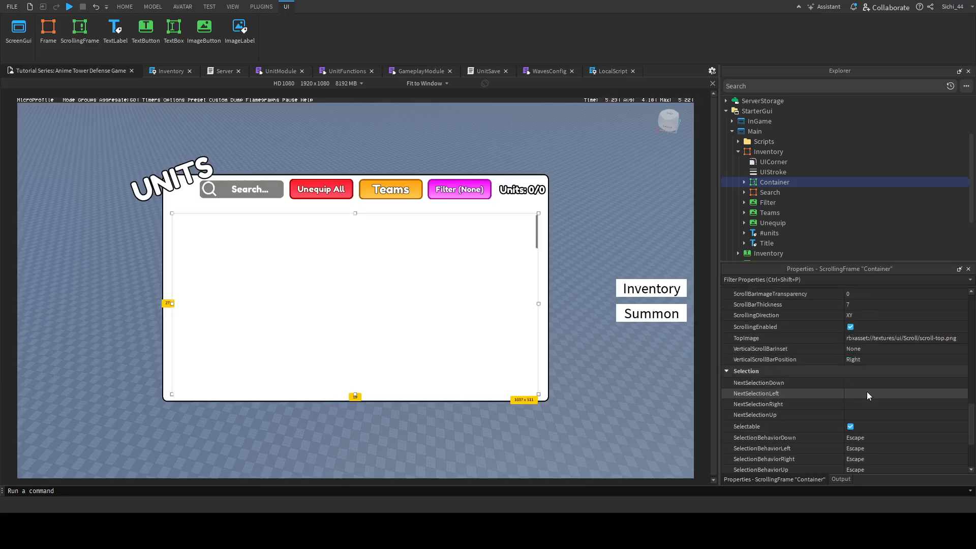
{"action": "scroll", "scroll_direction": "down", "scroll_amount": 3}
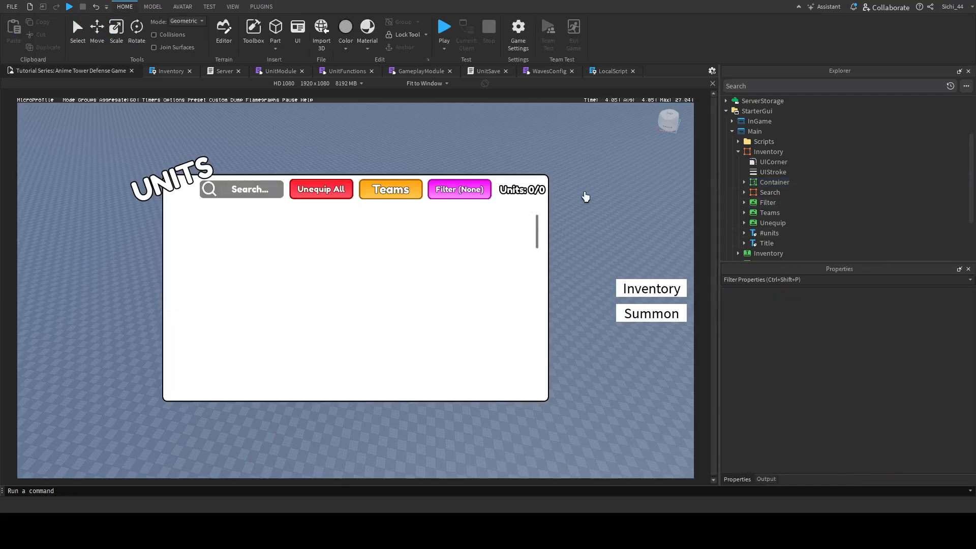
Uncheck Inventory's Visible, then playtest to view 28 units in tiny grid tiles
{"action": "left_click", "coordinate": [768, 152]}
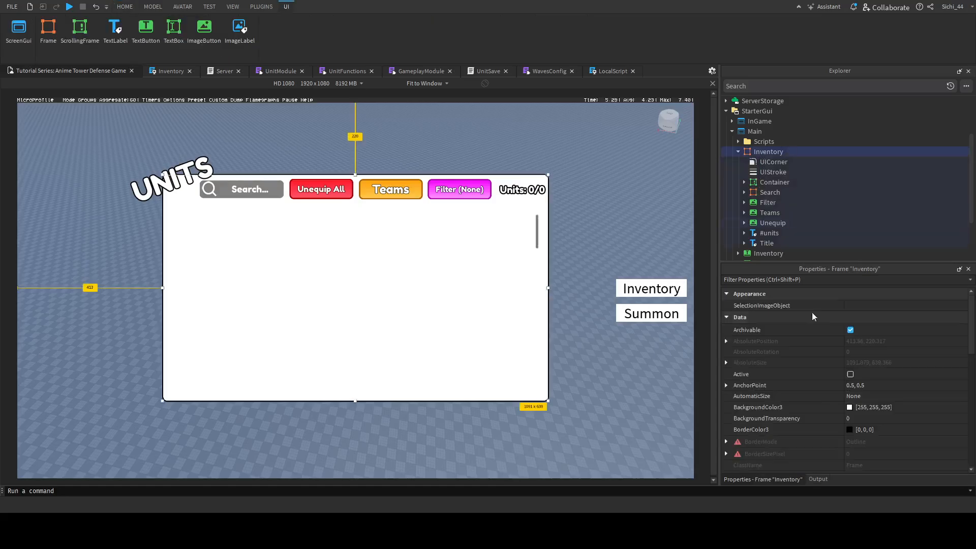
{"action": "left_click", "coordinate": [851, 362]}
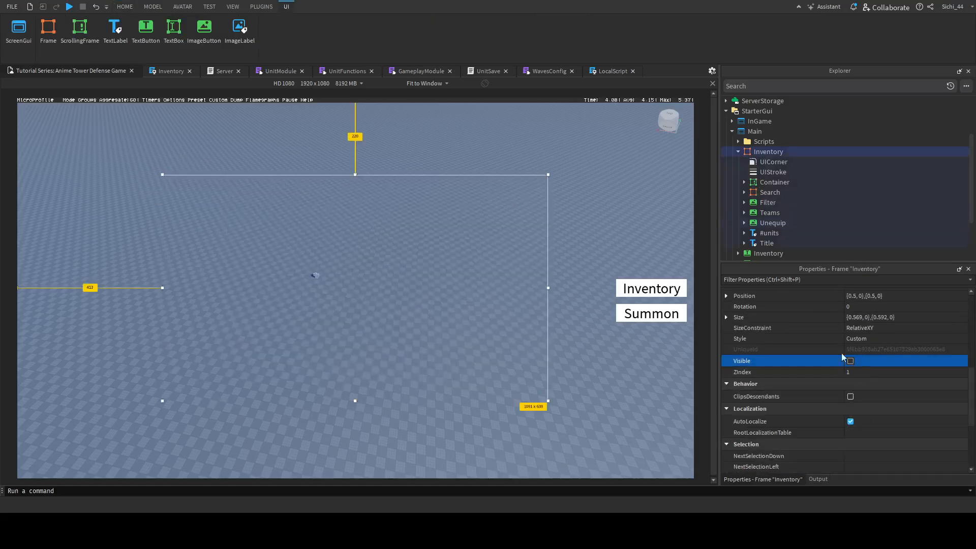
{"action": "left_click", "coordinate": [124, 7]}
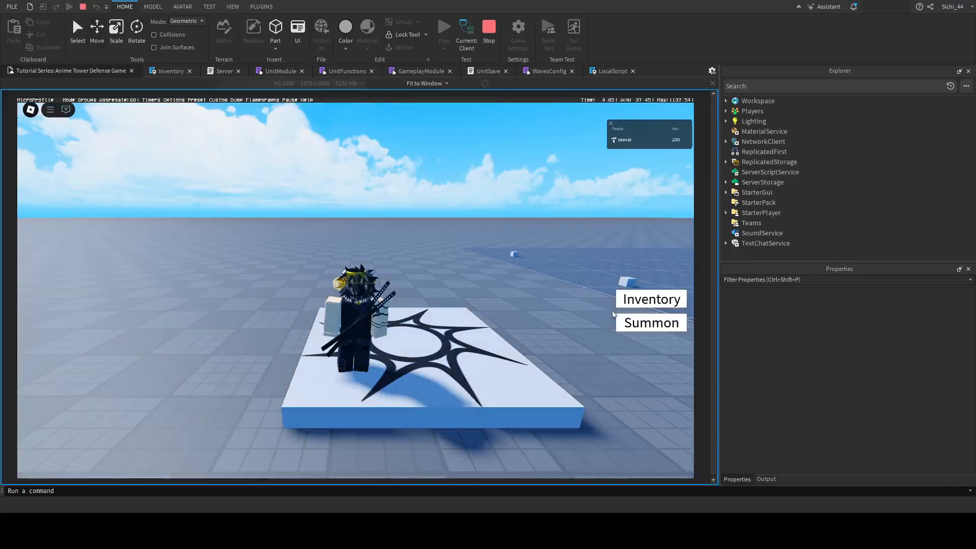
{"action": "left_click", "coordinate": [651, 300]}
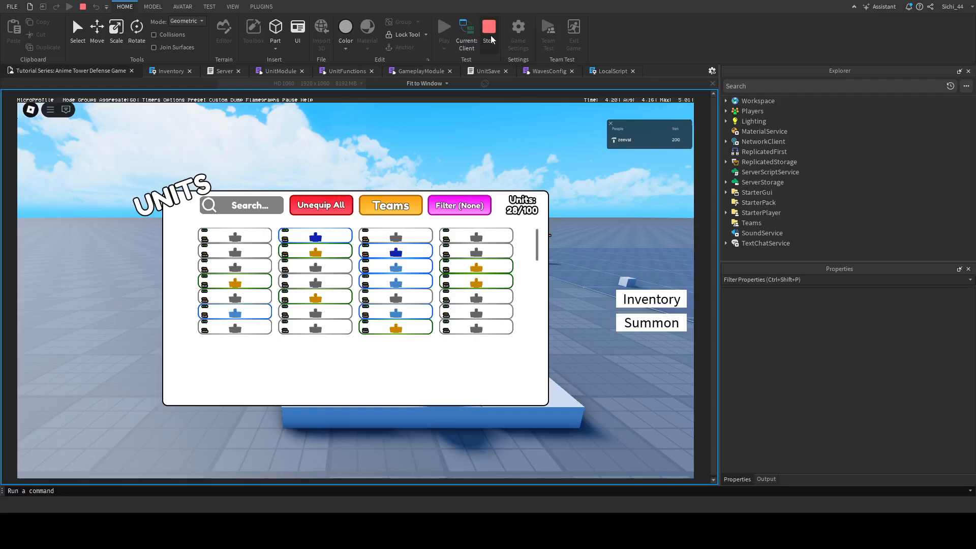
{"action": "left_click", "coordinate": [488, 28]}
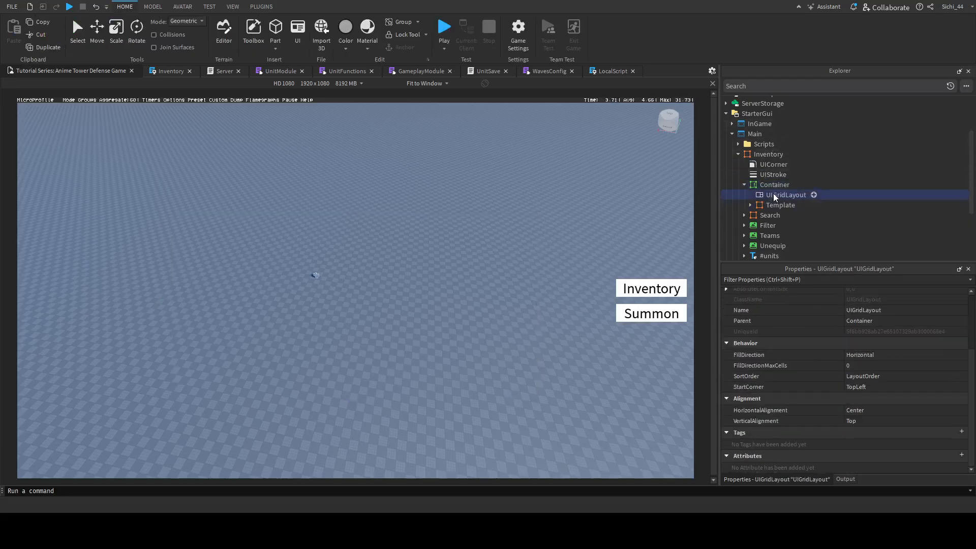
Set the Container's AutomaticCanvasSize to Y and ScrollingDirection to Y
{"action": "left_click", "coordinate": [775, 185]}
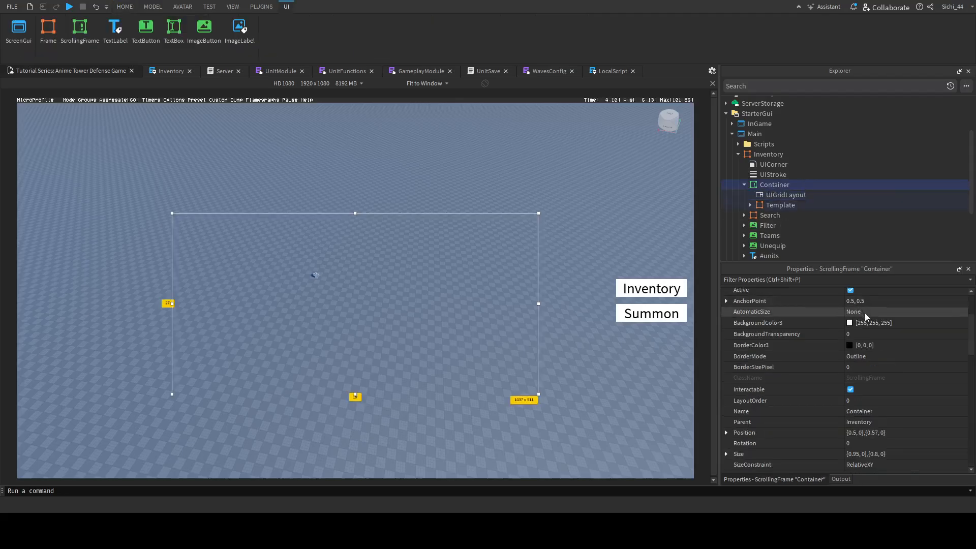
{"action": "scroll", "scroll_direction": "down", "scroll_amount": 3}
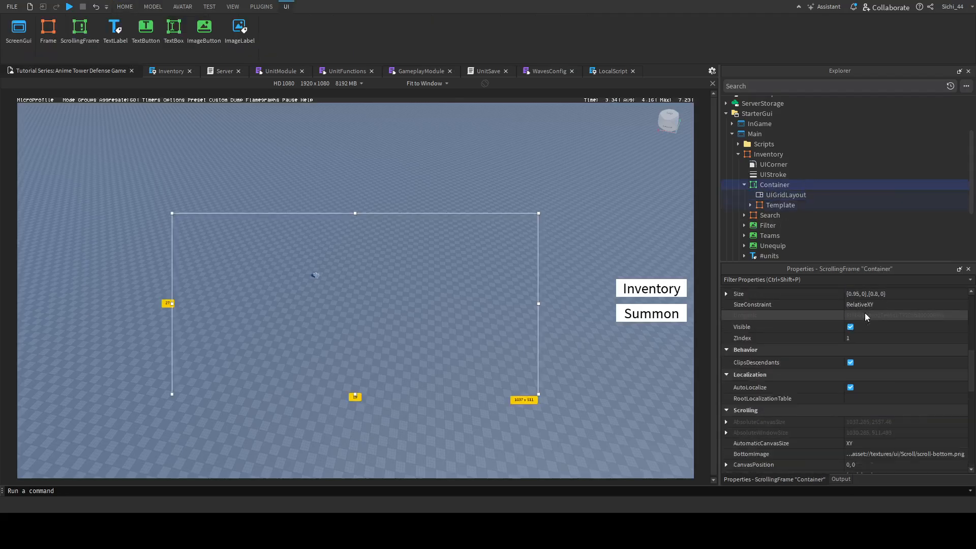
{"action": "scroll", "scroll_direction": "down", "scroll_amount": 3}
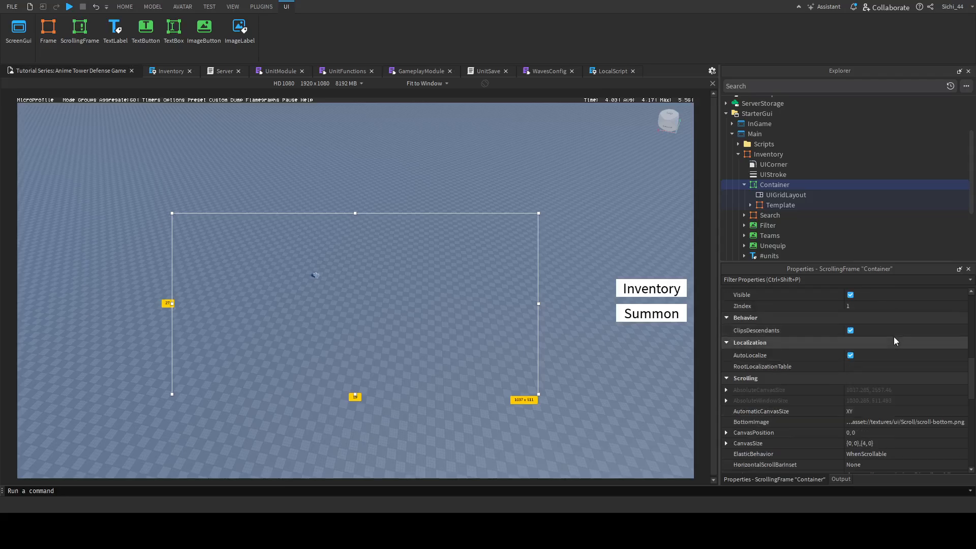
{"action": "scroll", "scroll_direction": "down", "scroll_amount": 3}
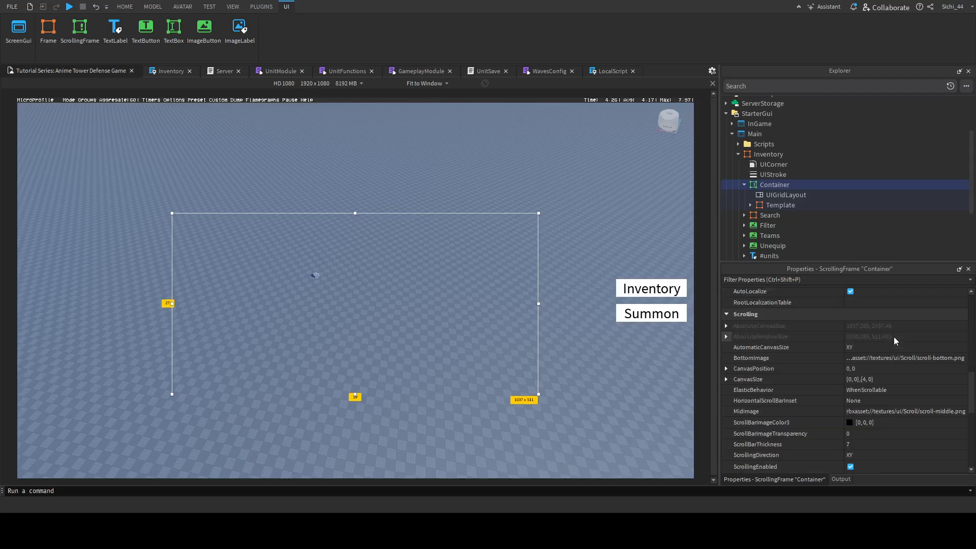
{"action": "left_click", "coordinate": [760, 346]}
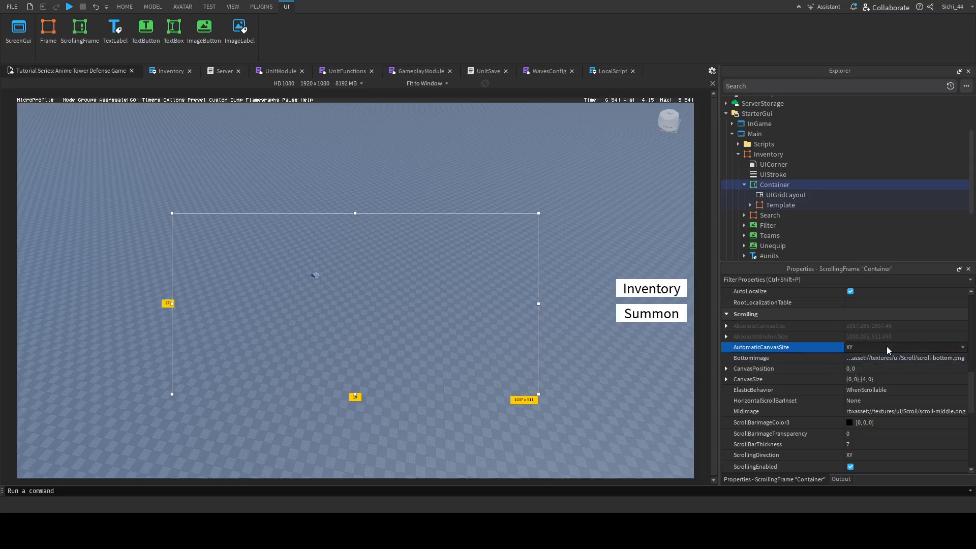
{"action": "left_click", "coordinate": [903, 347]}
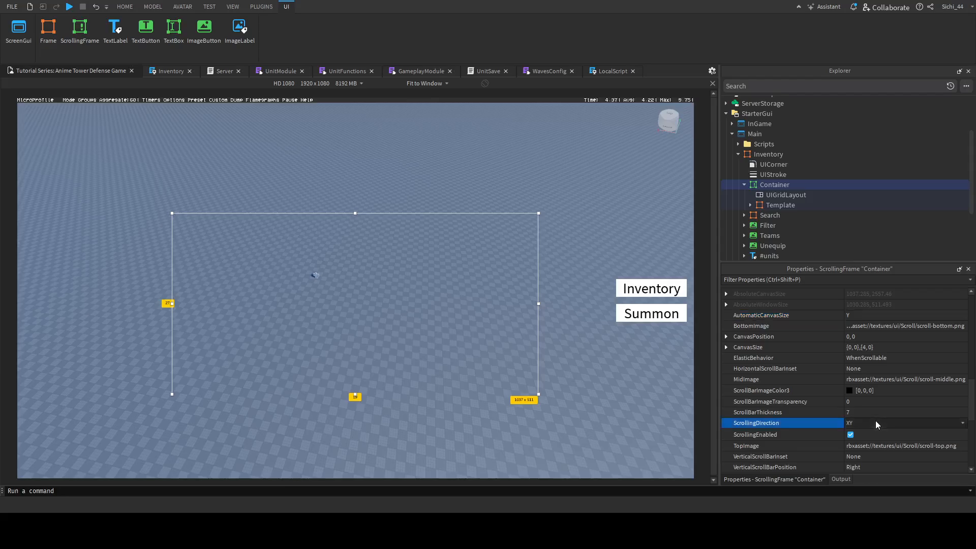
{"action": "left_click", "coordinate": [903, 423]}
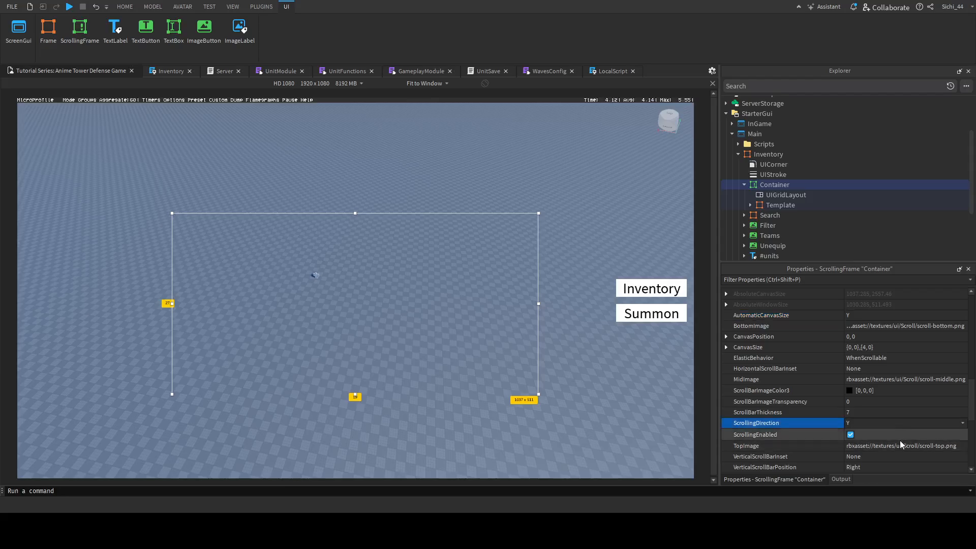
{"action": "scroll", "scroll_direction": "down", "scroll_amount": 3}
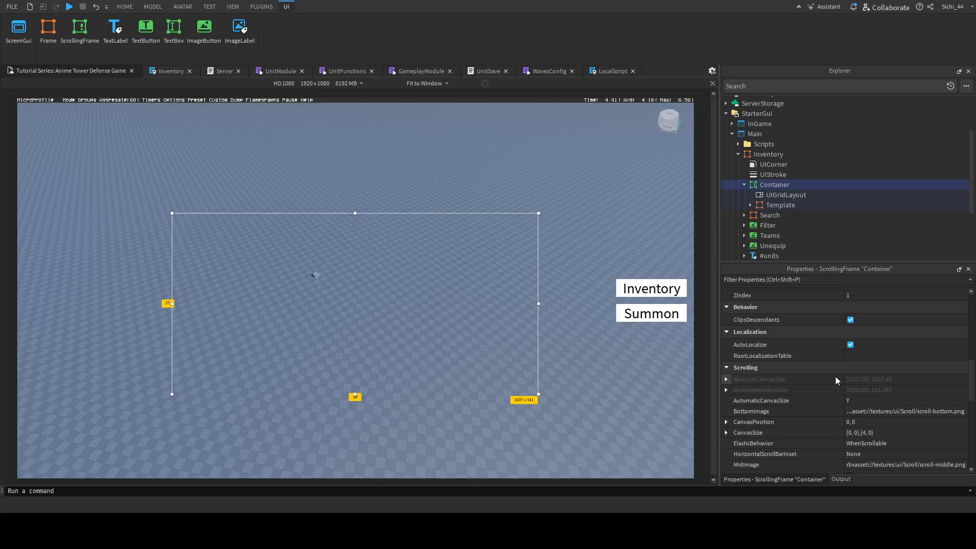
{"action": "left_click", "coordinate": [903, 433]}
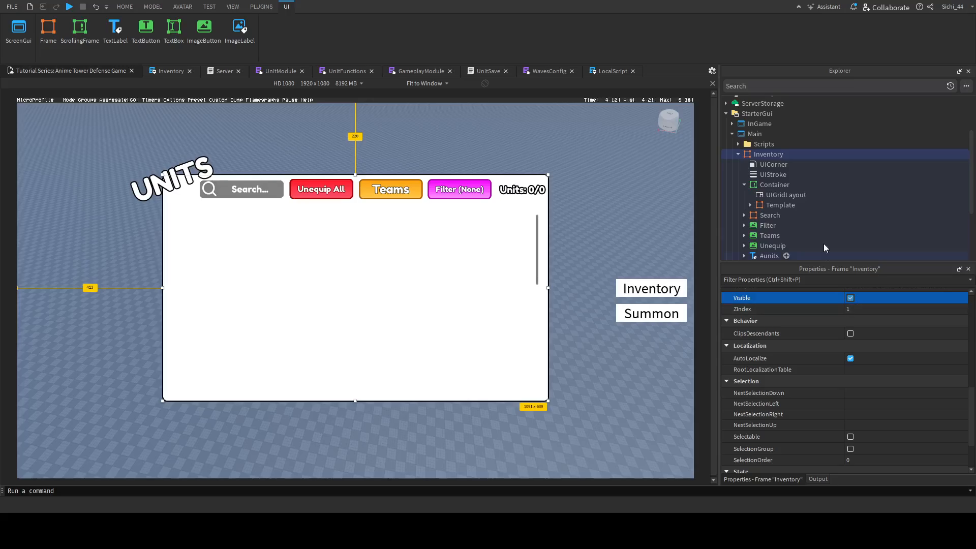
Set the Container's AutomaticSize to XY, then select its UIGridLayout
{"action": "left_click", "coordinate": [780, 205]}
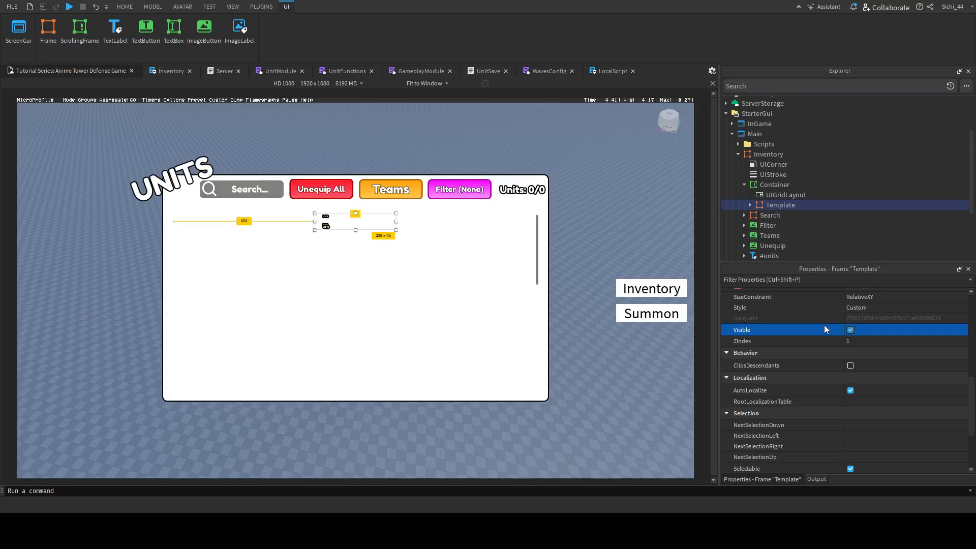
{"action": "left_click", "coordinate": [785, 194]}
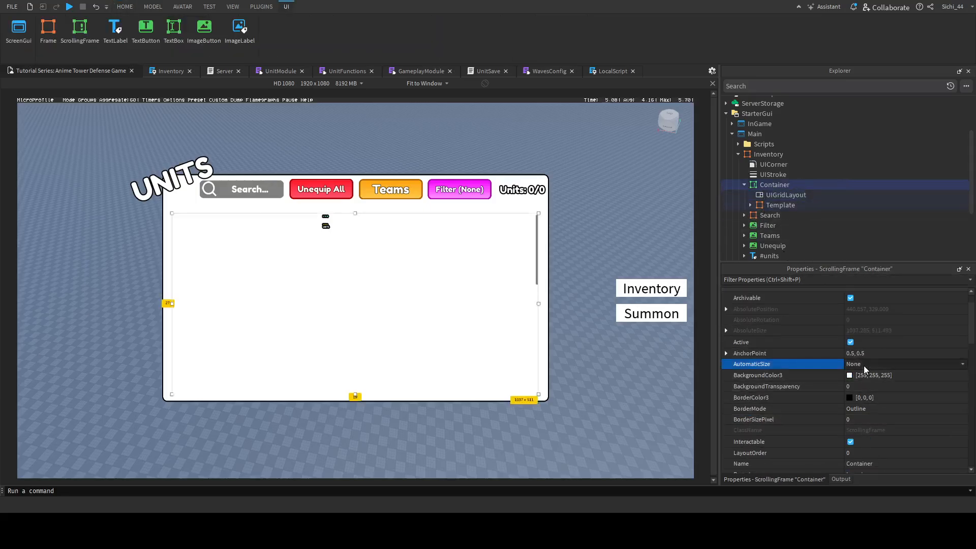
{"action": "left_click", "coordinate": [903, 363]}
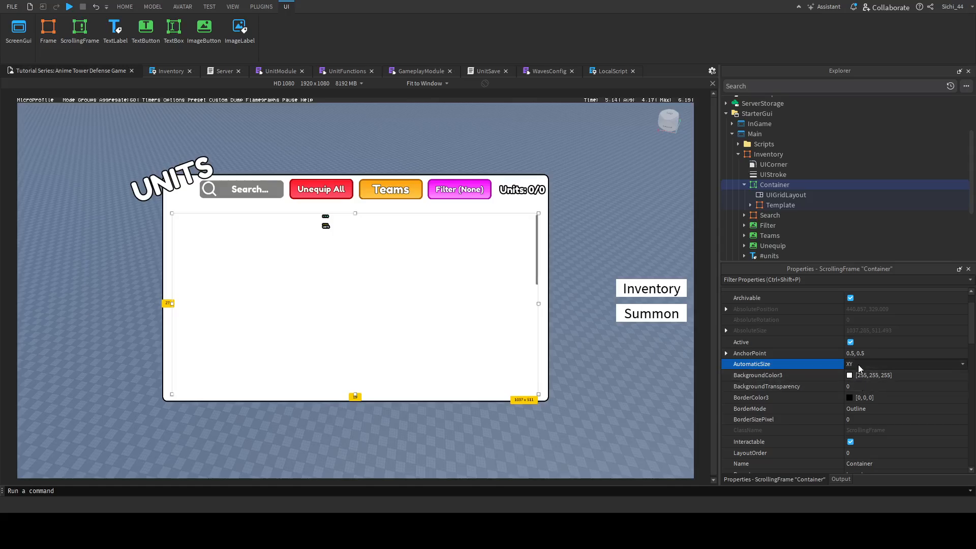
{"action": "left_click", "coordinate": [124, 7]}
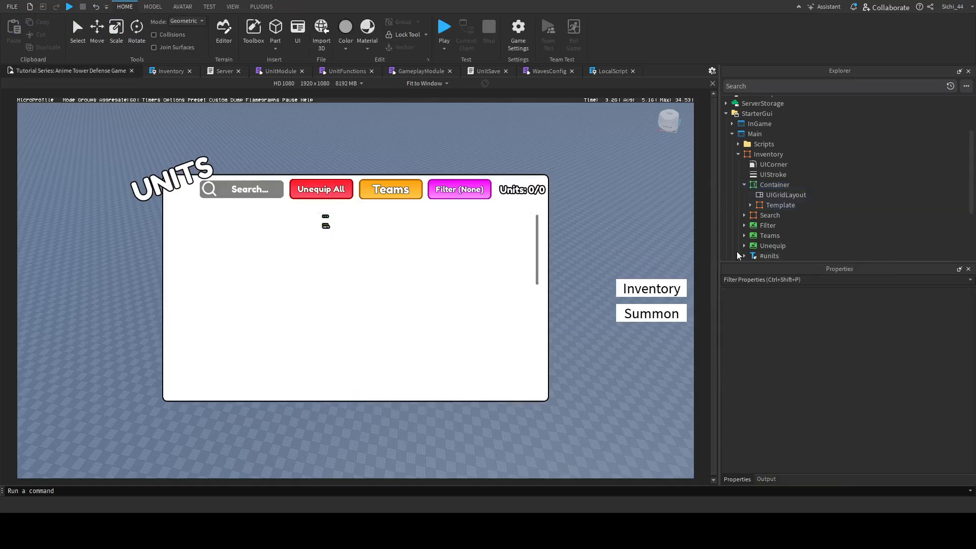
{"action": "left_click", "coordinate": [780, 205]}
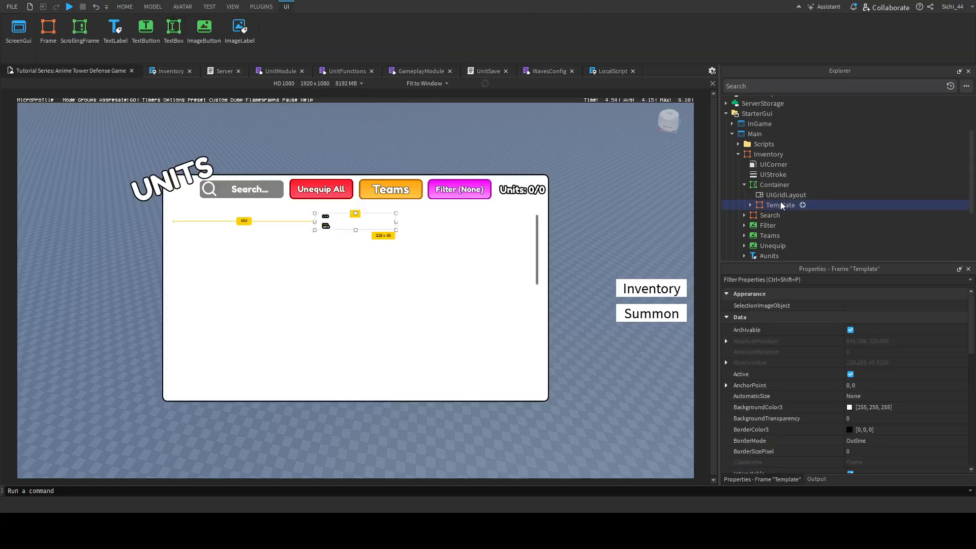
{"action": "left_click", "coordinate": [785, 195]}
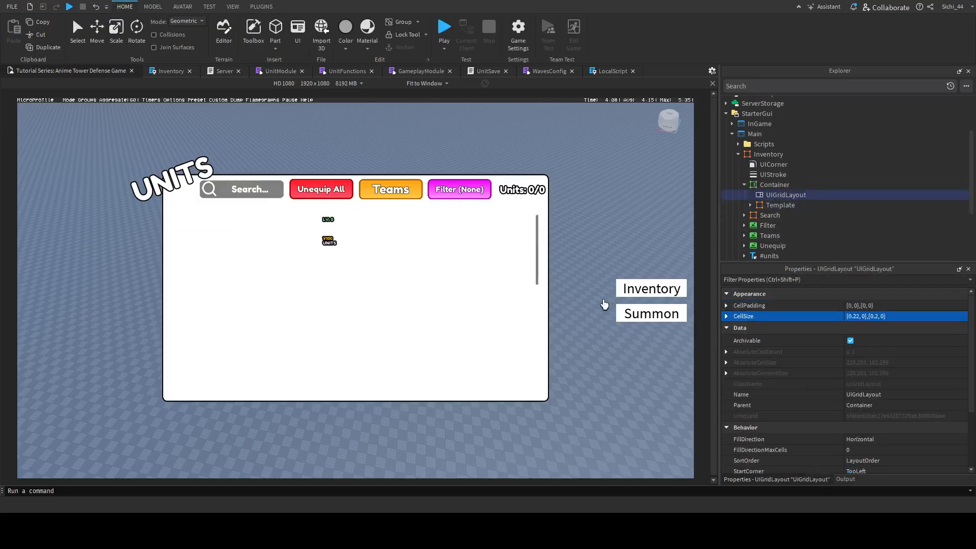
Set UIGridLayout CellSize to {0.17,0},{0.35,0}, check the Template, and start a playtest
{"action": "left_click", "coordinate": [903, 316]}
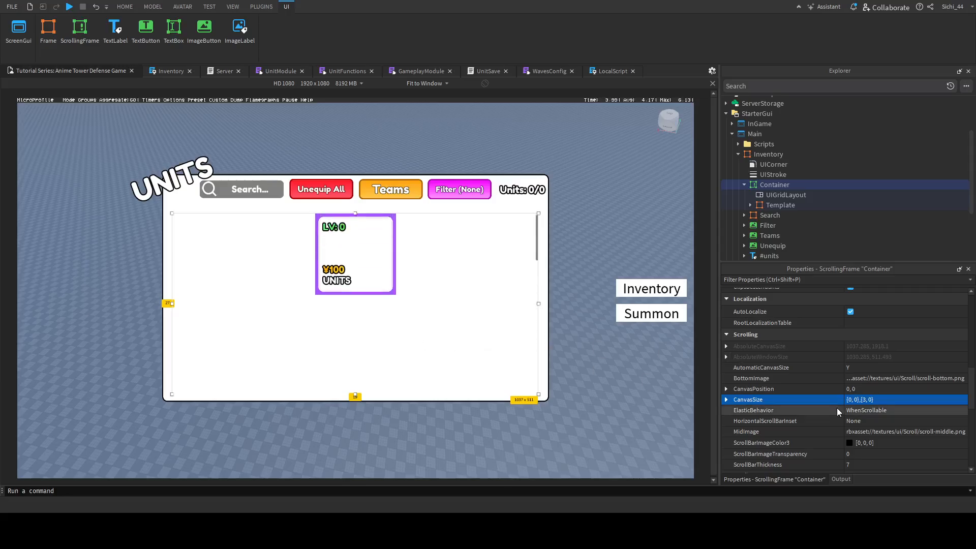
{"action": "left_click", "coordinate": [906, 399]}
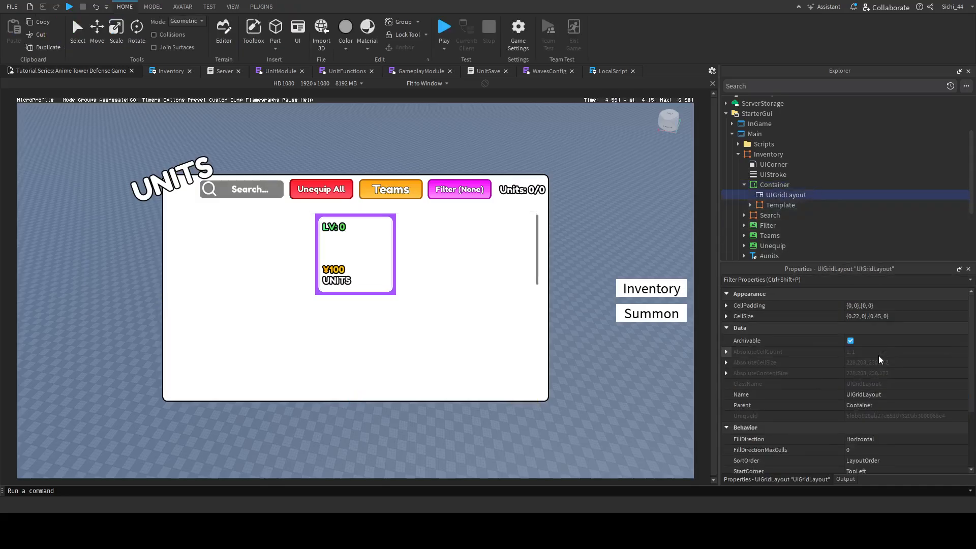
{"action": "left_click", "coordinate": [905, 317]}
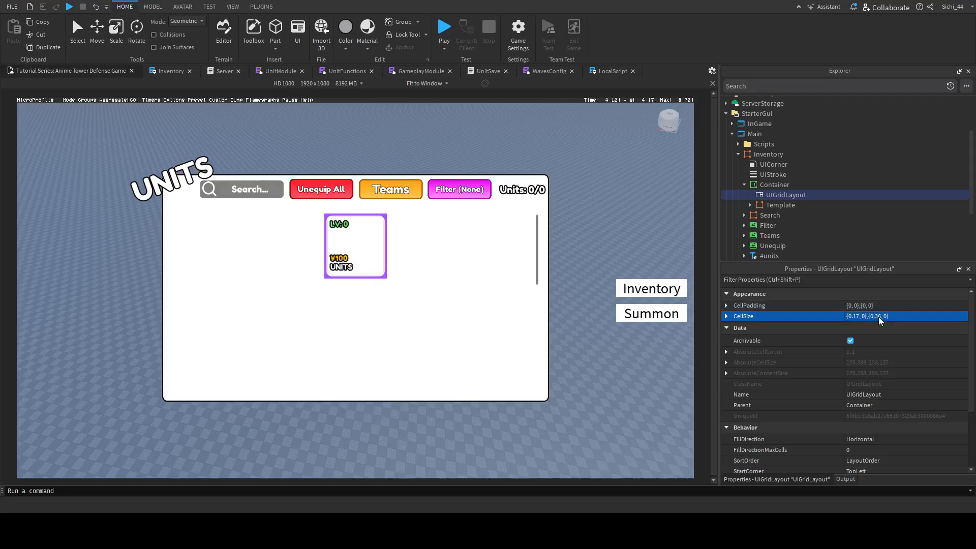
{"action": "left_click", "coordinate": [878, 316]}
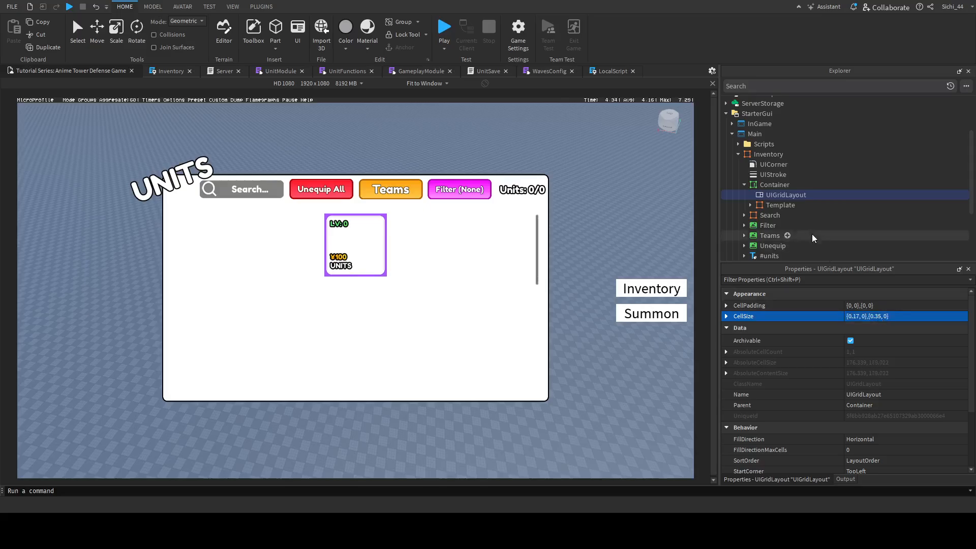
{"action": "left_click", "coordinate": [781, 204]}
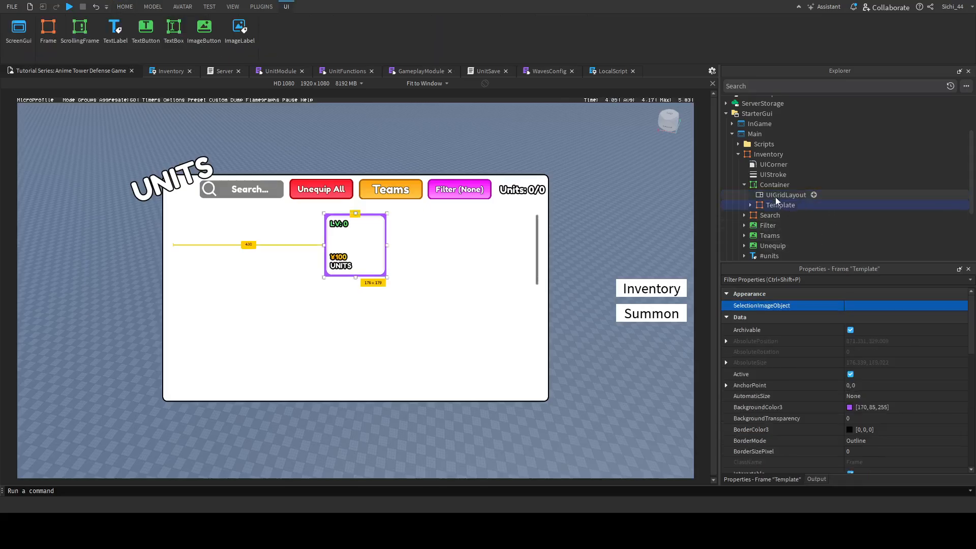
{"action": "left_click", "coordinate": [757, 406]}
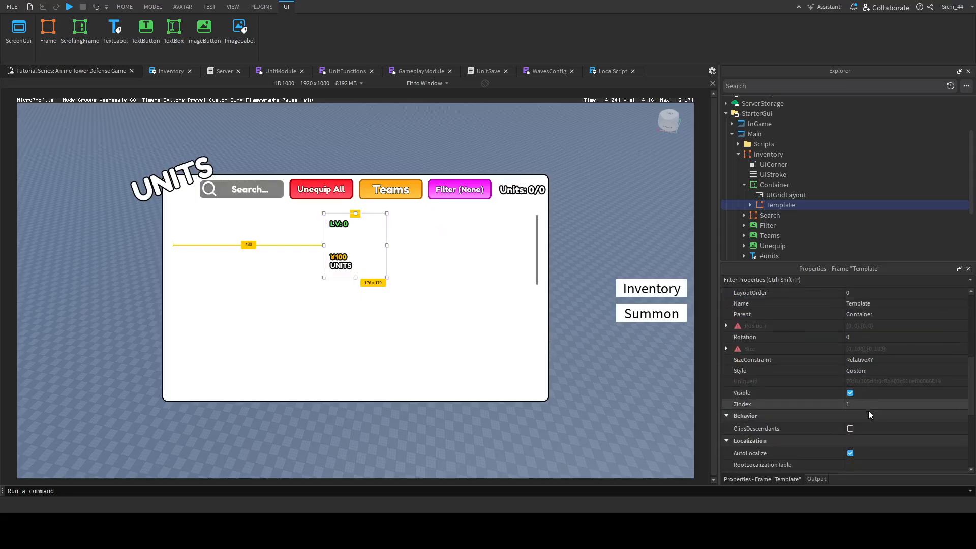
{"action": "left_click", "coordinate": [768, 154]}
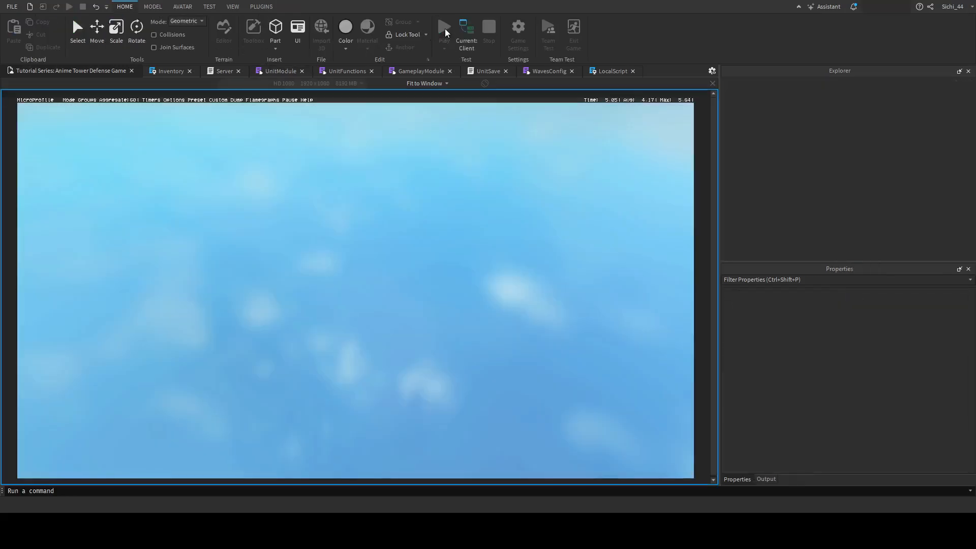
View the 28 units in smaller five-column tiles, then stop the playtest
{"action": "left_click", "coordinate": [444, 27]}
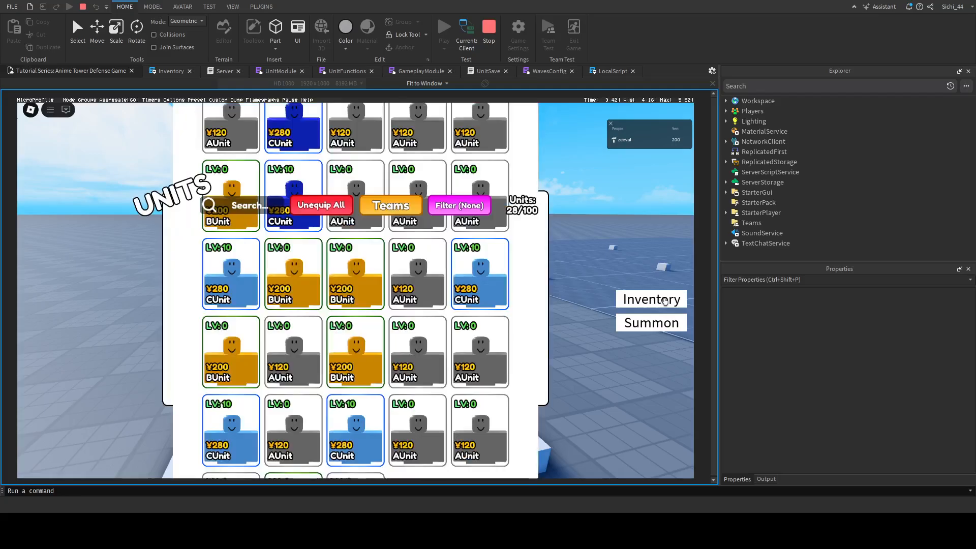
{"action": "left_click", "coordinate": [489, 28]}
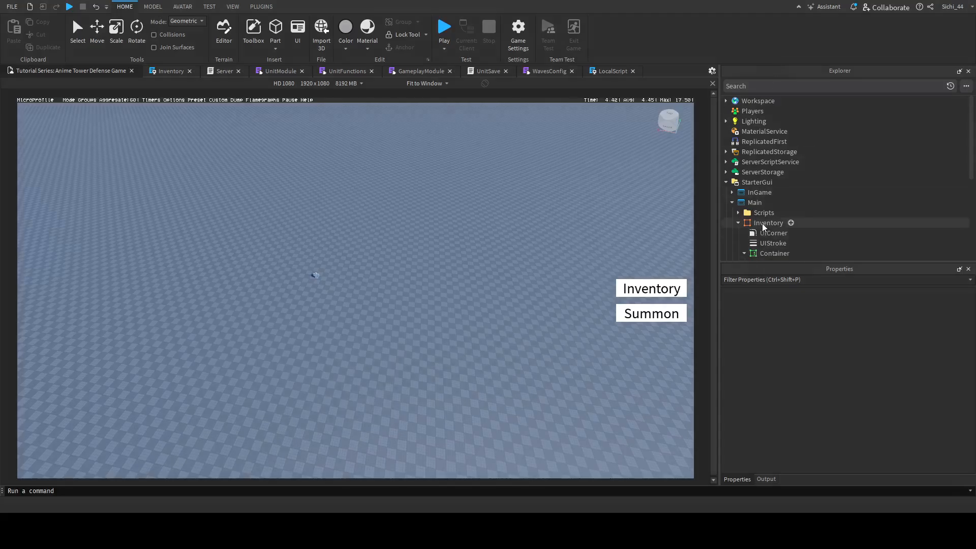
Set the Container's AutomaticCanvasSize to None and AutomaticSize to XY, then press Play
{"action": "left_click", "coordinate": [774, 253]}
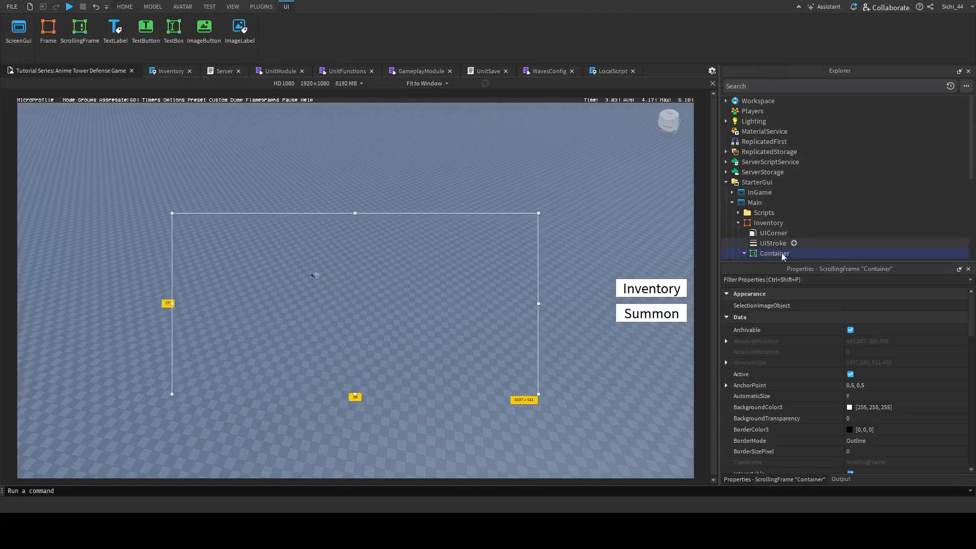
{"action": "scroll", "scroll_direction": "down", "scroll_amount": 3}
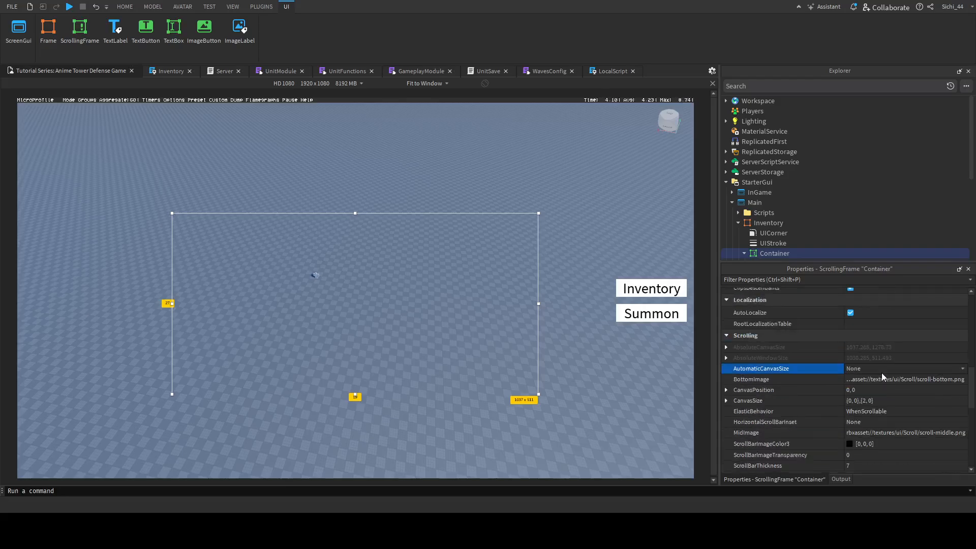
{"action": "left_click", "coordinate": [903, 368]}
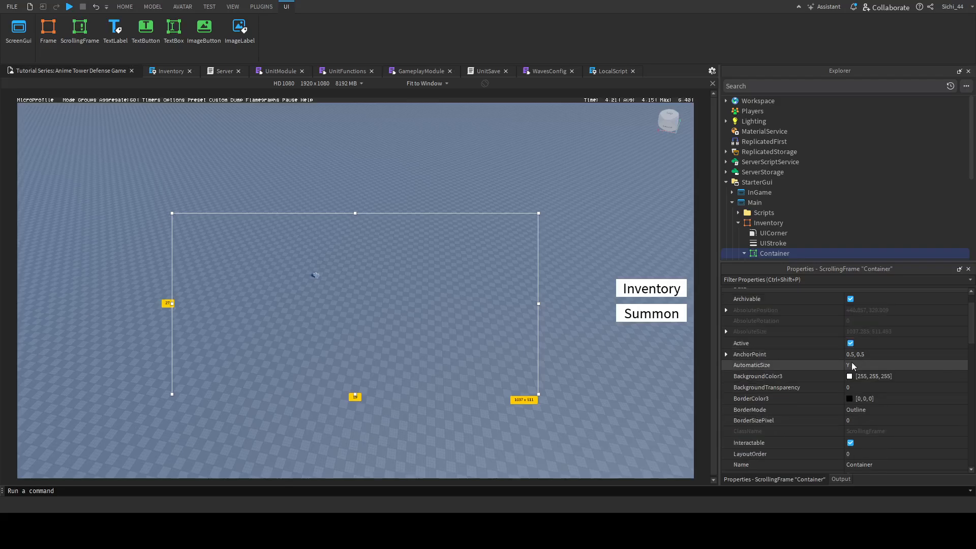
{"action": "left_click", "coordinate": [903, 365]}
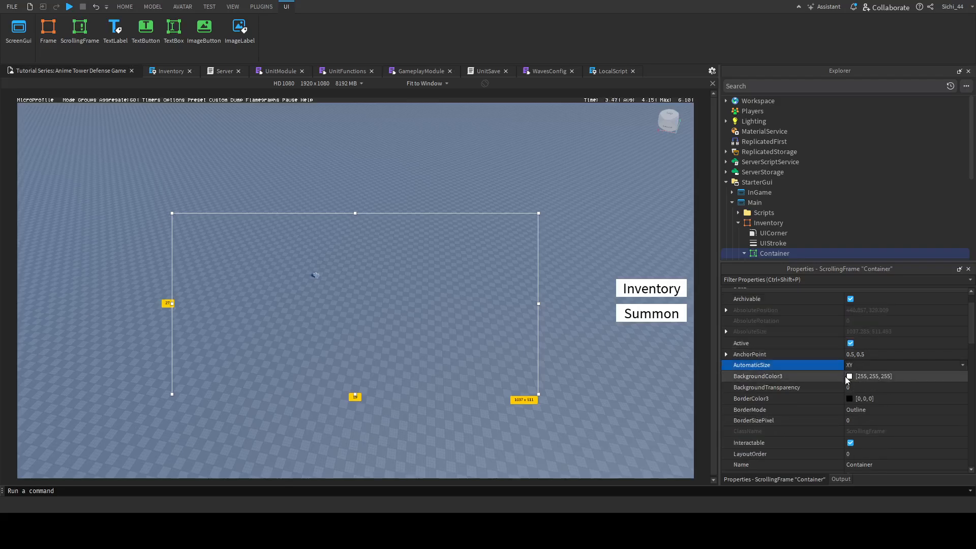
{"action": "left_click", "coordinate": [69, 6]}
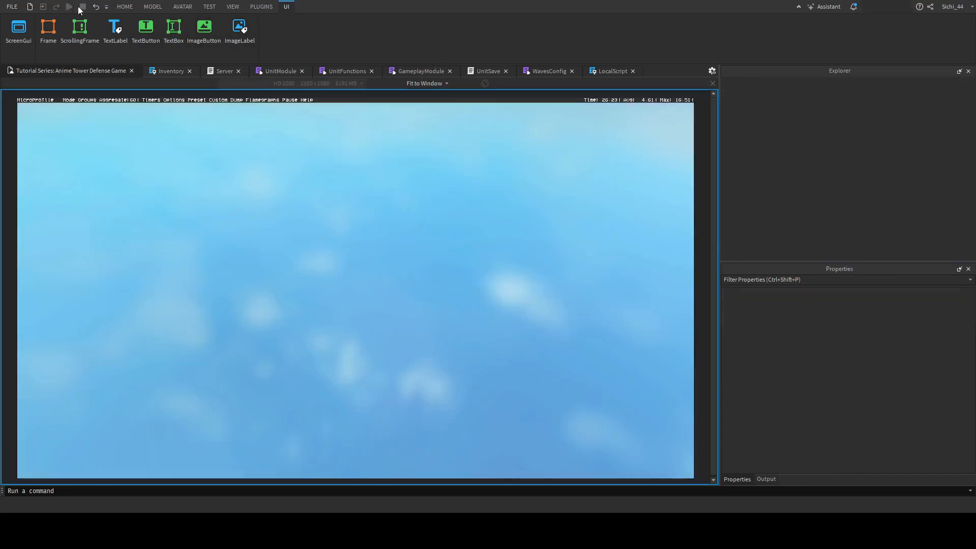
Run playtests checking the Inventory and Summon buttons, stopping between sessions
{"action": "left_click", "coordinate": [69, 7]}
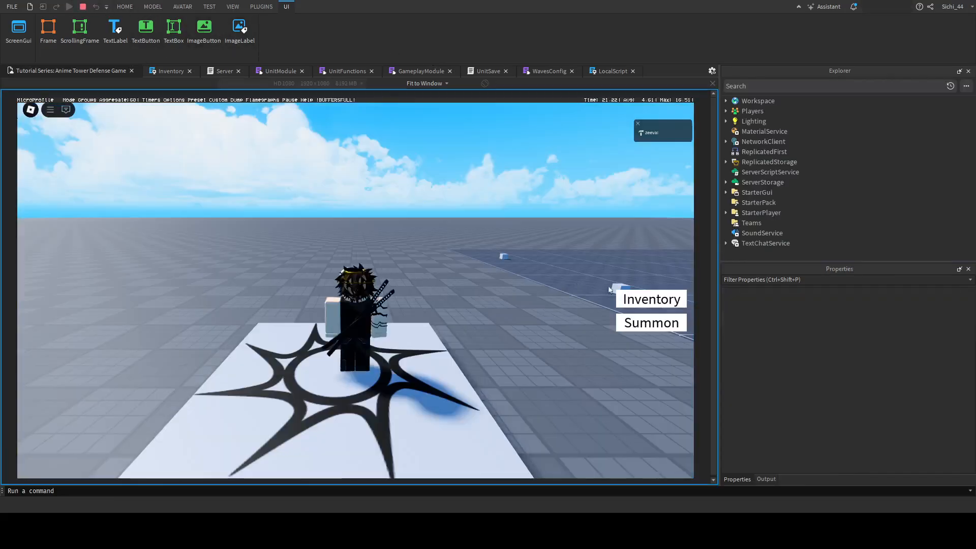
{"action": "left_click", "coordinate": [652, 299]}
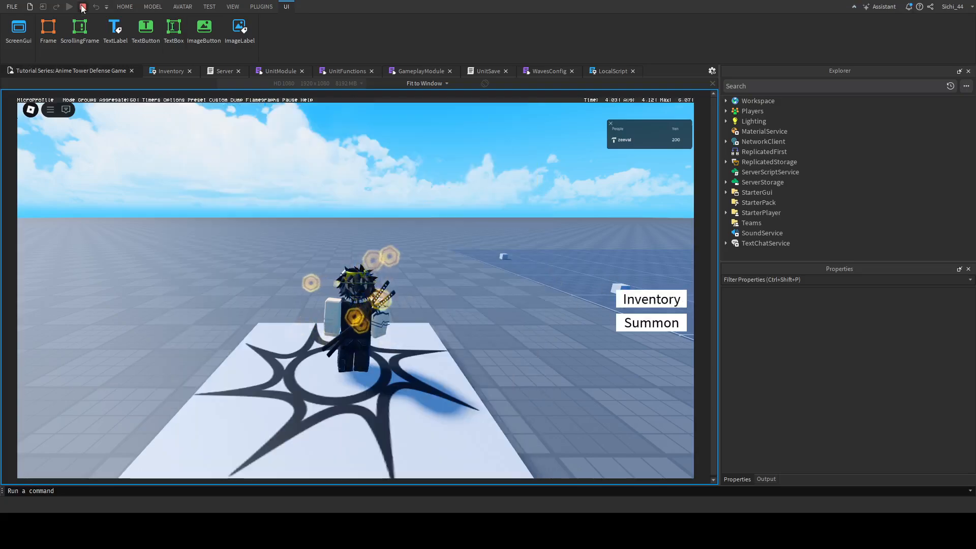
{"action": "left_click", "coordinate": [81, 6]}
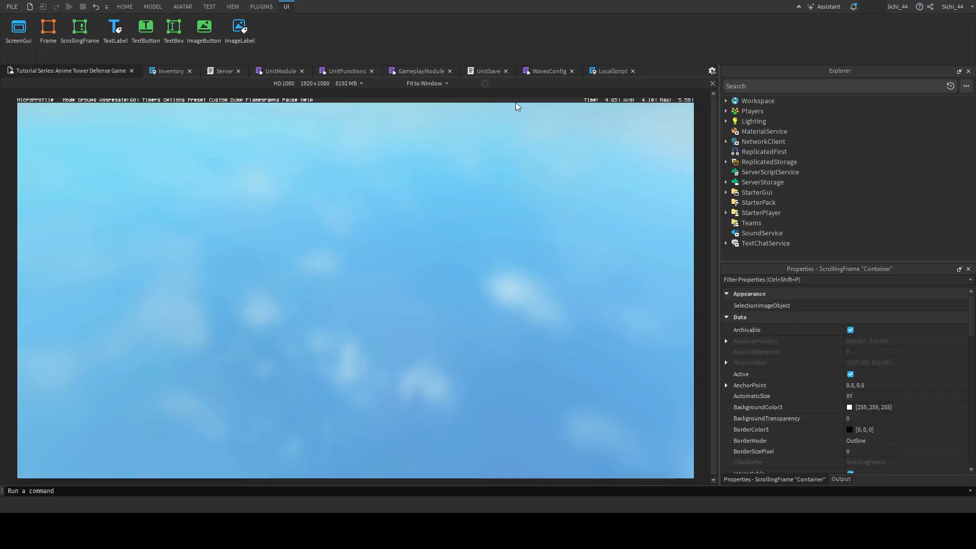
{"action": "left_click", "coordinate": [124, 6]}
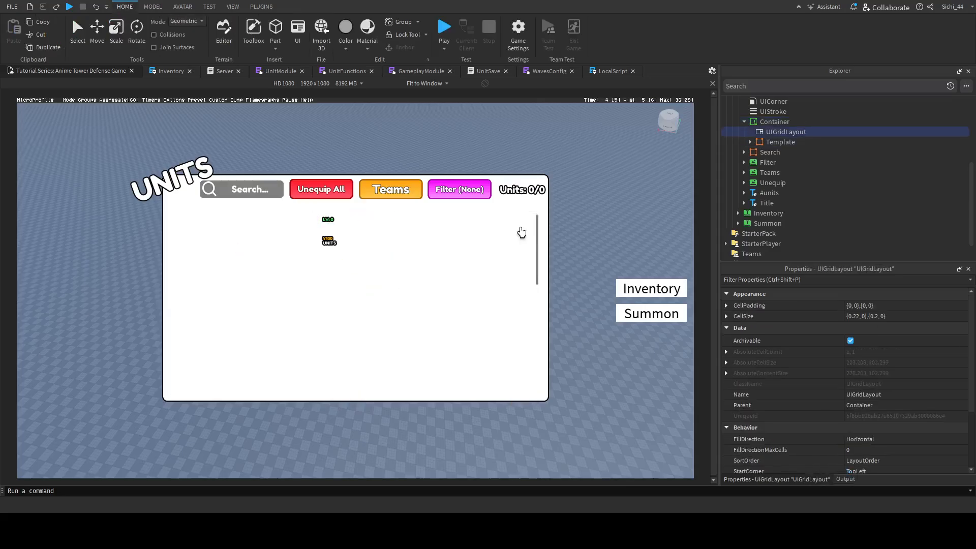
{"action": "left_click", "coordinate": [286, 6]}
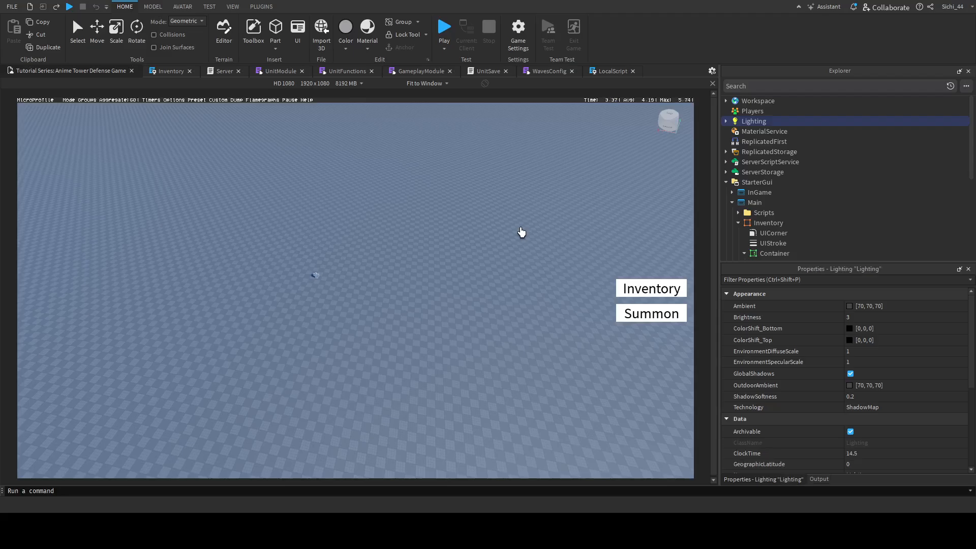
{"action": "left_click", "coordinate": [443, 28]}
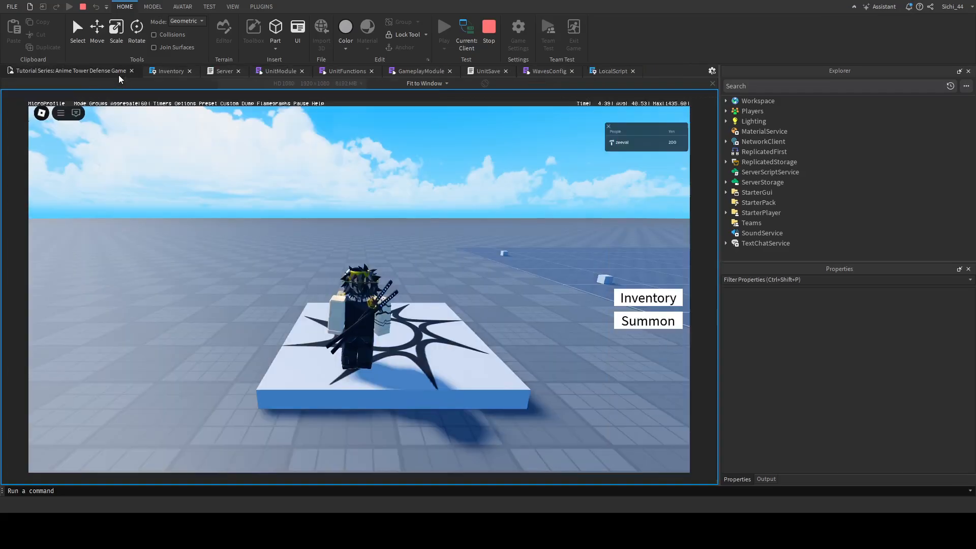
{"action": "left_click", "coordinate": [648, 297]}
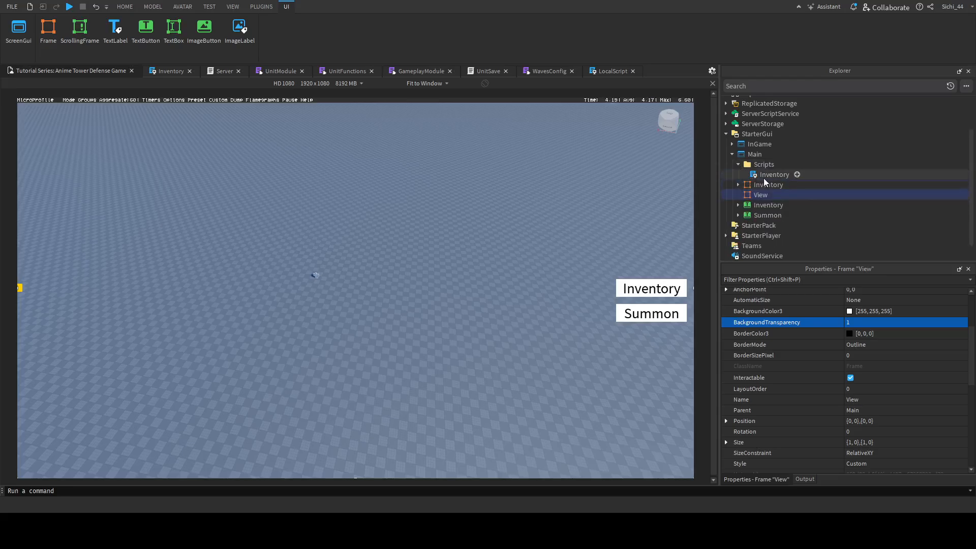
Open the Inventory LocalScript under StarterGui > Main > Scripts at generateSelectedFrame
{"action": "double_click", "coordinate": [774, 174]}
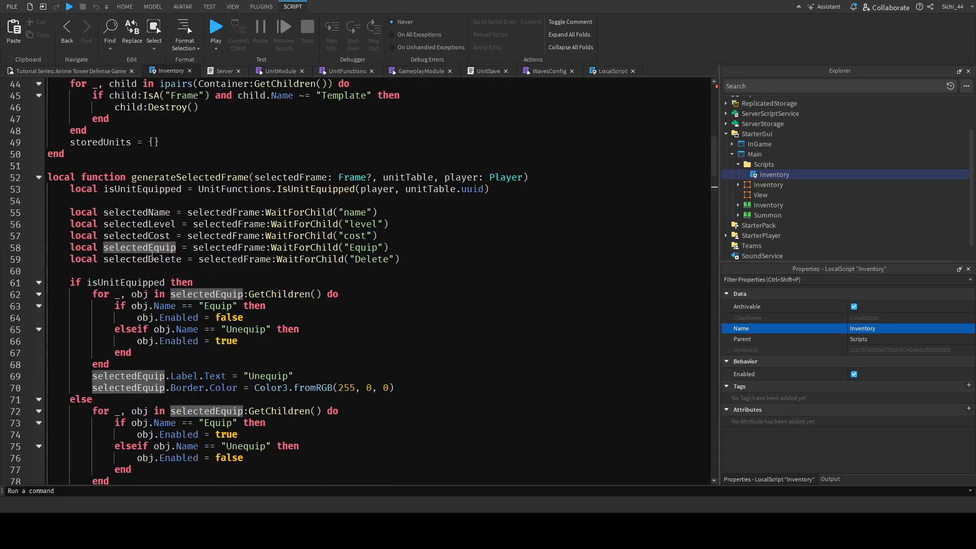
Add a selectedView reference to the View button and connect its MouseButton1Click function
{"action": "left_click", "coordinate": [404, 259]}
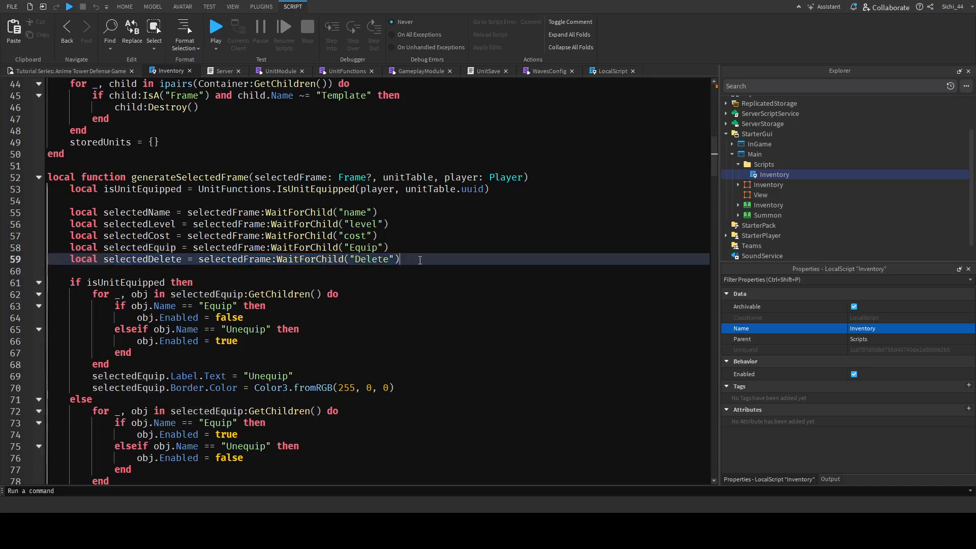
{"action": "type", "text": "local selectedDelete = selectedFrame:WaitForChild(\"V\")"}
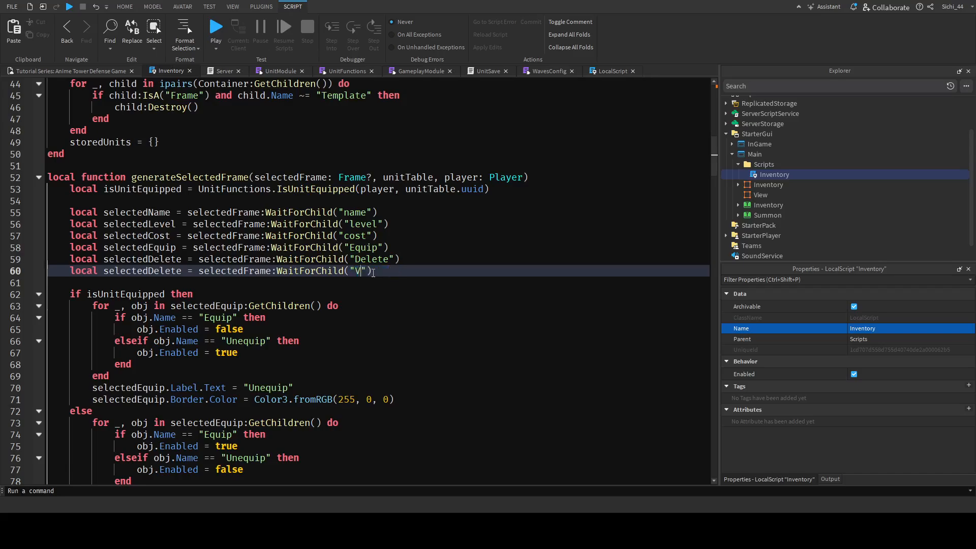
{"action": "type", "text": "View"}
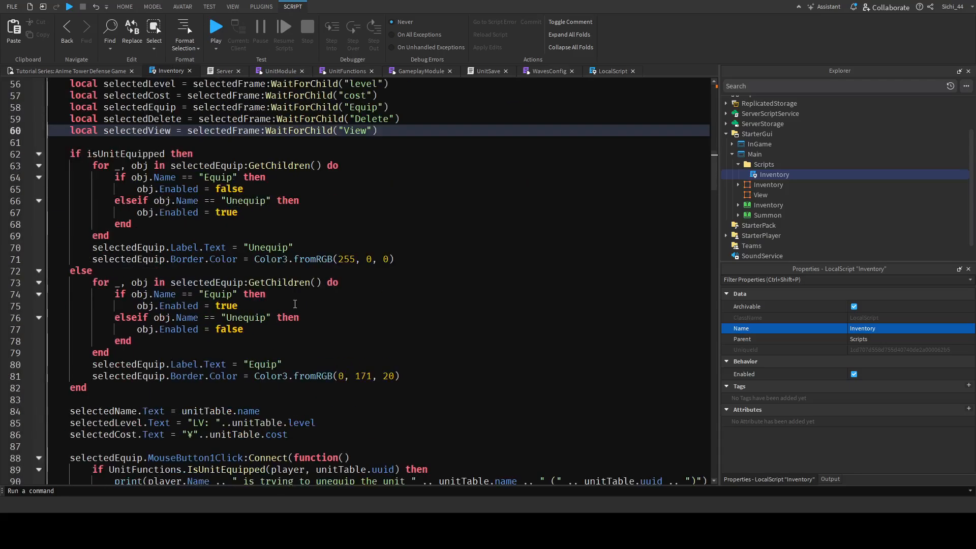
{"action": "scroll", "scroll_direction": "down", "scroll_amount": 3}
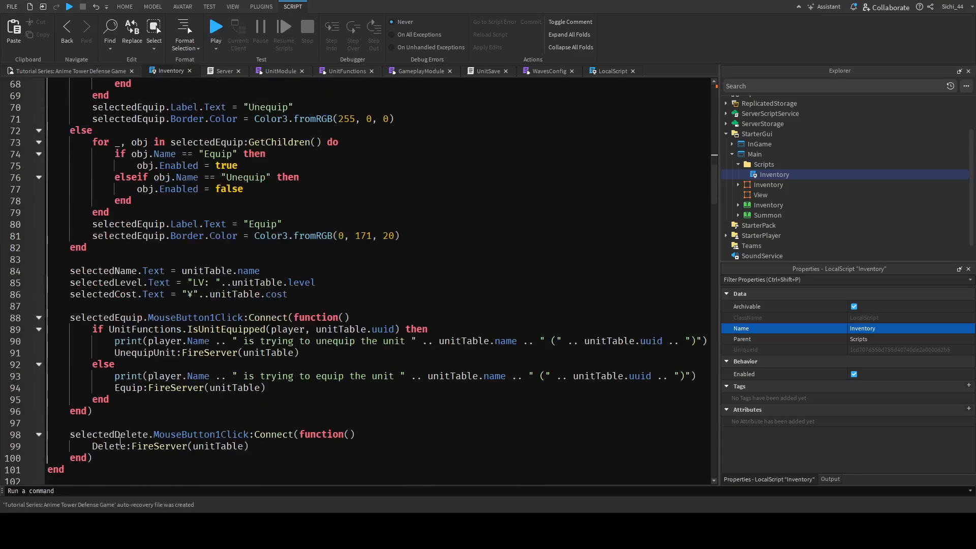
{"action": "type", "text": "seleet"}
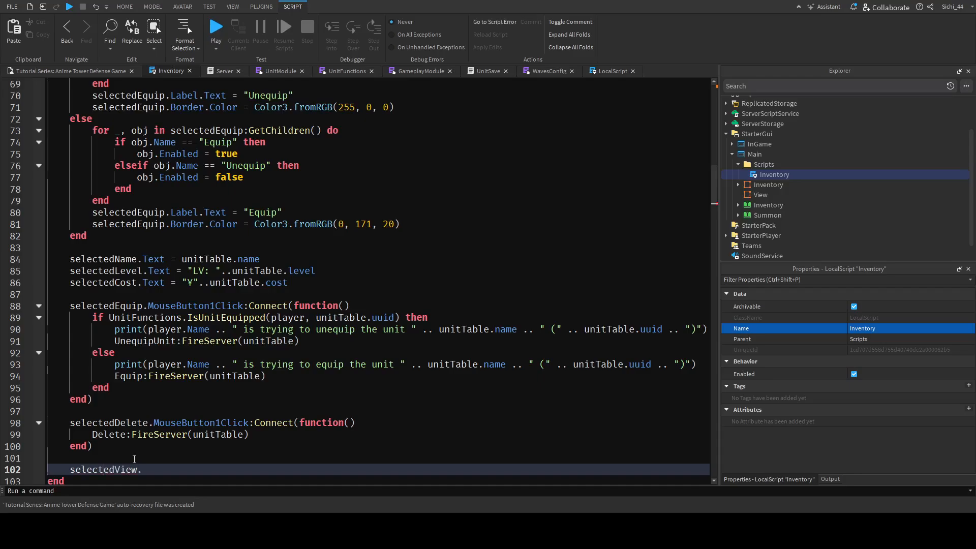
{"action": "type", "text": "MouseButton1Click:Connec"}
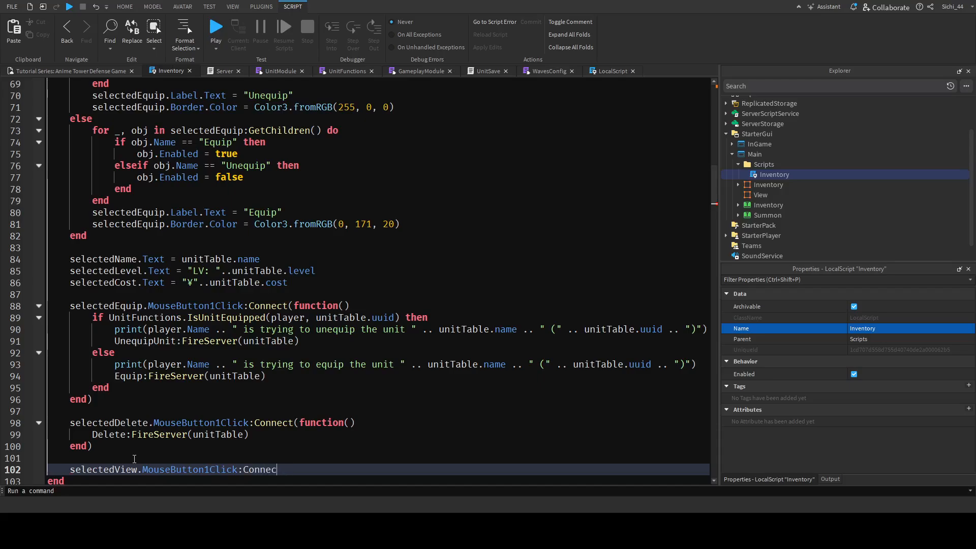
{"action": "type", "text": "t(function()"}
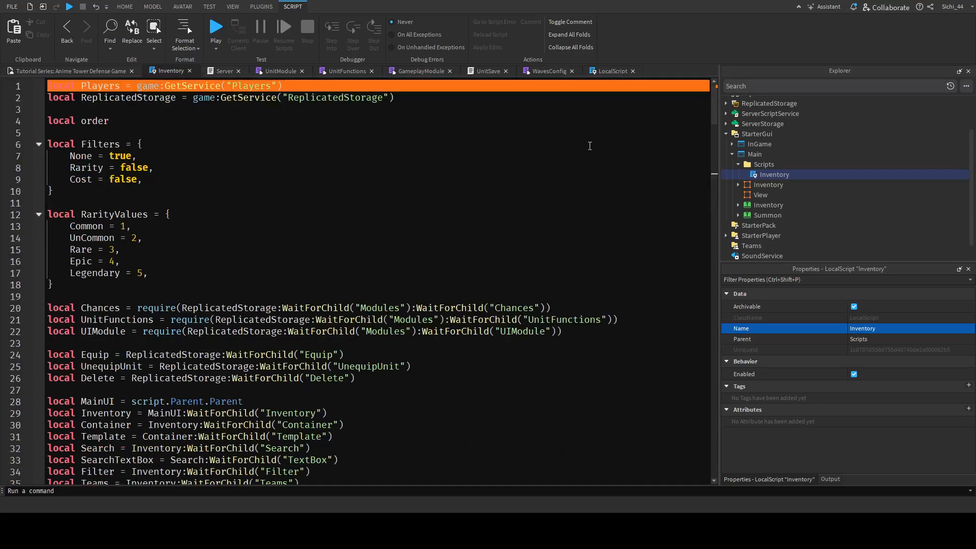
{"action": "mouse_move", "coordinate": [352, 153]}
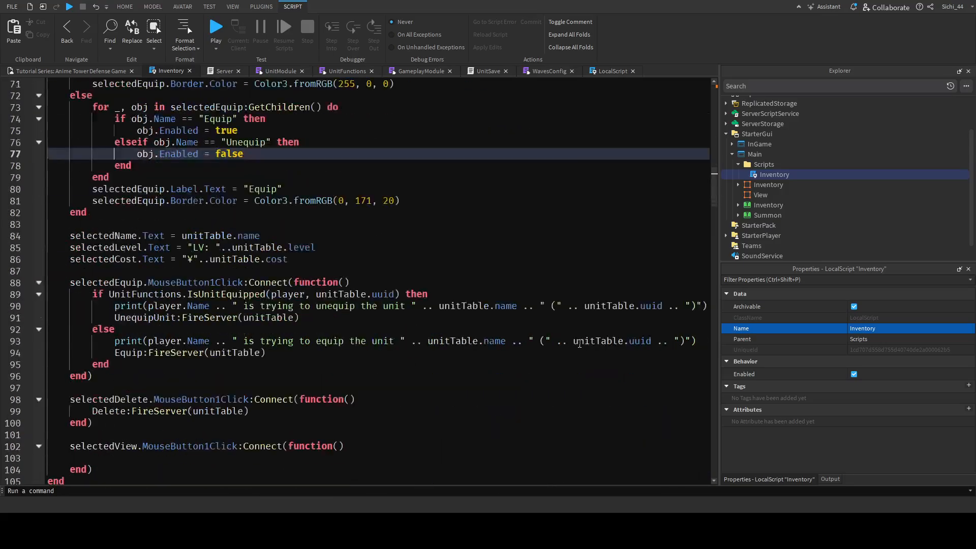
In the View handler, set MainUI.Inventory and Summon Visible to false, starting MainUI.View.Visible
{"action": "scroll", "scroll_direction": "down", "scroll_amount": 3}
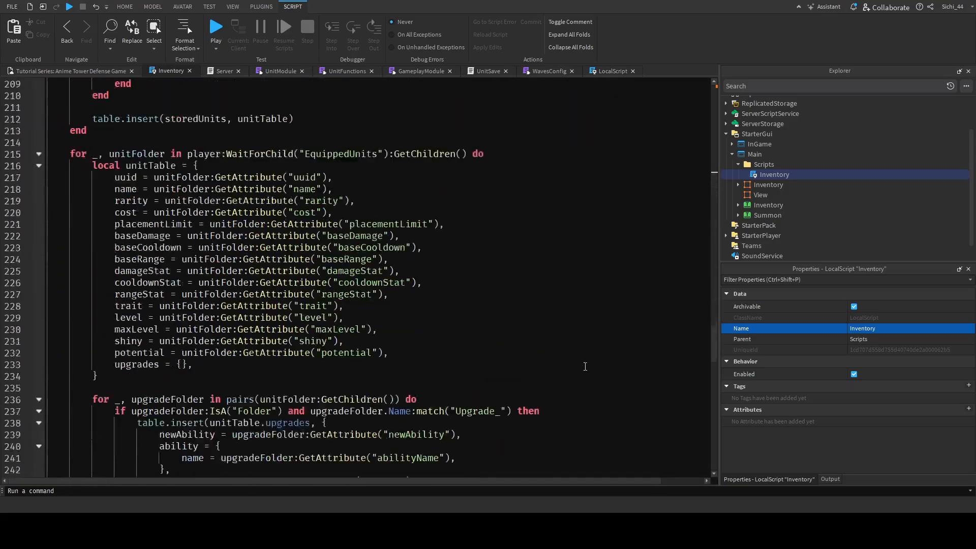
{"action": "scroll", "scroll_direction": "down", "scroll_amount": 3}
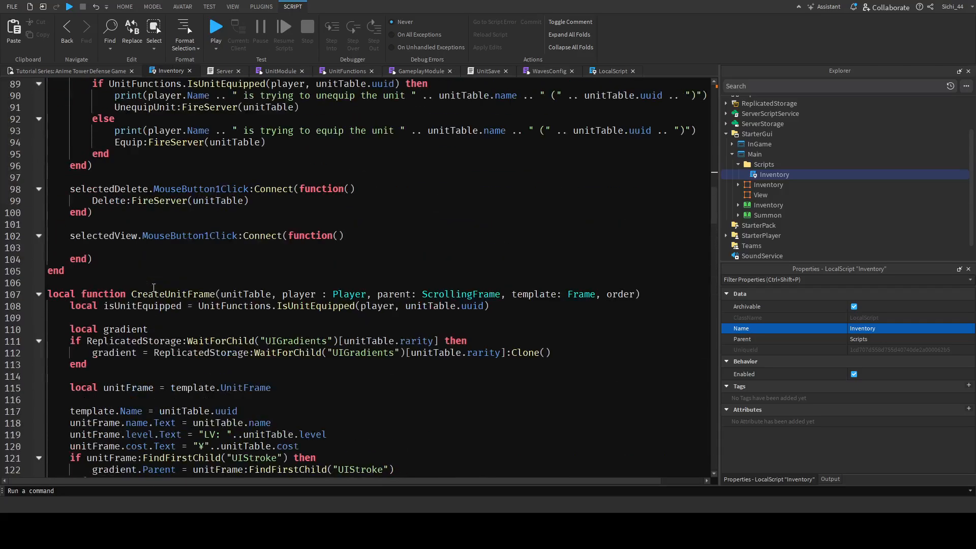
{"action": "left_click", "coordinate": [174, 247]}
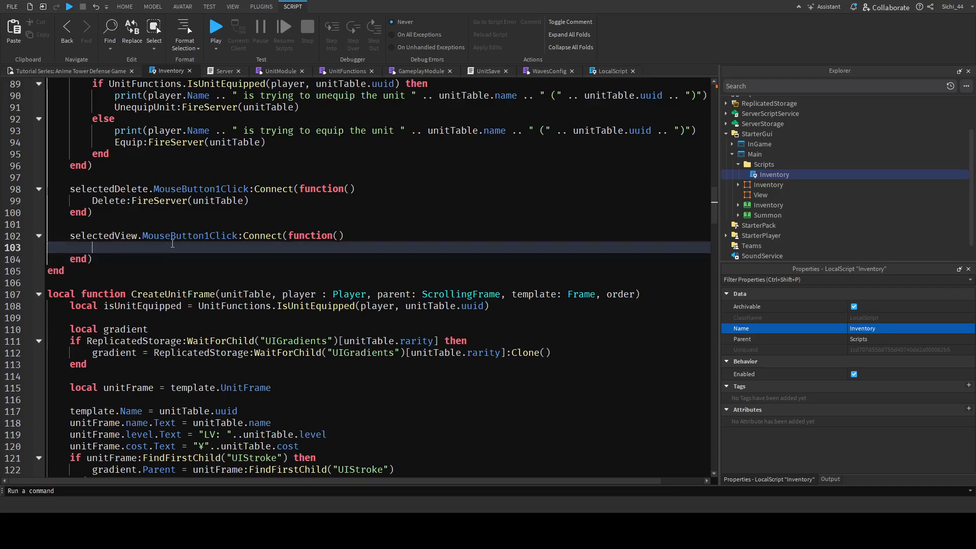
{"action": "type", "text": "MainUI."}
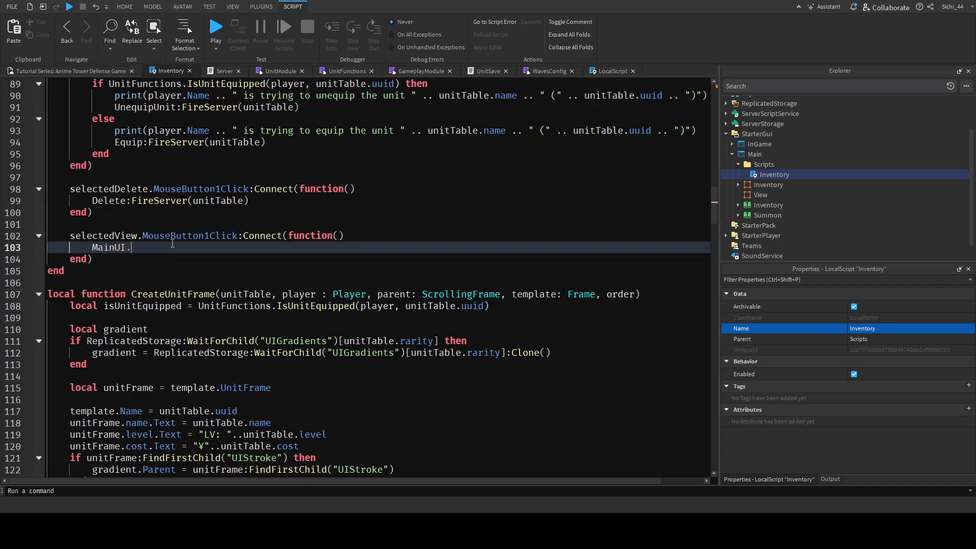
{"action": "type", "text": "i"}
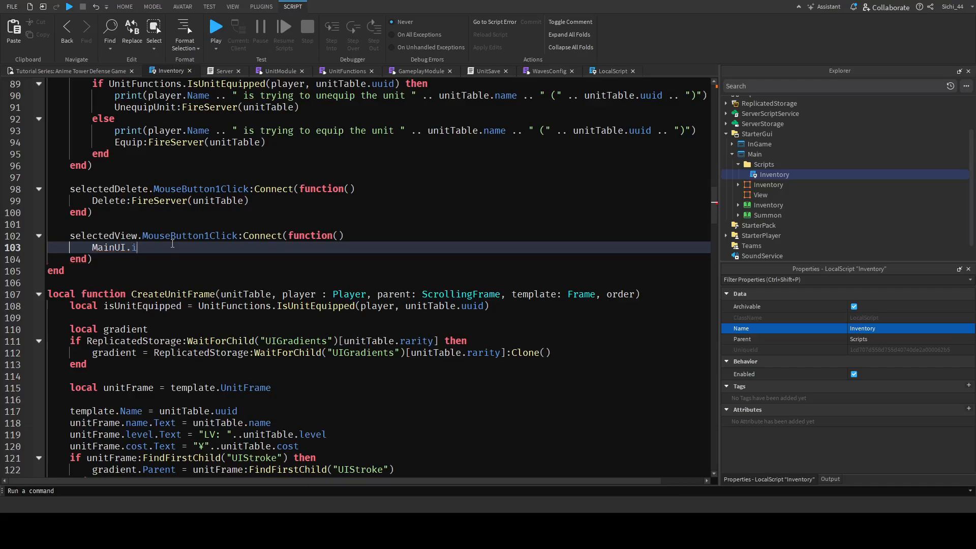
{"action": "type", "text": "nventory.Visible = false"}
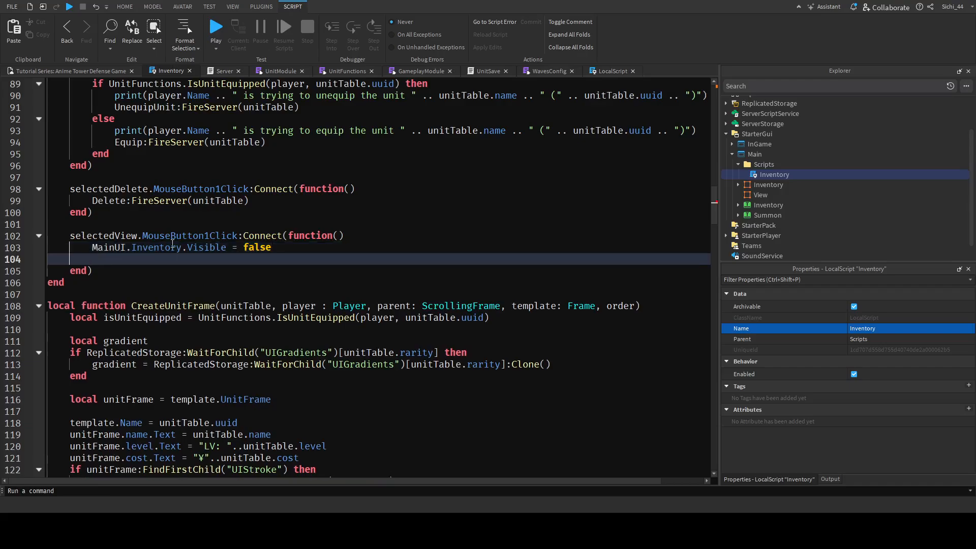
{"action": "type", "text": "mai"}
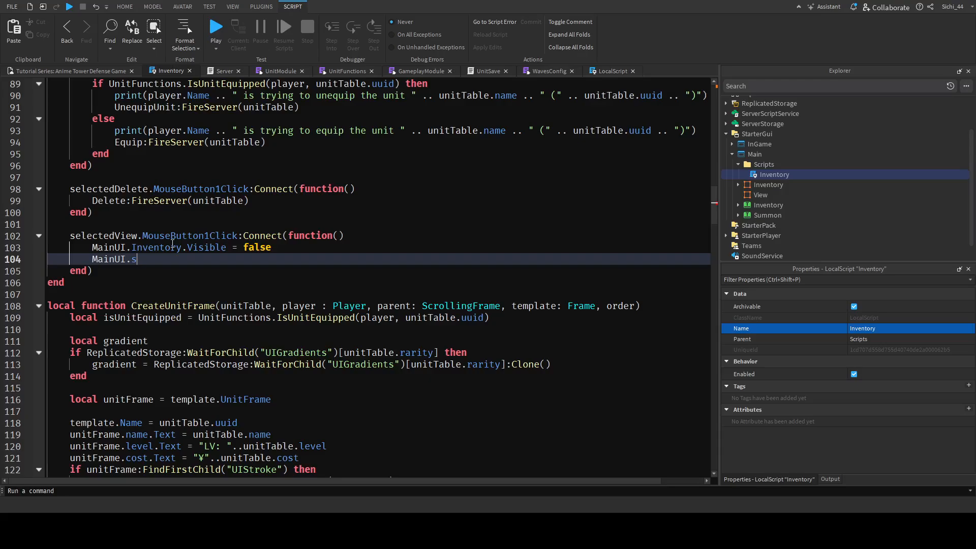
{"action": "type", "text": "ummon.Visible"}
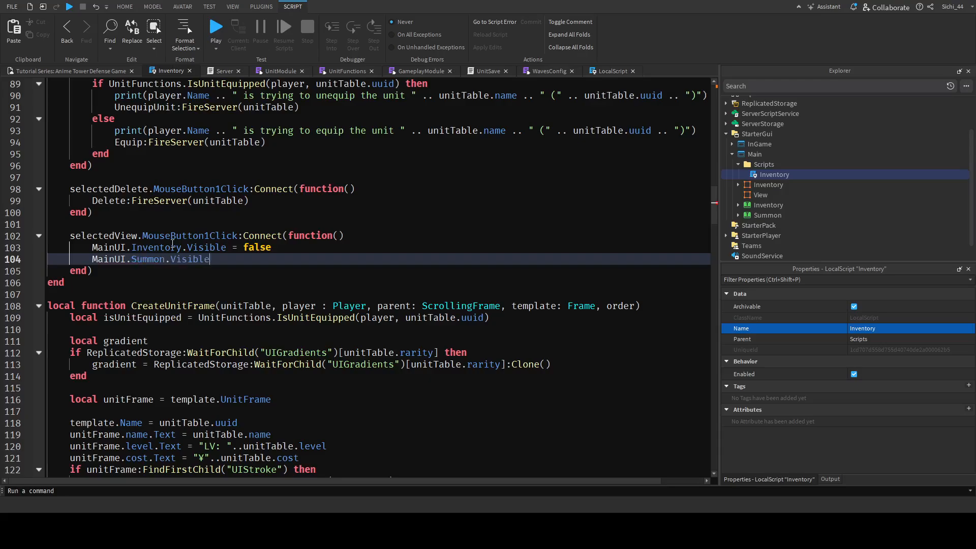
{"action": "type", "text": "= false"}
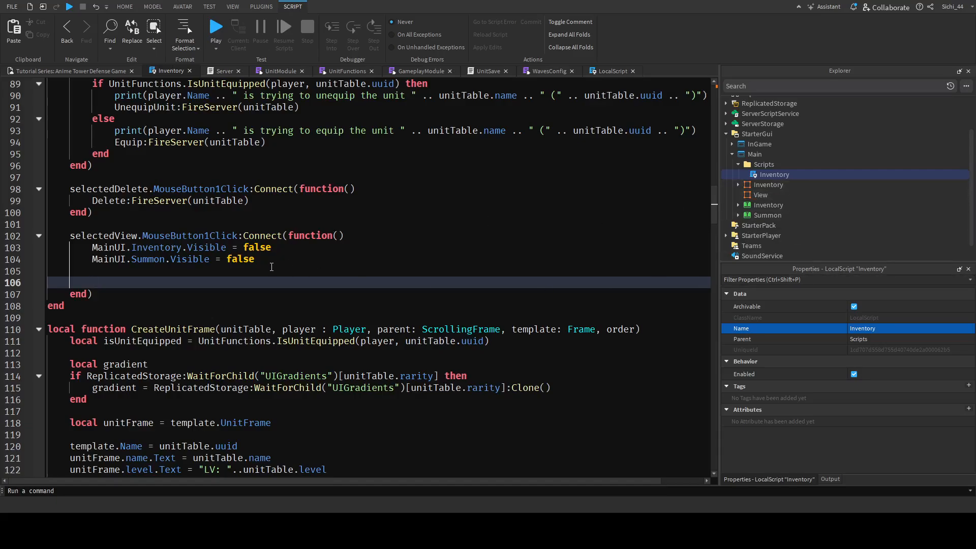
{"action": "type", "text": "MainUI.View"}
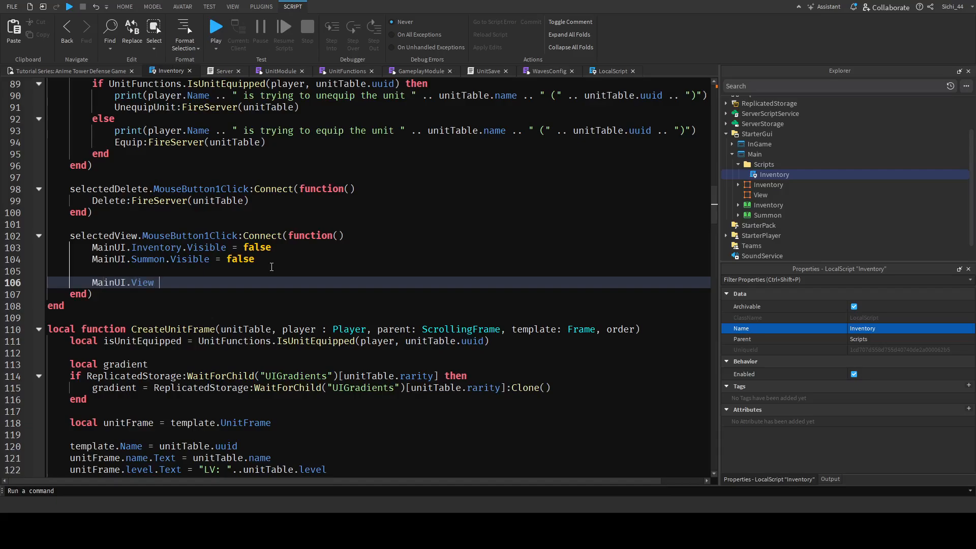
{"action": "type", "text": ".Visible"}
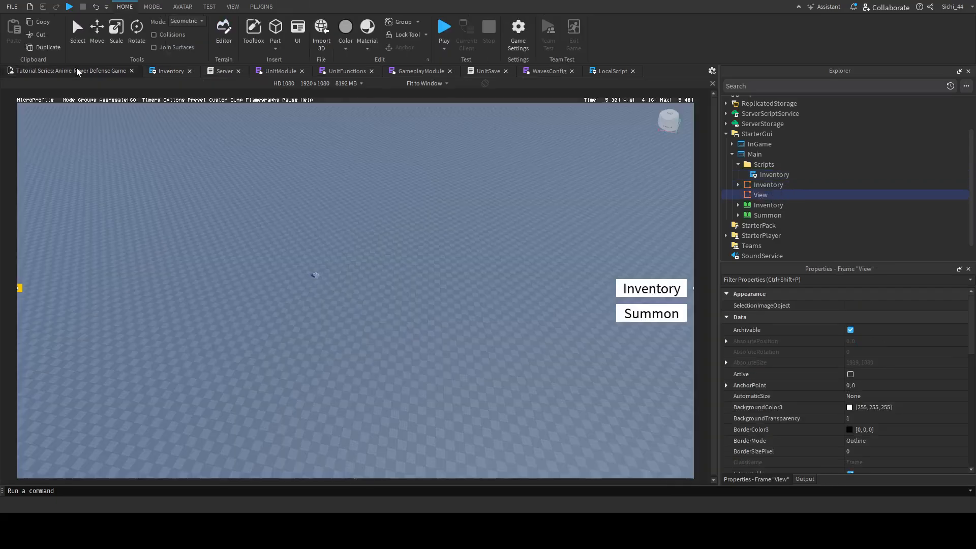
Insert a ViewportFrame into View, centre and enlarge it, and anchor it at 0.5, 0.5
{"action": "left_click", "coordinate": [286, 6]}
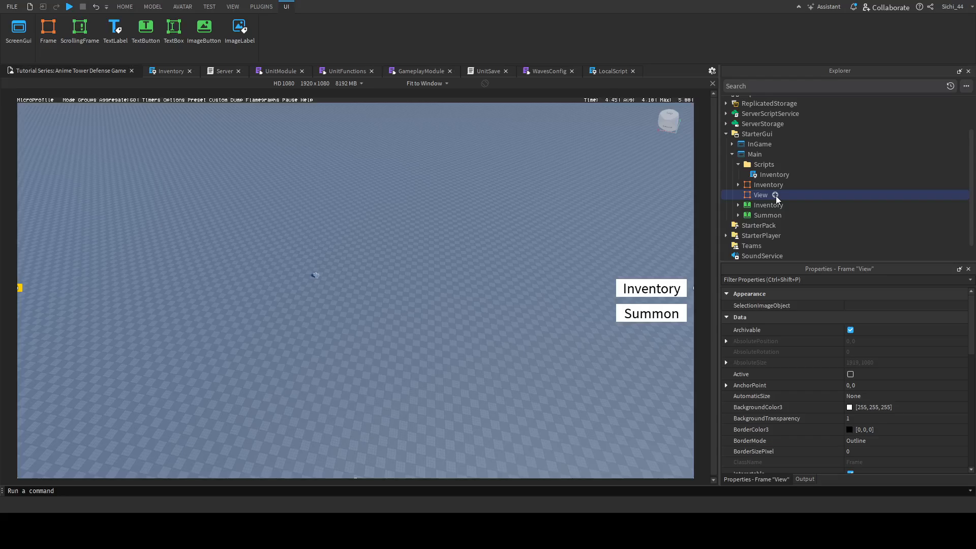
{"action": "mouse_move", "coordinate": [754, 298]}
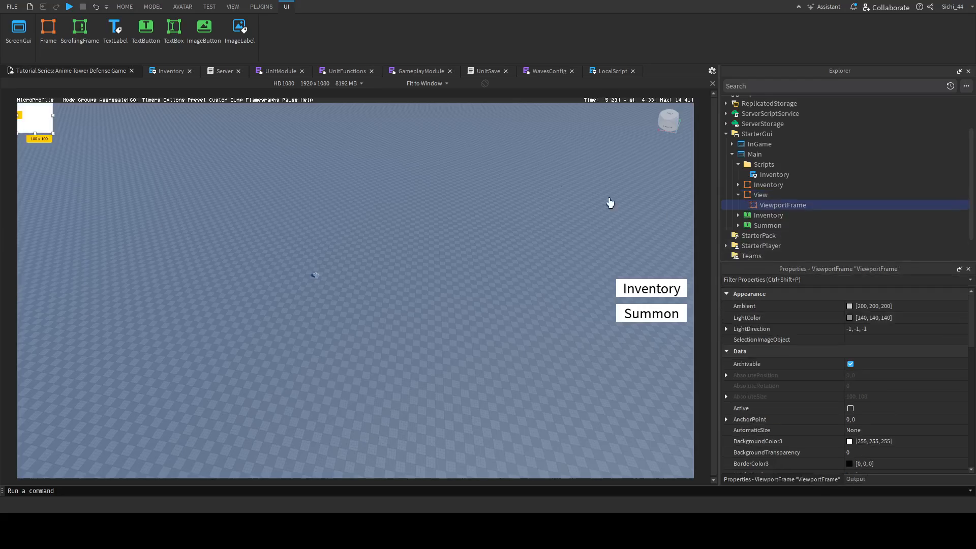
{"action": "left_click_drag", "start_coordinate": [35, 117], "coordinate": [272, 203]}
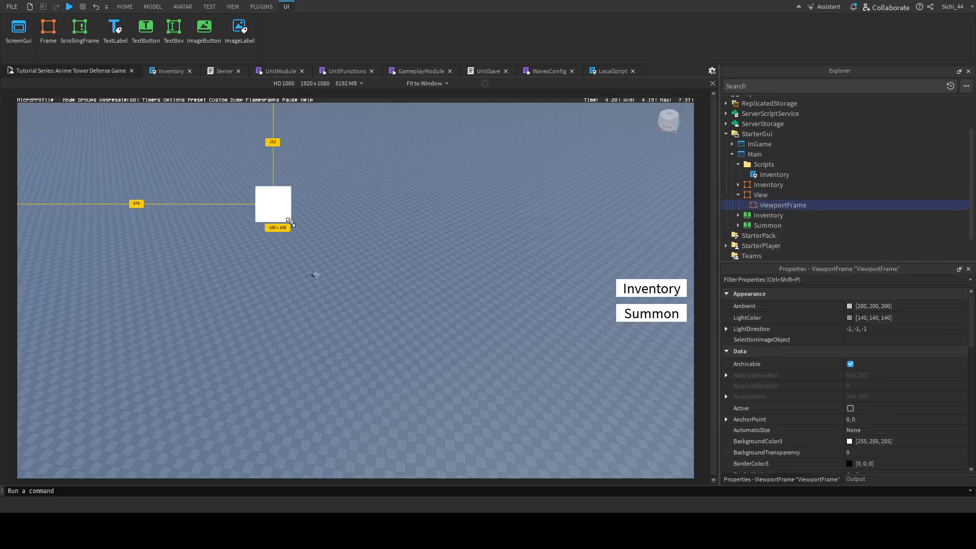
{"action": "left_click_drag", "start_coordinate": [289, 221], "coordinate": [434, 378]}
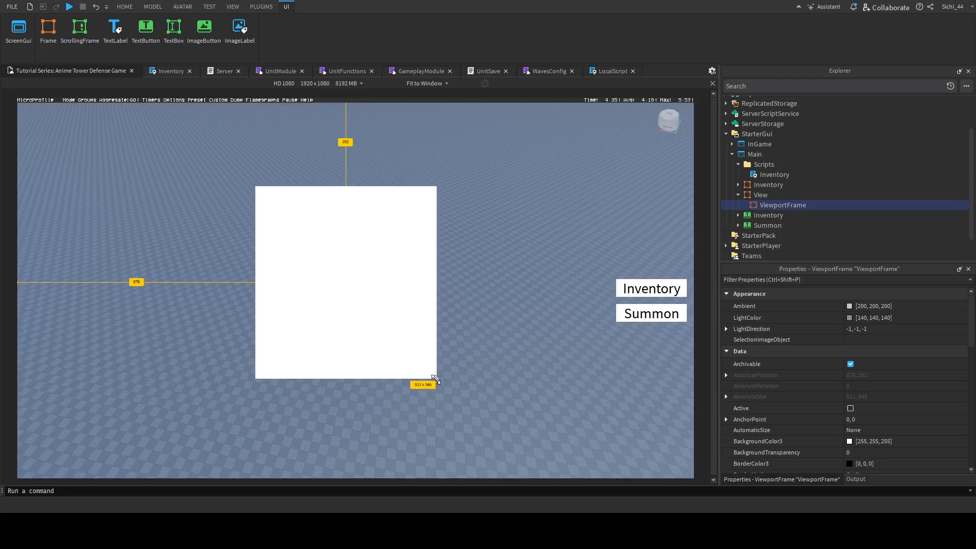
{"action": "left_click_drag", "start_coordinate": [435, 377], "coordinate": [455, 398]}
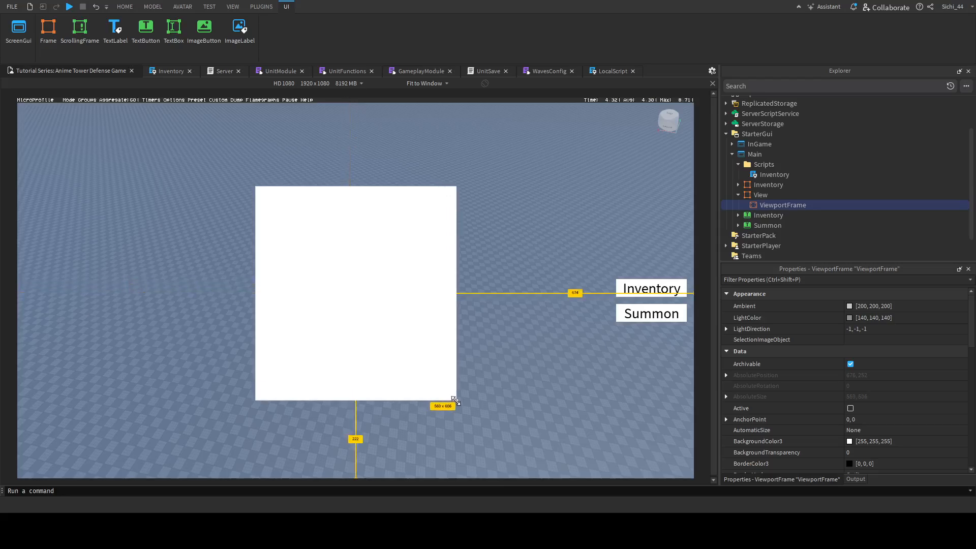
{"action": "left_click_drag", "start_coordinate": [455, 396], "coordinate": [457, 398]}
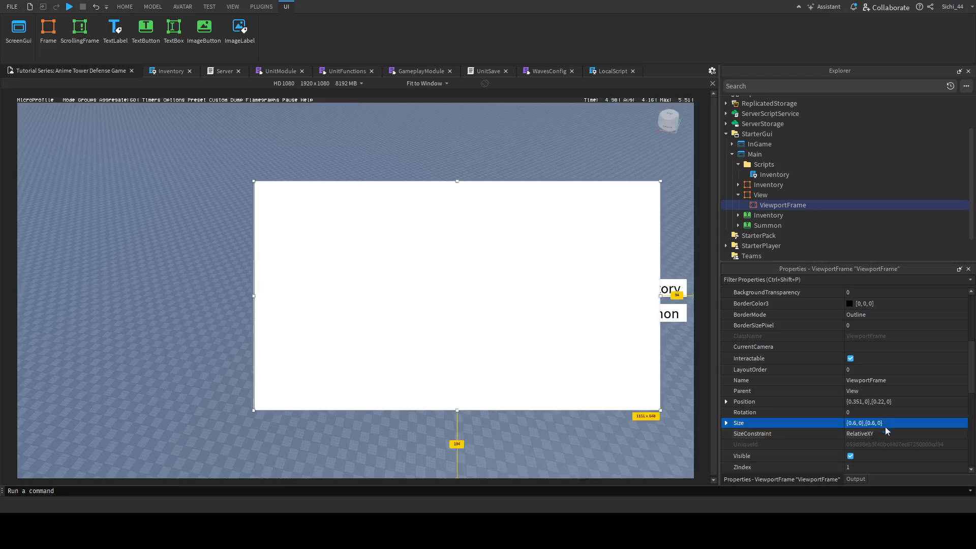
{"action": "left_click", "coordinate": [906, 401]}
{"action": "type", "text": "0.5, 0.5"}
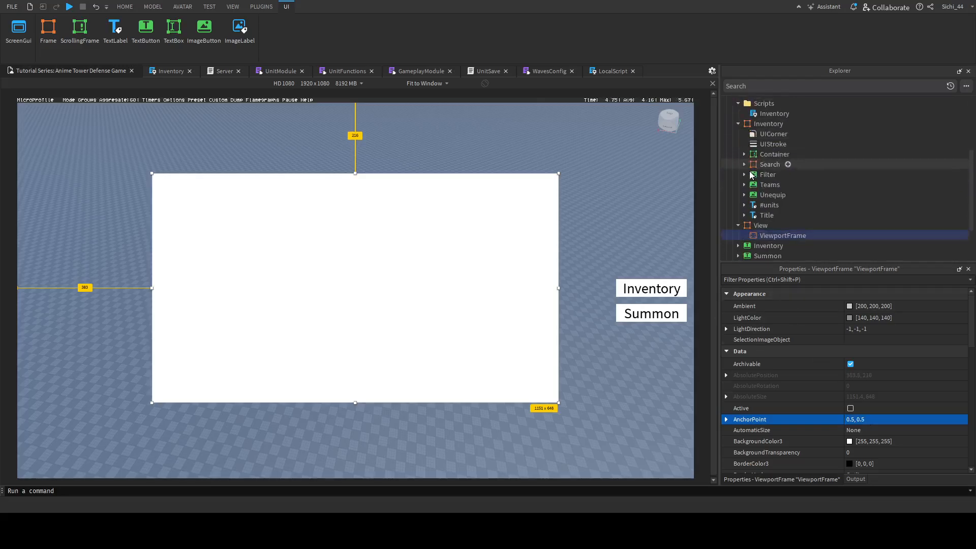
Expand Template > UnitFrame and inspect its ViewportFrame's settings for comparison
{"action": "left_click", "coordinate": [745, 153]}
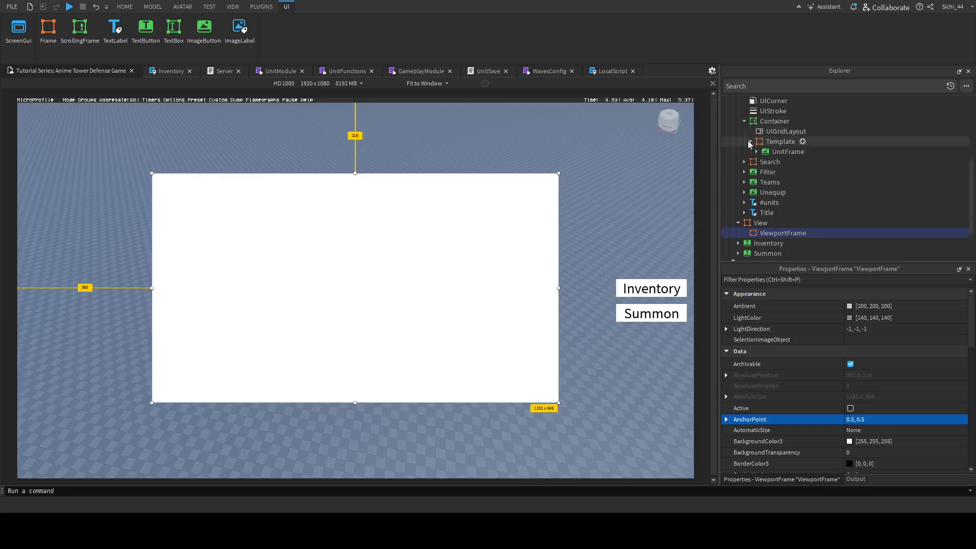
{"action": "left_click", "coordinate": [751, 152]}
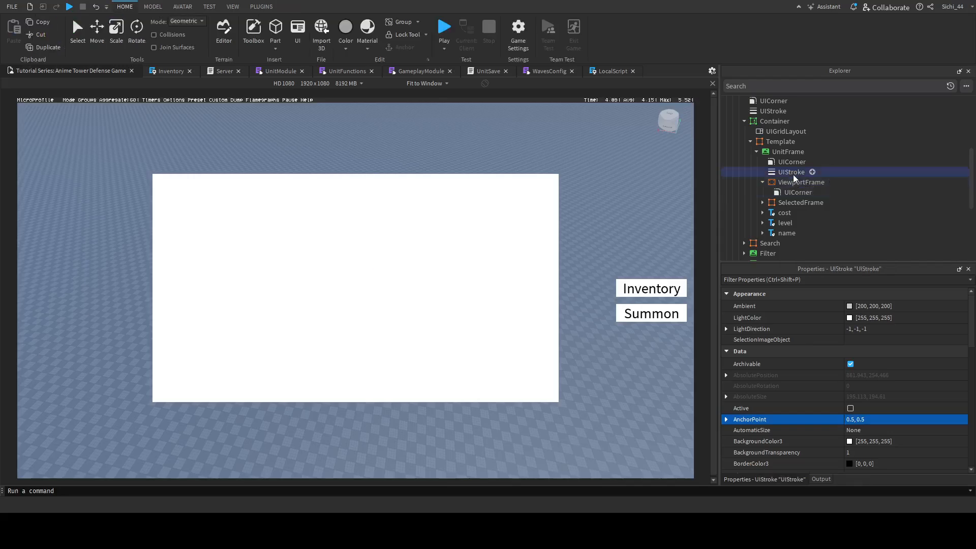
{"action": "left_click", "coordinate": [802, 182]}
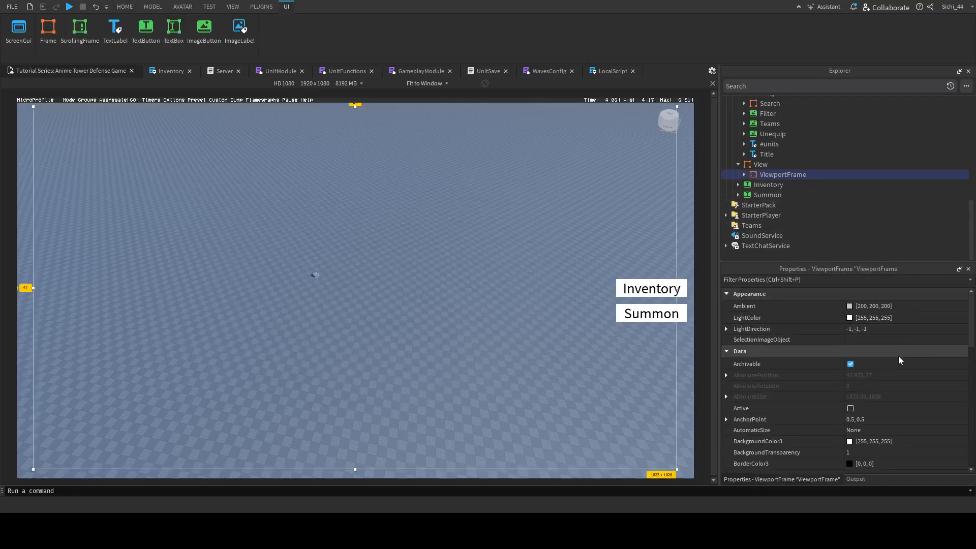
{"action": "mouse_move", "coordinate": [591, 206]}
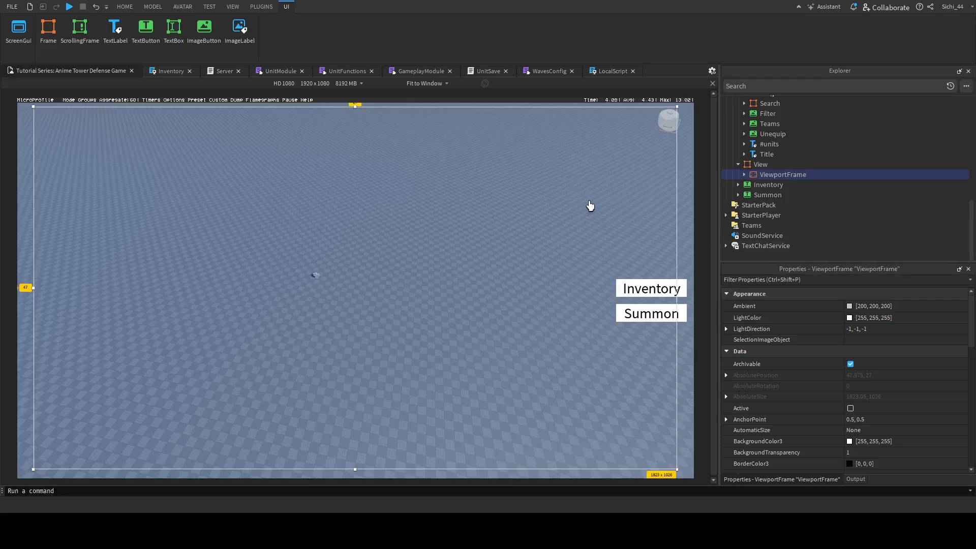
Paste the Unequip button into View, move it bottom-right, and set its label to 'Back'
{"action": "left_click", "coordinate": [760, 164]}
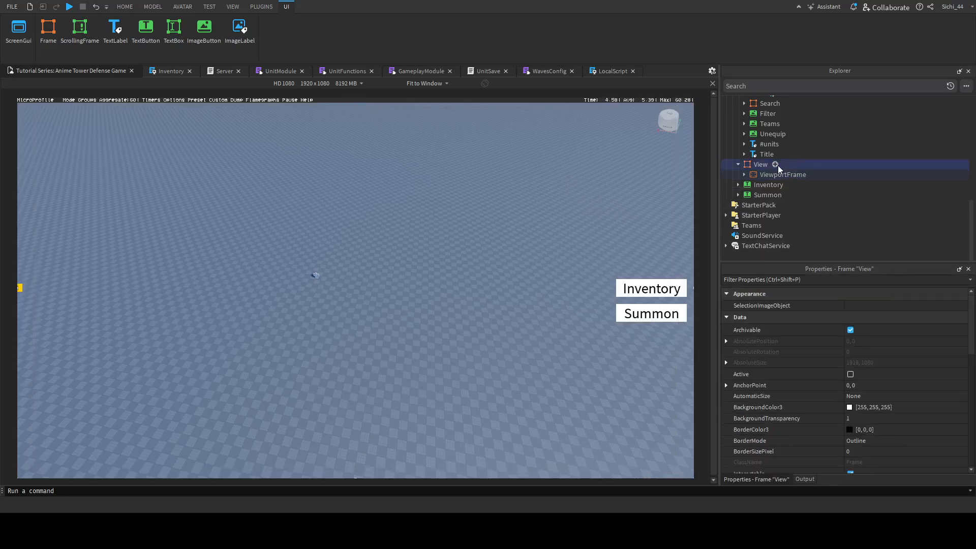
{"action": "left_click", "coordinate": [772, 134]}
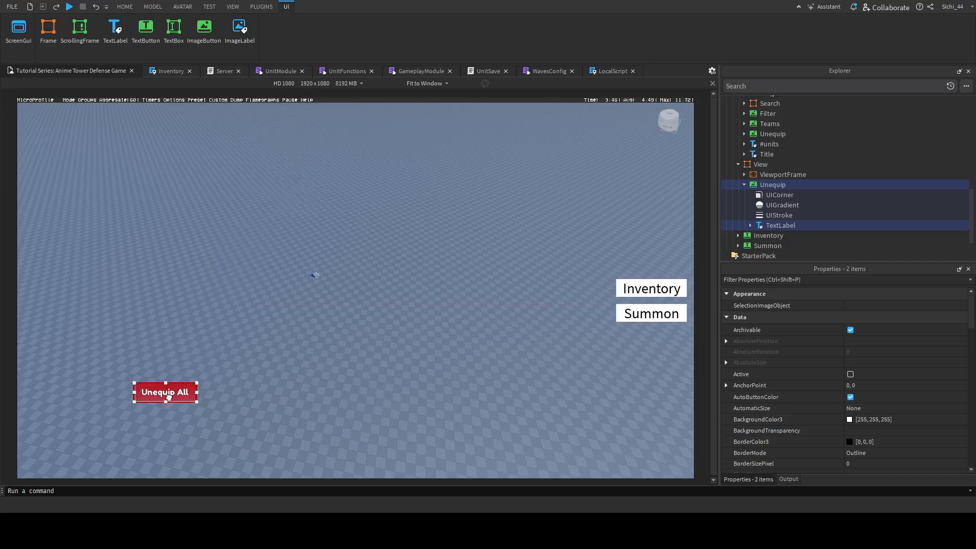
{"action": "left_click_drag", "start_coordinate": [165, 391], "coordinate": [621, 450]}
{"action": "type", "text": "Back"}
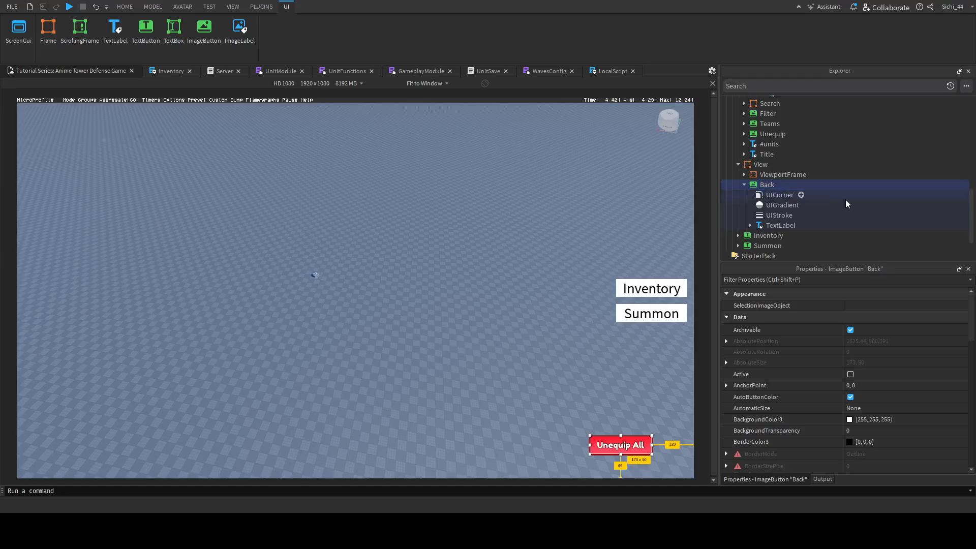
{"action": "left_click", "coordinate": [781, 224]}
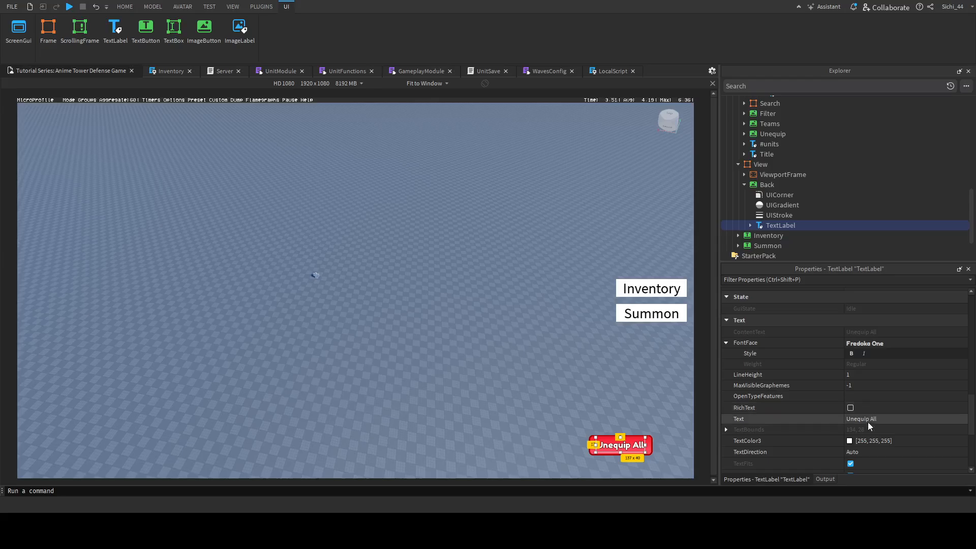
{"action": "type", "text": "Back"}
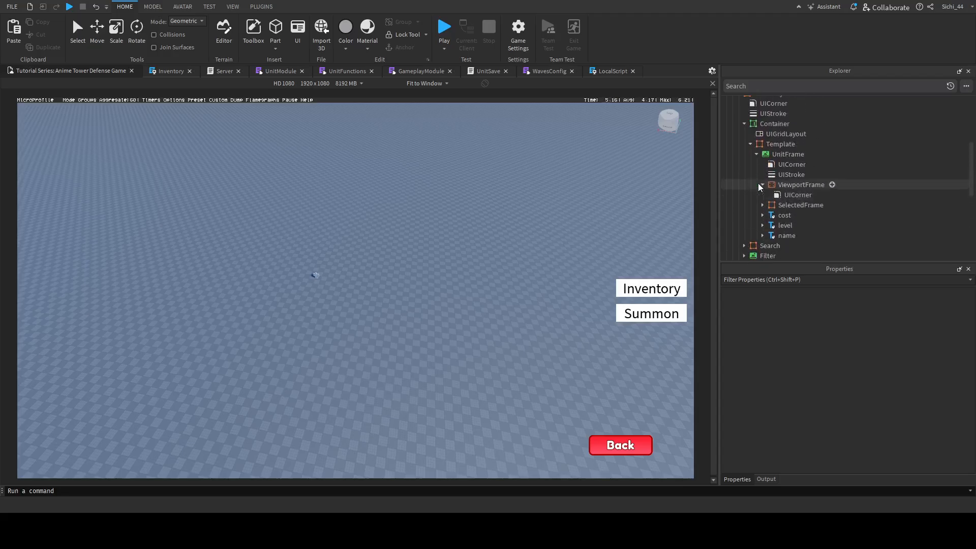
Copy the Template's cost, level and name labels into View with centered text alignment
{"action": "left_click", "coordinate": [787, 235]}
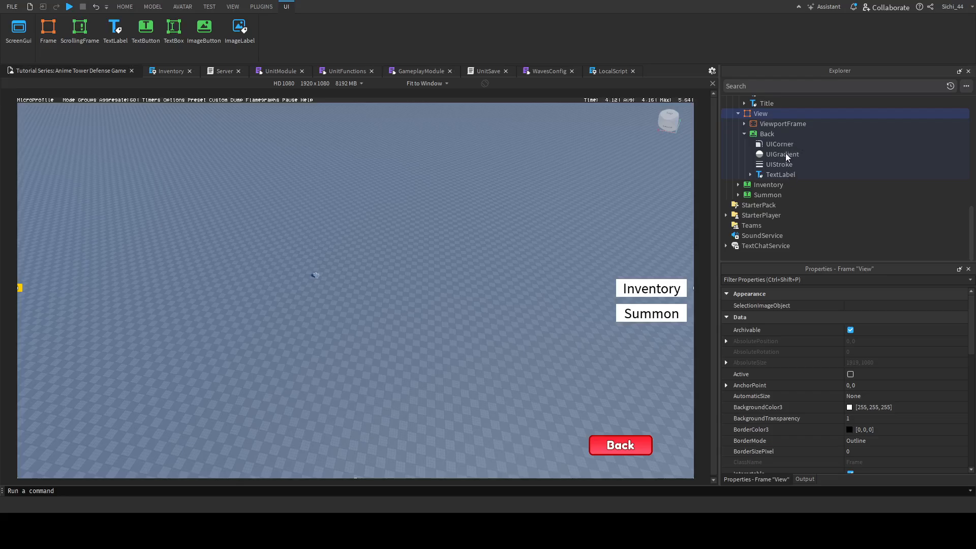
{"action": "mouse_move", "coordinate": [793, 148]}
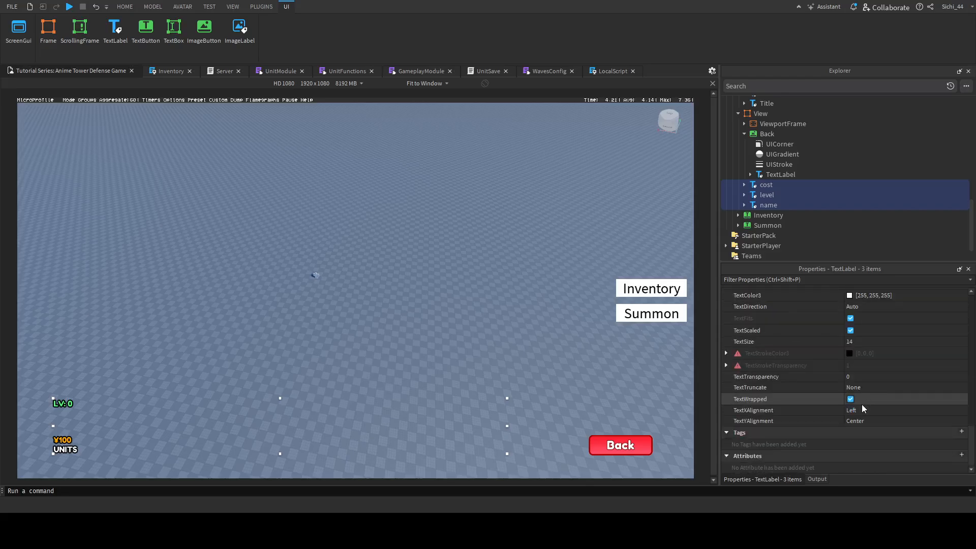
{"action": "left_click", "coordinate": [904, 412]}
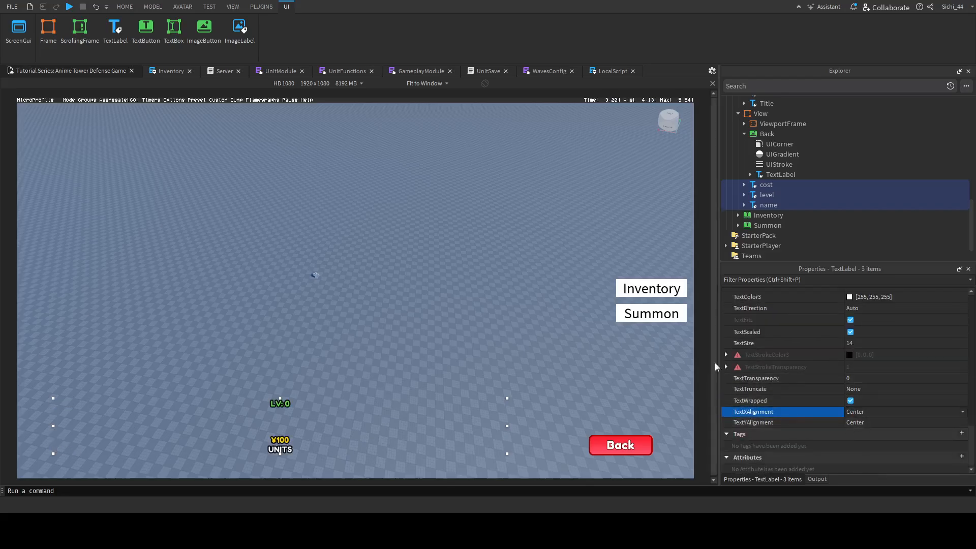
{"action": "scroll", "scroll_direction": "down", "scroll_amount": 3}
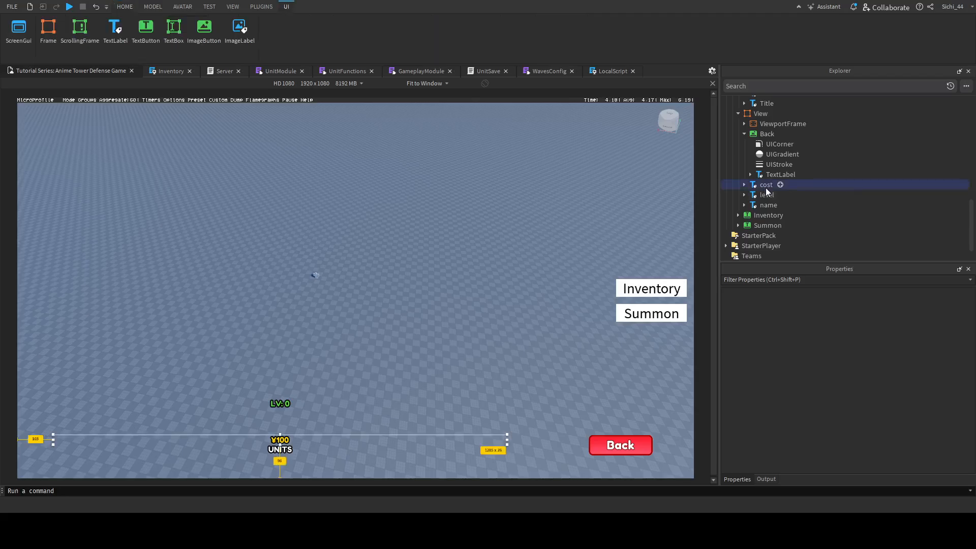
Reposition the cost, name and level labels so they stack near View's bottom center
{"action": "left_click", "coordinate": [767, 185]}
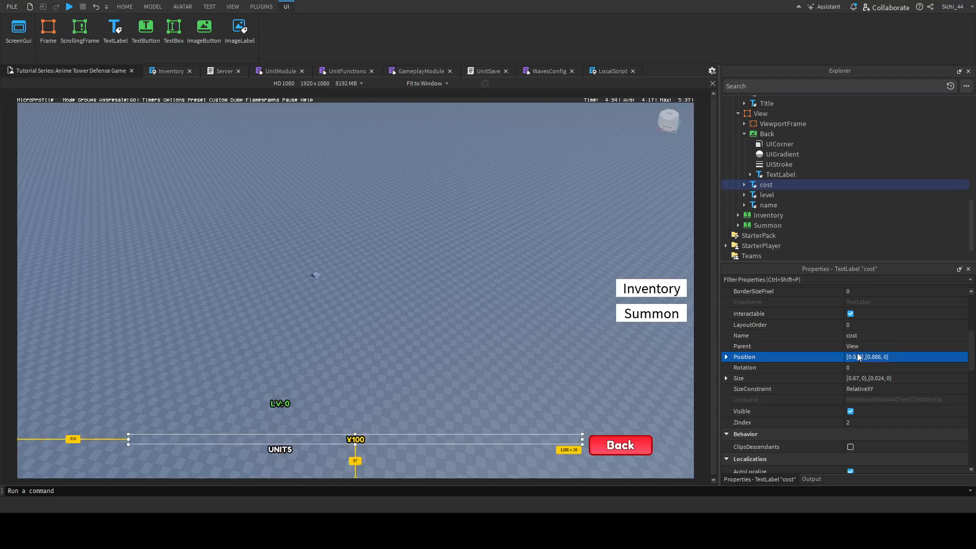
{"action": "left_click", "coordinate": [767, 194]}
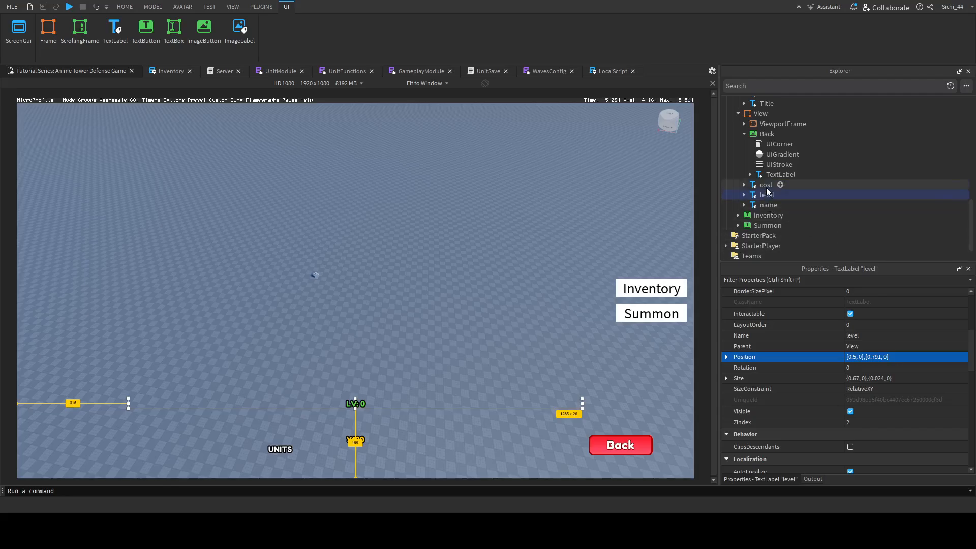
{"action": "left_click", "coordinate": [769, 205]}
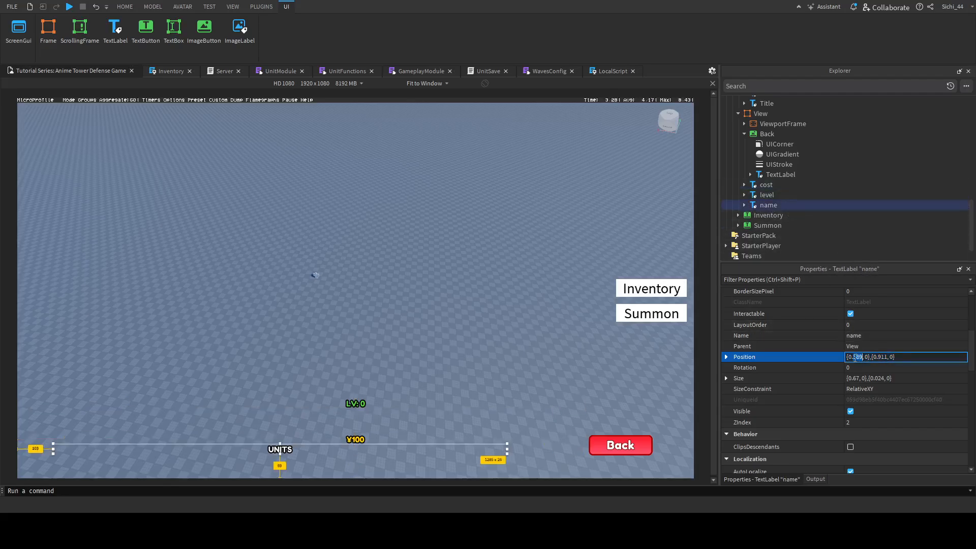
{"action": "left_click", "coordinate": [124, 6]}
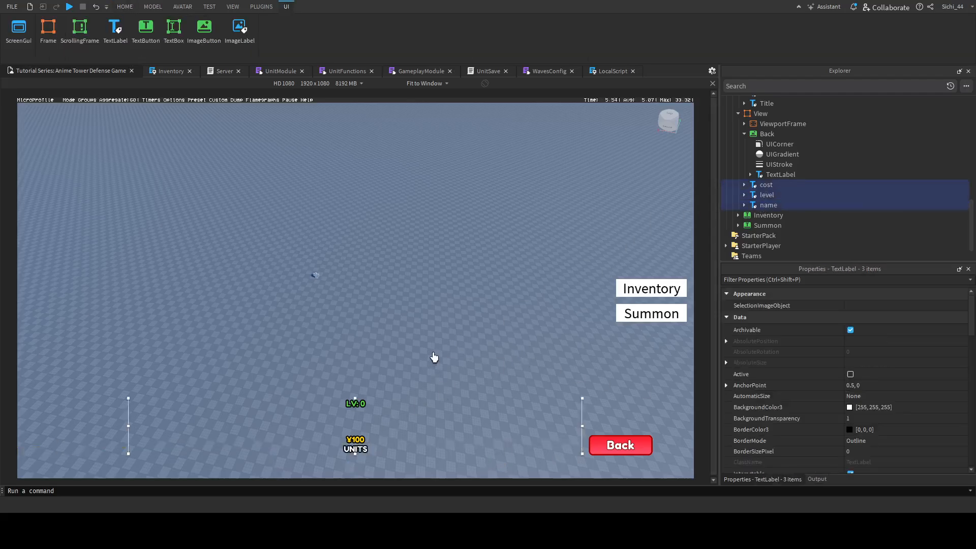
{"action": "left_click", "coordinate": [766, 194]}
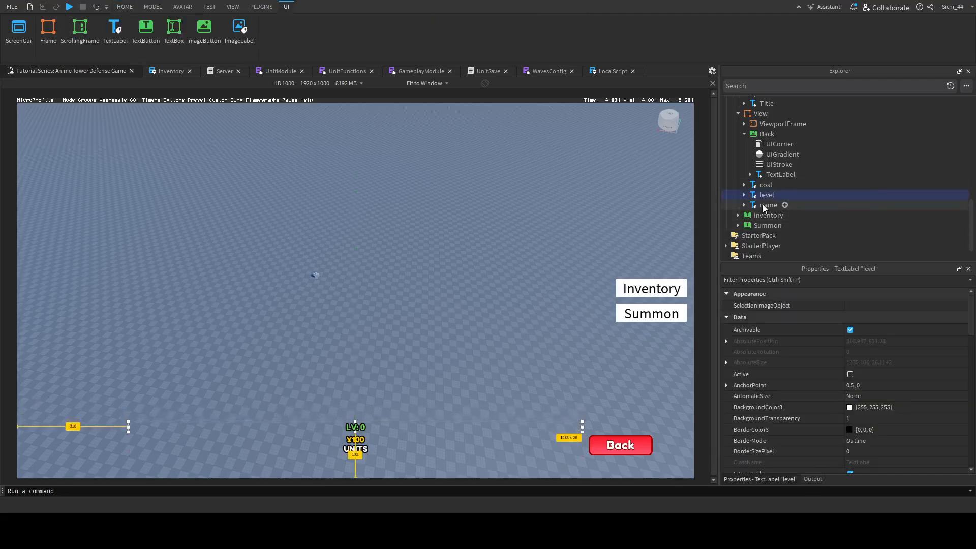
{"action": "left_click", "coordinate": [768, 205]}
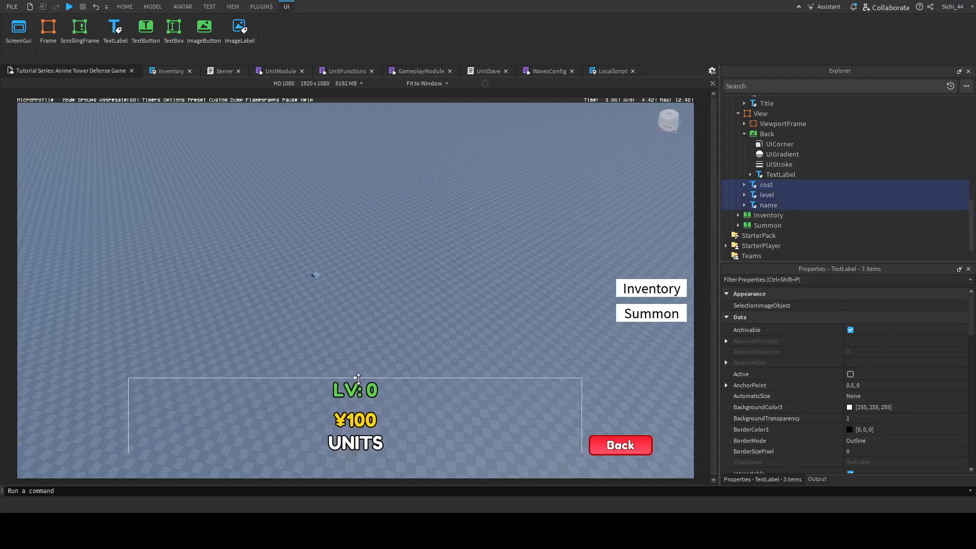
{"action": "left_click", "coordinate": [124, 6]}
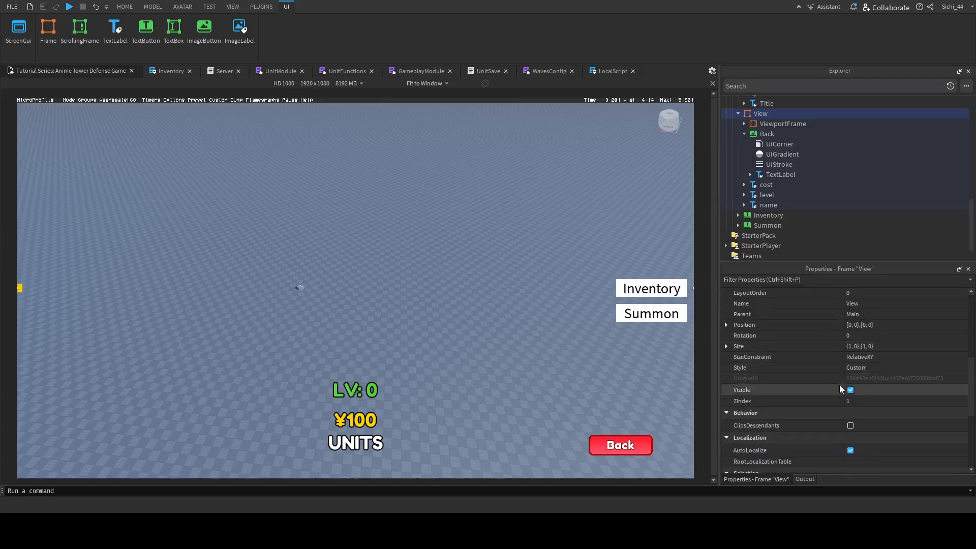
{"action": "left_click", "coordinate": [124, 6]}
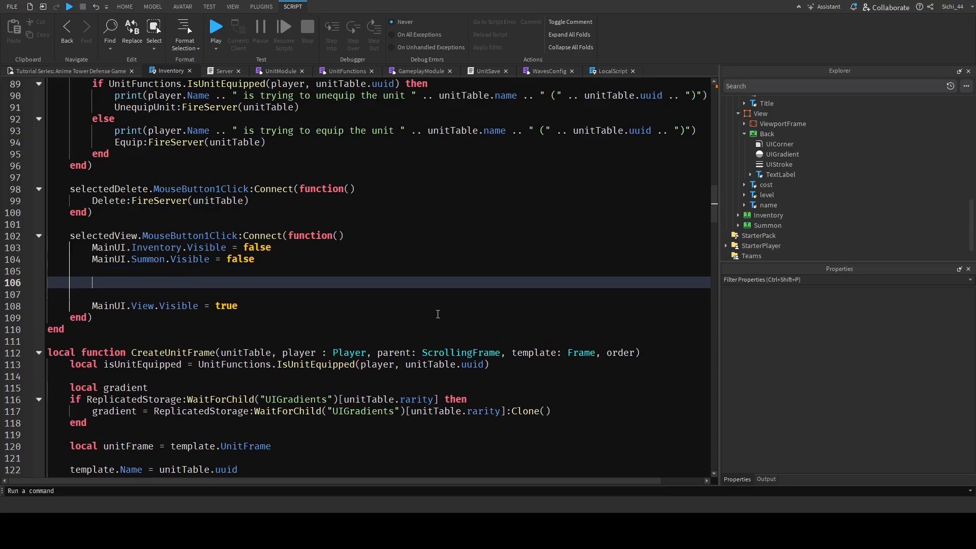
Declare local View = MainUI.View and set View.cost.Text to selectedCost.Text
{"action": "type", "text": "local View"}
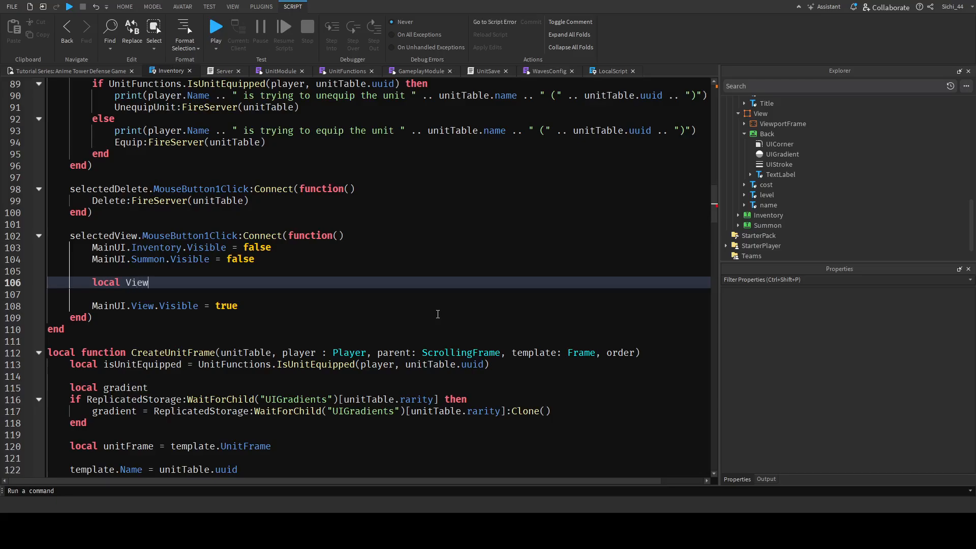
{"action": "type", "text": "= MainUI."}
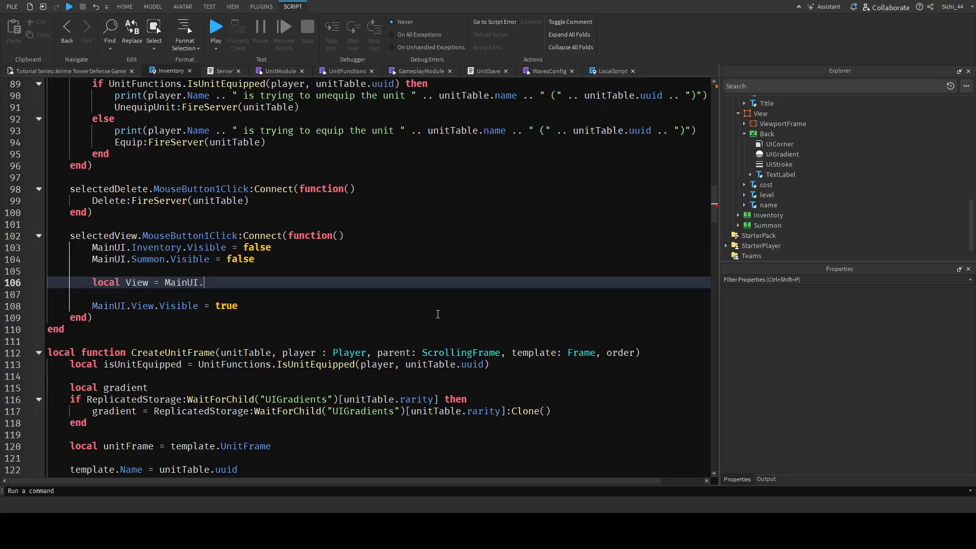
{"action": "type", "text": "View"}
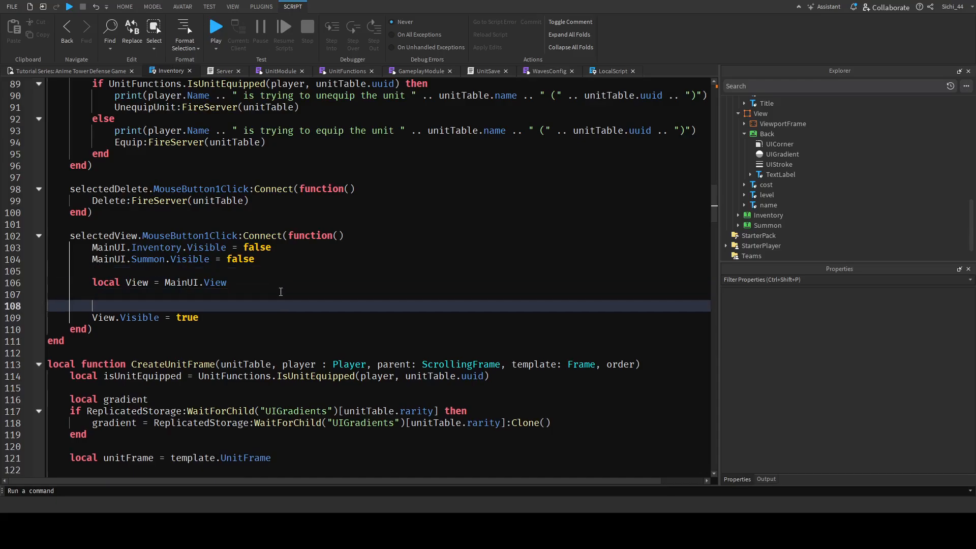
{"action": "type", "text": "View"}
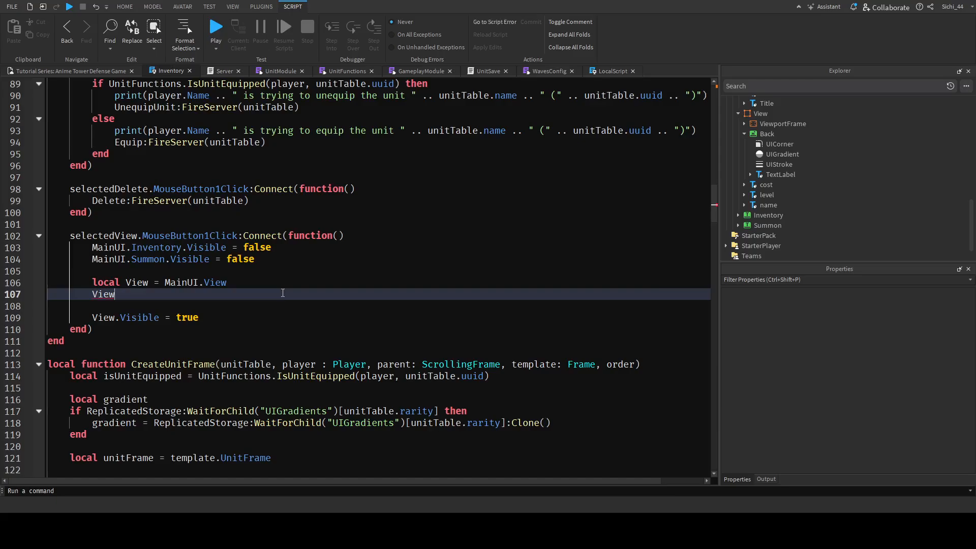
{"action": "type", "text": ".cost."}
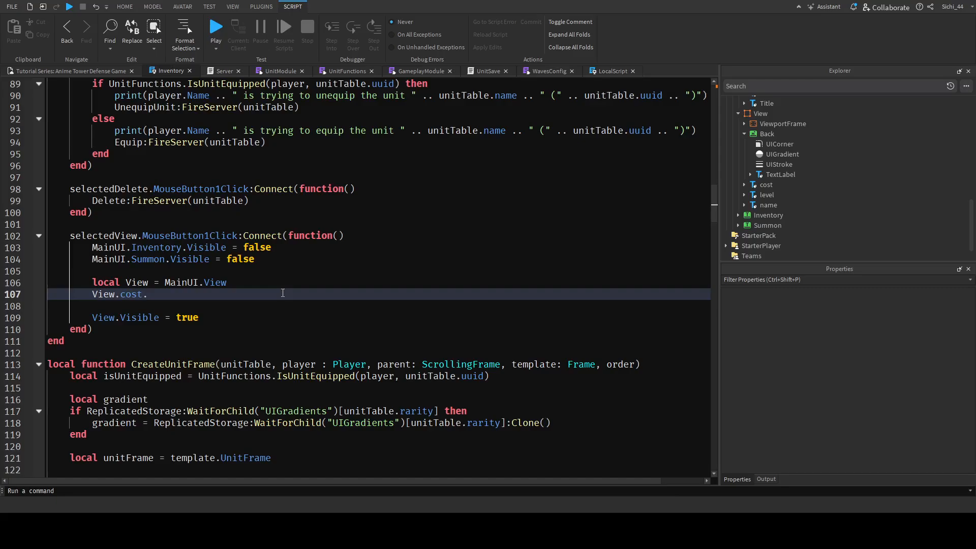
{"action": "type", "text": "Text = cos"}
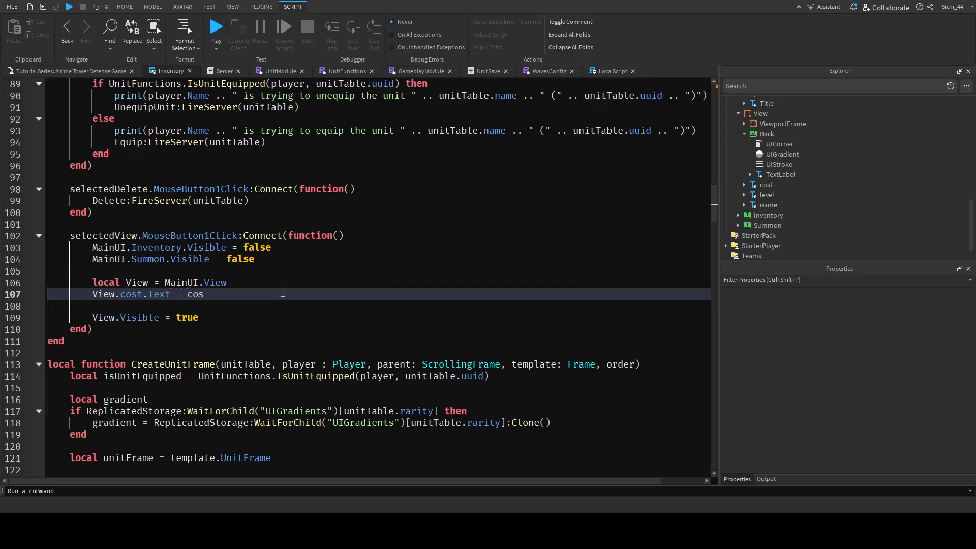
{"action": "type", "text": "electedCost"}
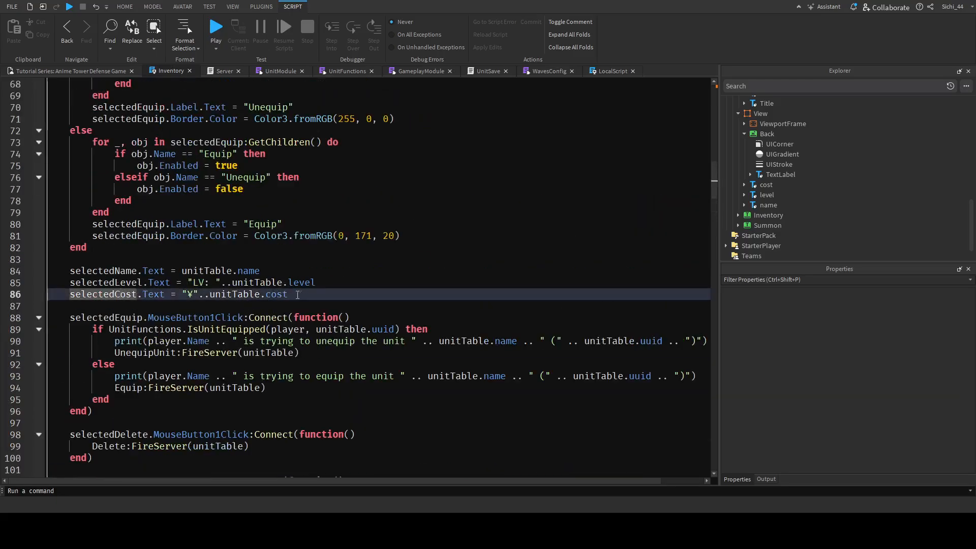
{"action": "left_click_drag", "start_coordinate": [183, 293], "coordinate": [287, 294]}
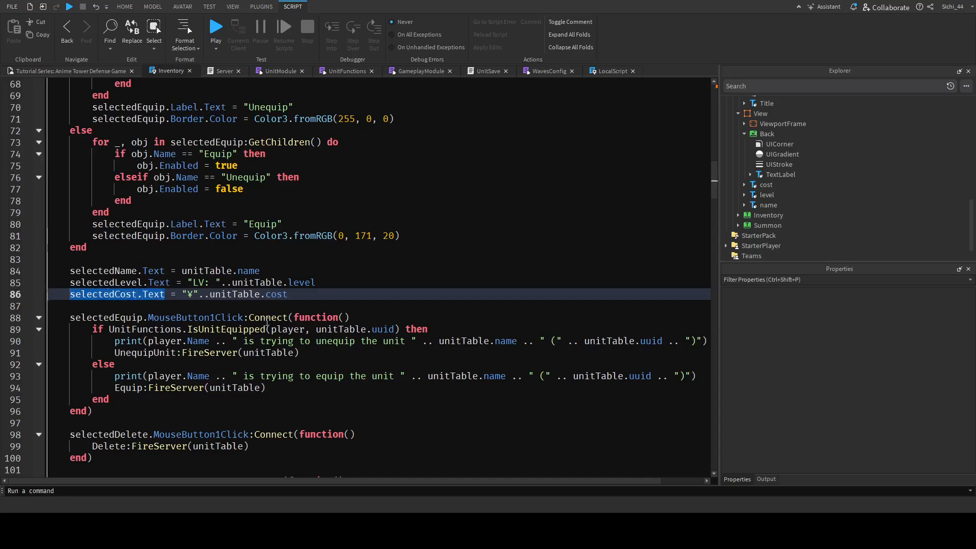
{"action": "scroll", "scroll_direction": "down", "scroll_amount": 3}
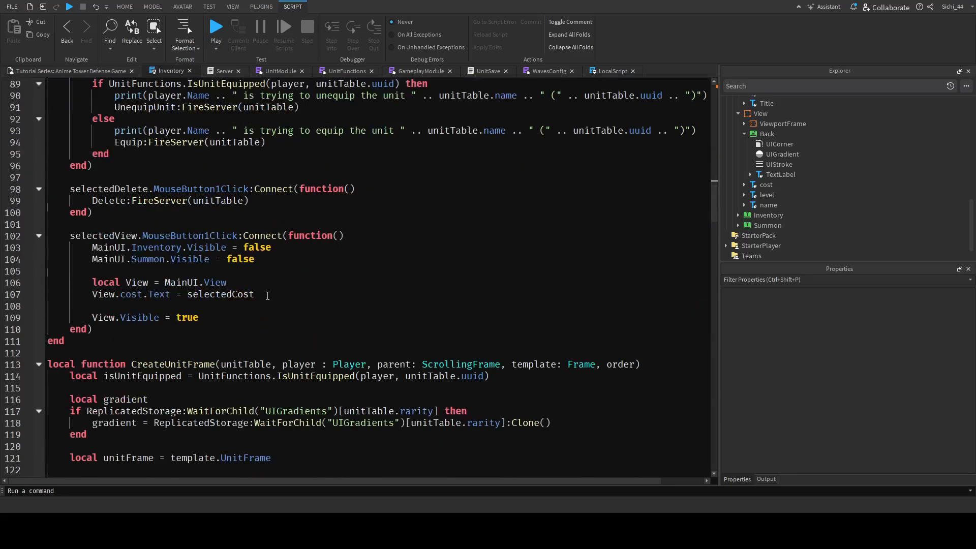
{"action": "double_click", "coordinate": [219, 294]}
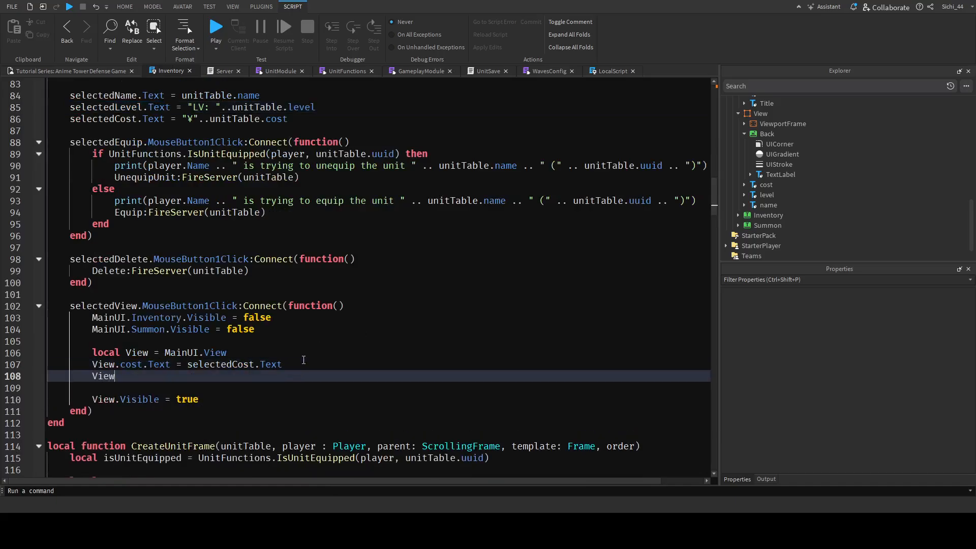
Set View.level.Text to selectedLevel.Text and begin the View.name.Text line
{"action": "type", "text": ".level."}
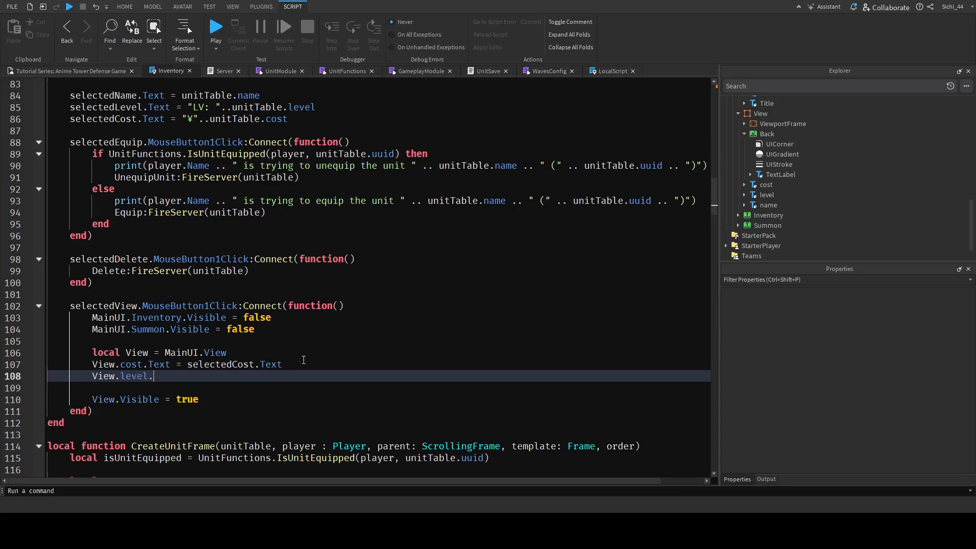
{"action": "type", "text": ".Text = selectedLevel.Text"}
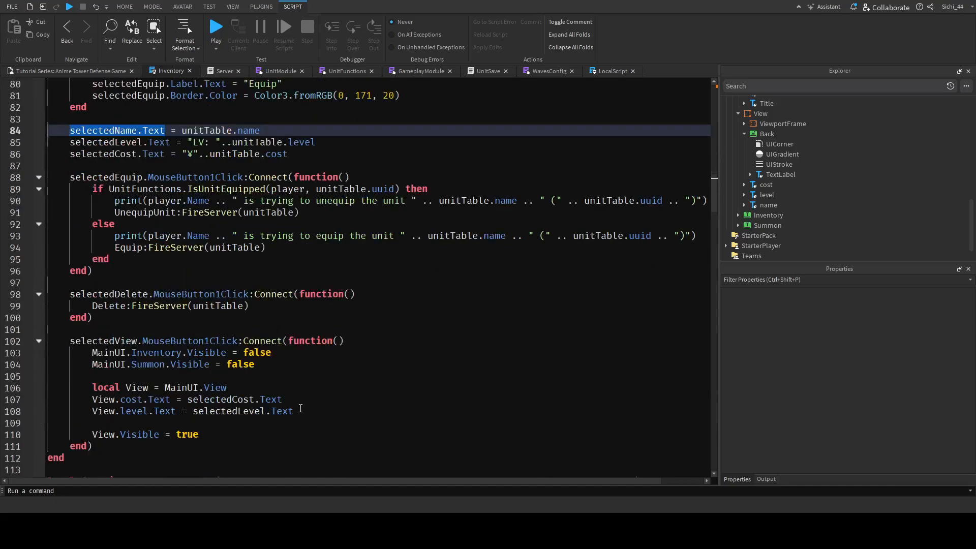
{"action": "type", "text": "View."}
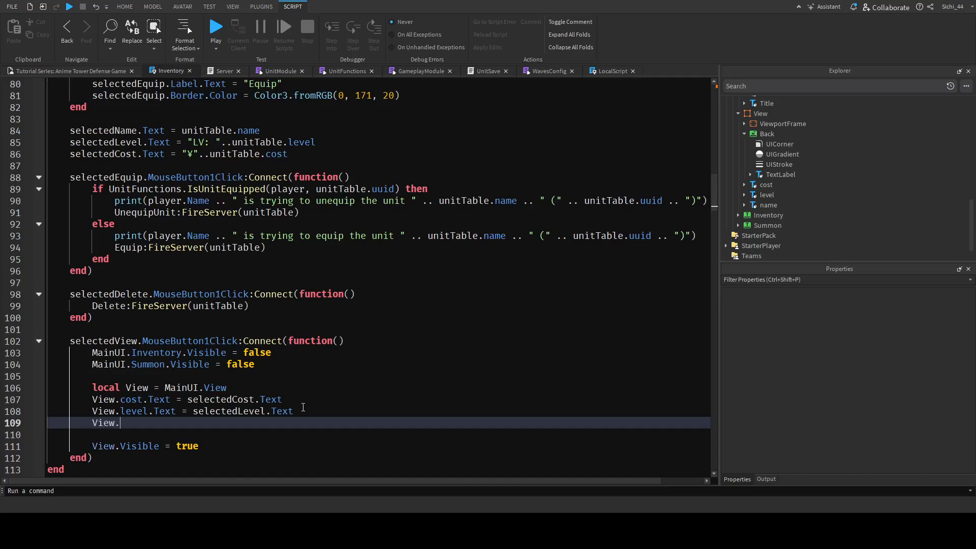
{"action": "type", "text": "n"}
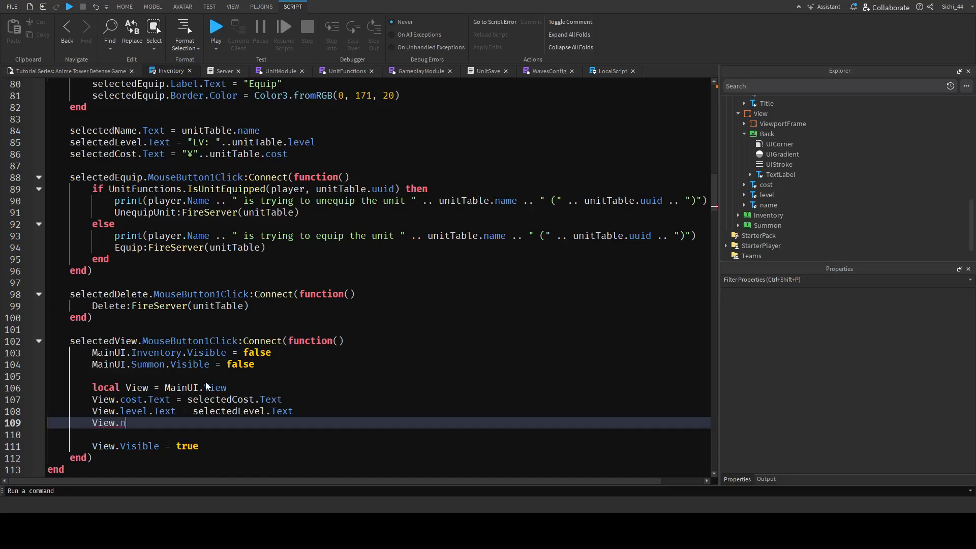
{"action": "type", "text": "ame.Text"}
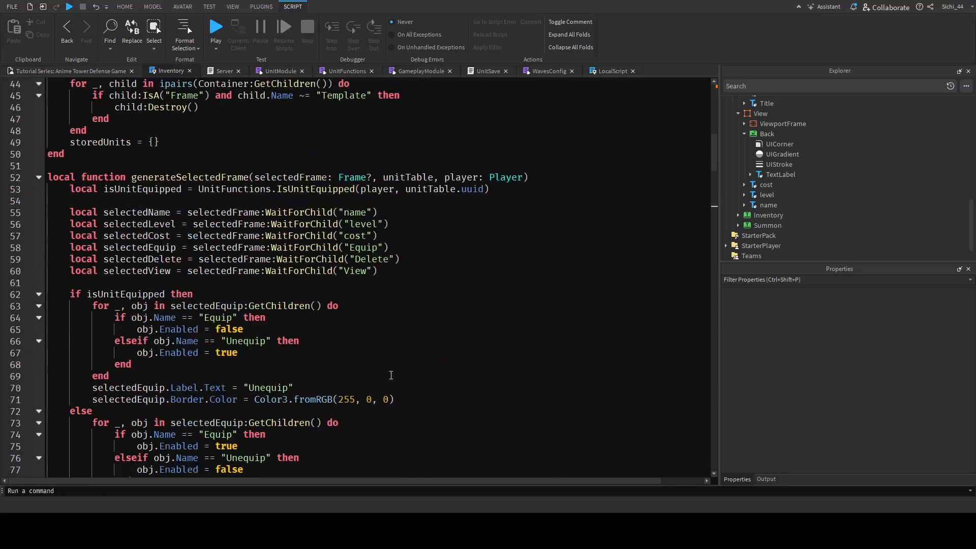
Replace the name label's selectedName.Text source with unitTable.name in the View handler
{"action": "scroll", "scroll_direction": "down", "scroll_amount": 3}
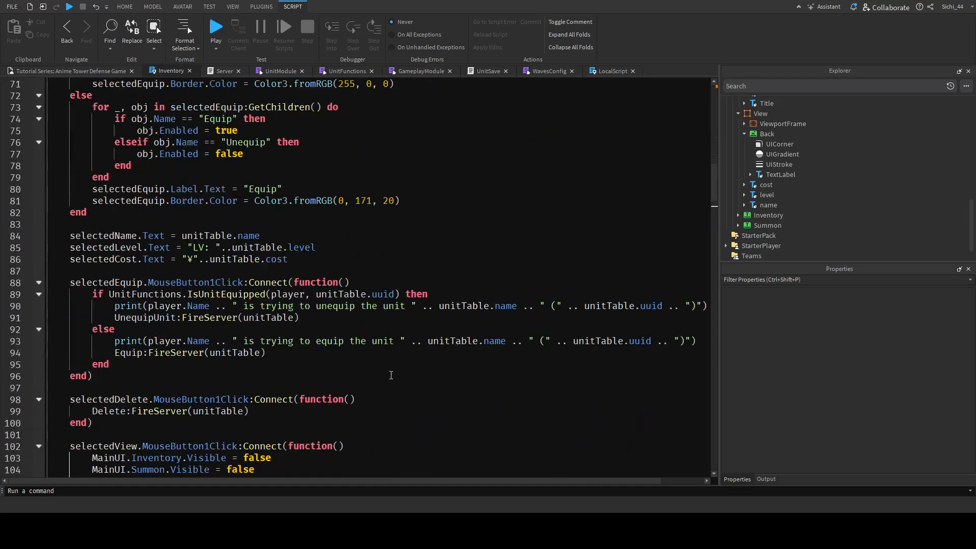
{"action": "scroll", "scroll_direction": "down", "scroll_amount": 3}
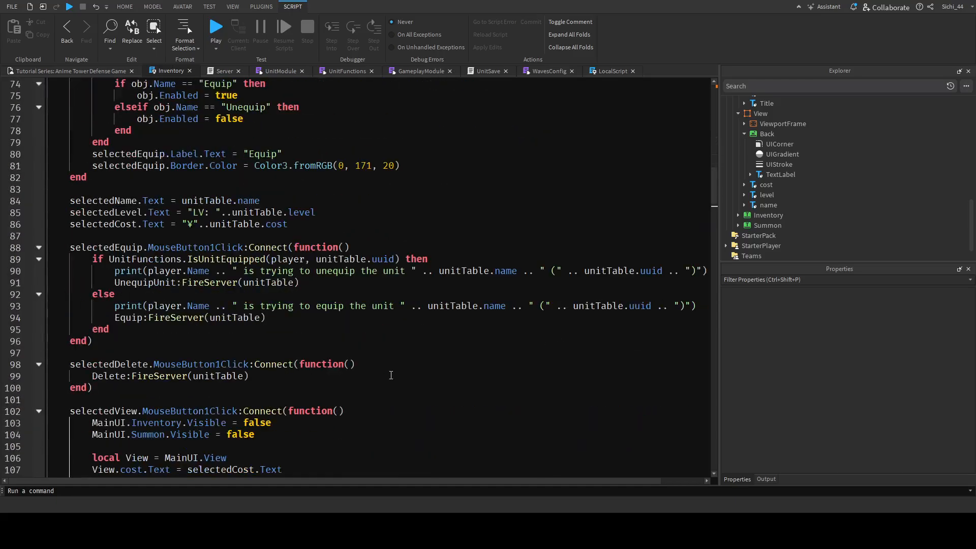
{"action": "scroll", "scroll_direction": "down", "scroll_amount": 3}
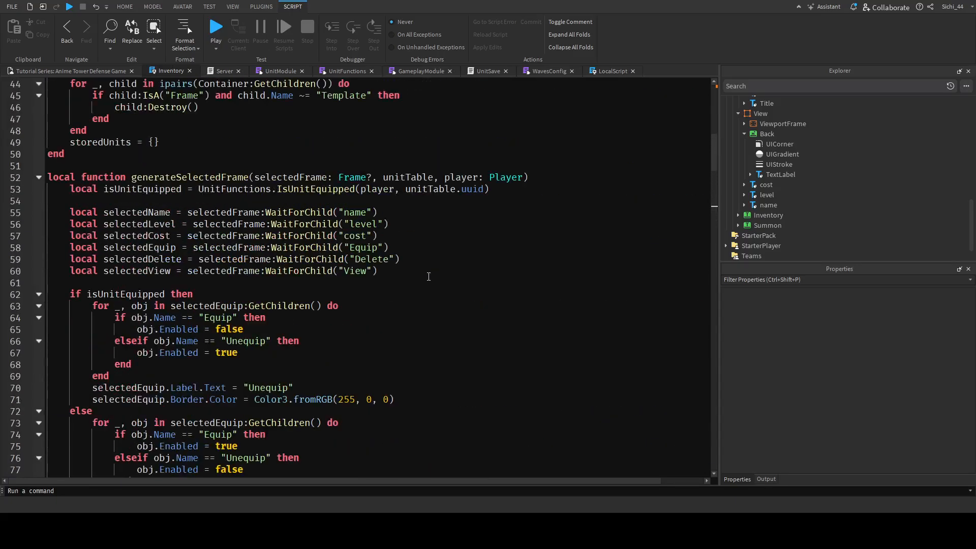
{"action": "scroll", "scroll_direction": "down", "scroll_amount": 3}
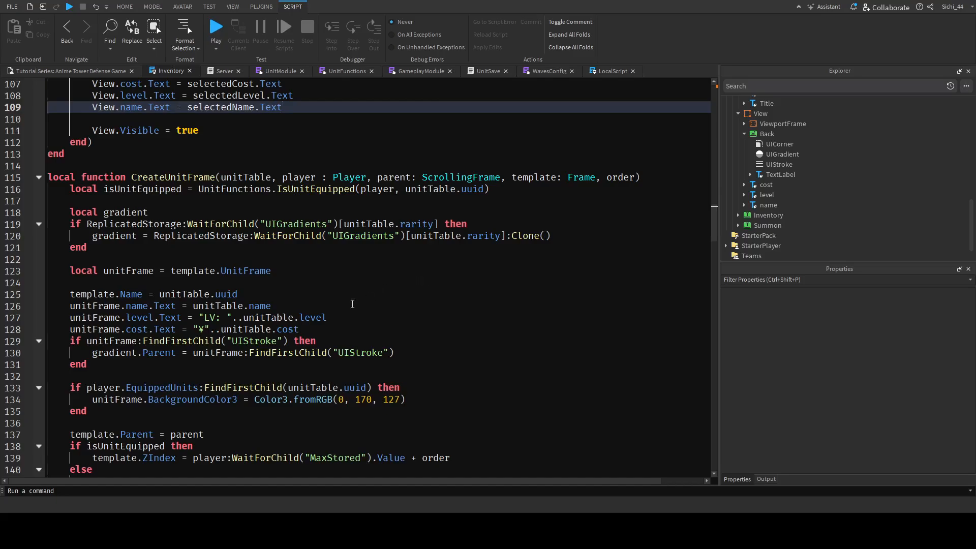
{"action": "double_click", "coordinate": [283, 317]}
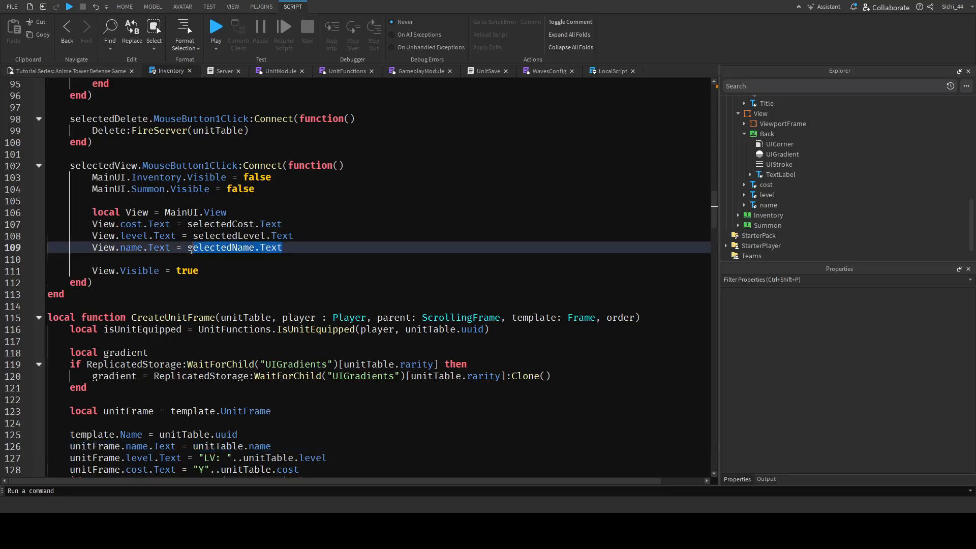
{"action": "type", "text": "unitTable.name"}
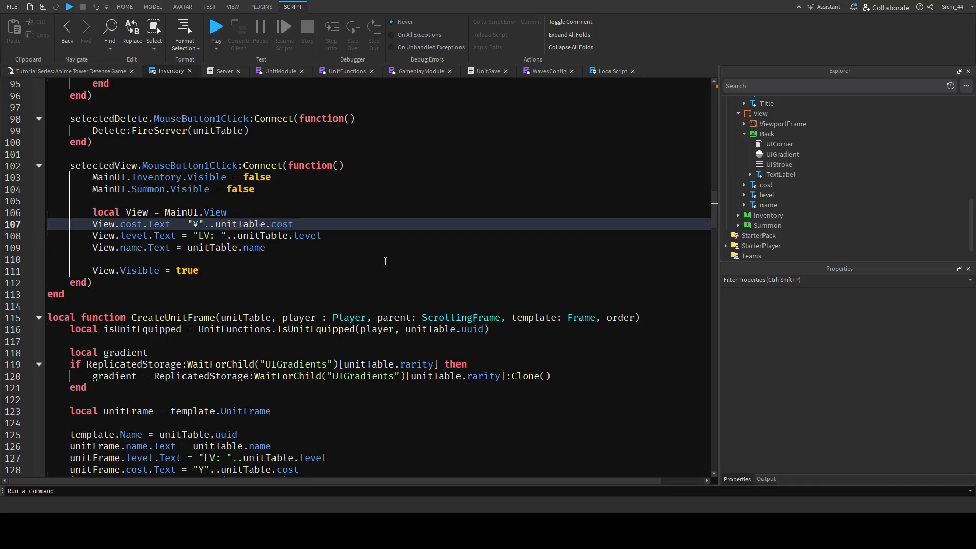
{"action": "scroll", "scroll_direction": "down", "scroll_amount": 3}
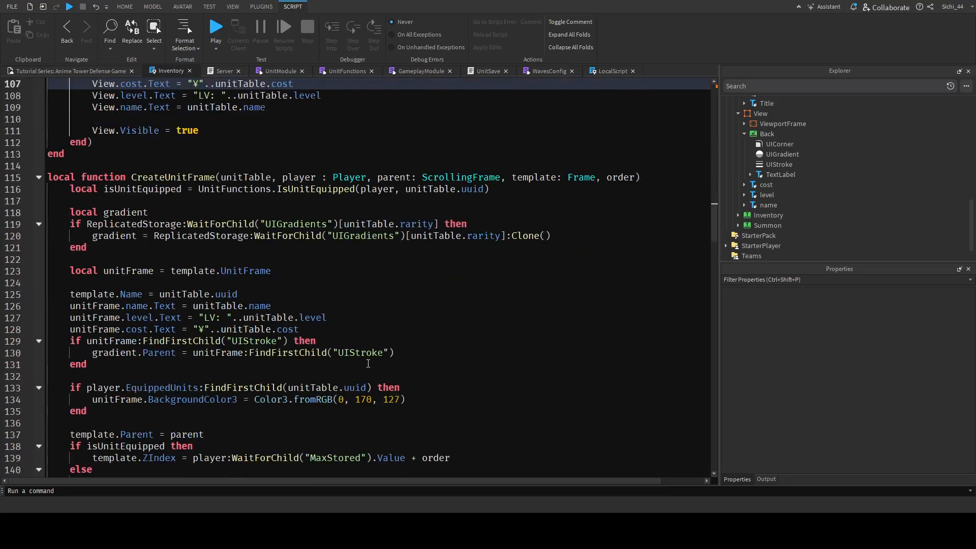
{"action": "scroll", "scroll_direction": "down", "scroll_amount": 3}
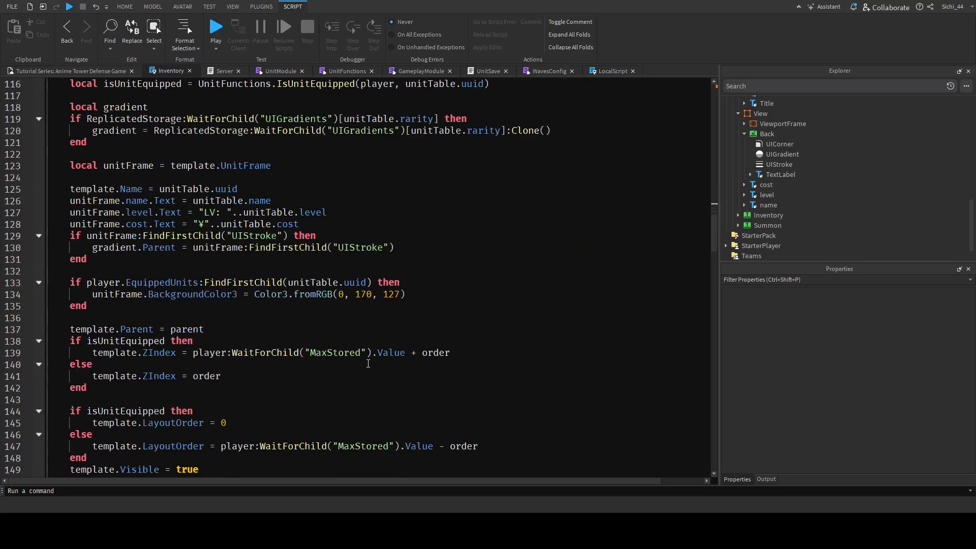
{"action": "scroll", "scroll_direction": "down", "scroll_amount": 3}
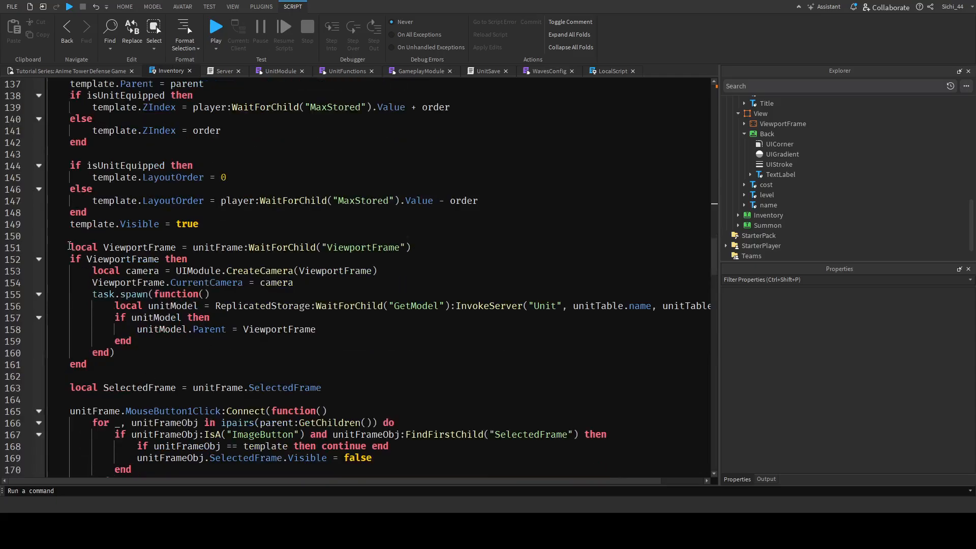
Point the pasted camera/model code at View.ViewportFrame instead of the unit frame's ViewportFrame
{"action": "scroll", "scroll_direction": "up", "scroll_amount": 3}
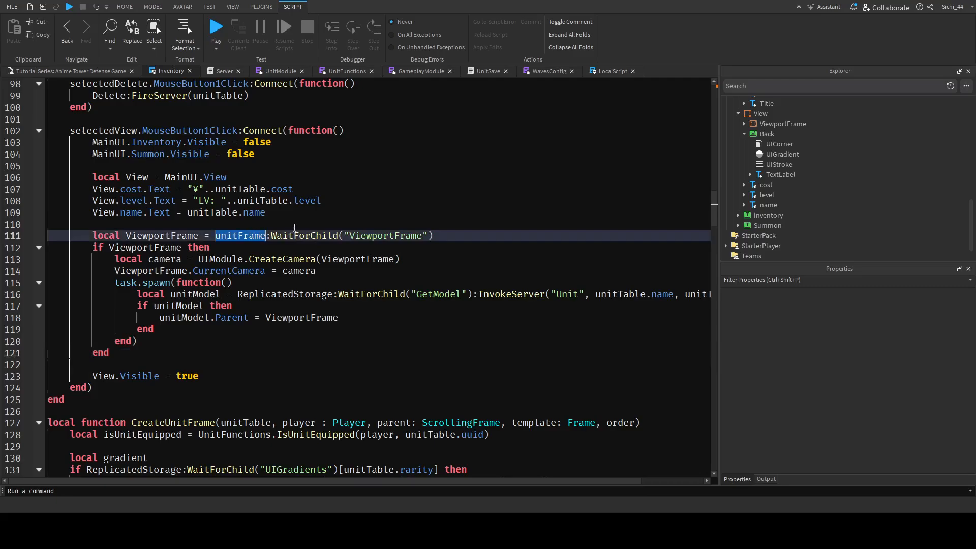
{"action": "type", "text": "view"}
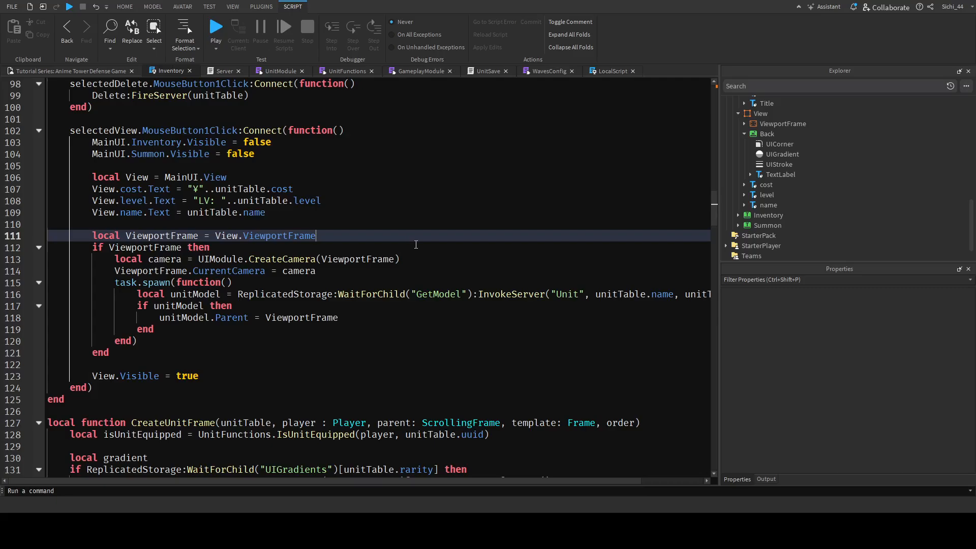
{"action": "mouse_move", "coordinate": [153, 355]}
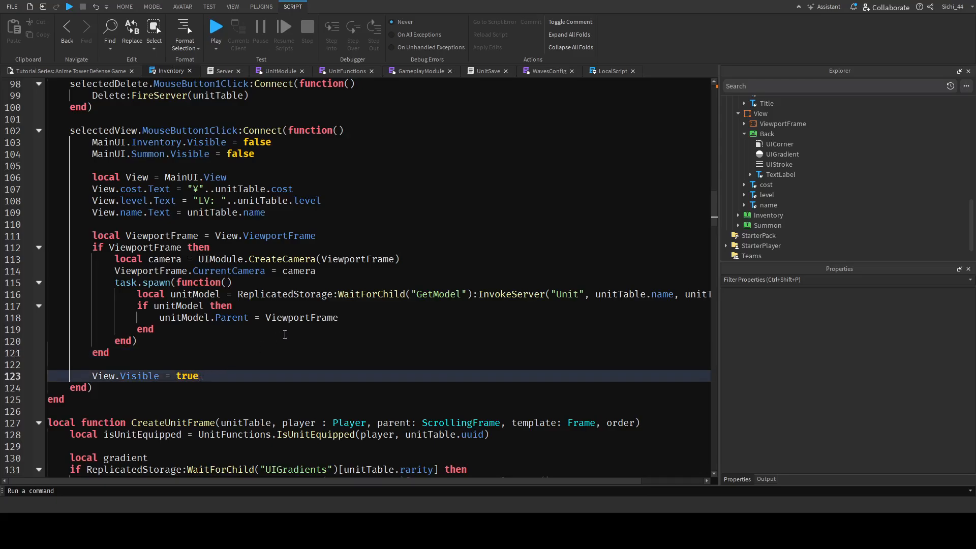
Add a View.Back MouseButton1Click handler that sets MainUI.View.Visible to false
{"action": "type", "text": "vie"}
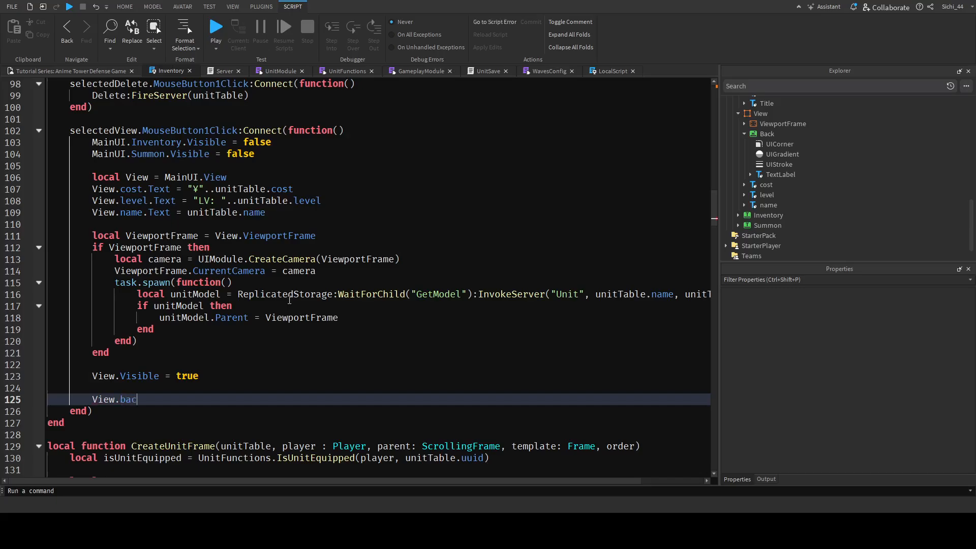
{"action": "type", "text": "k"}
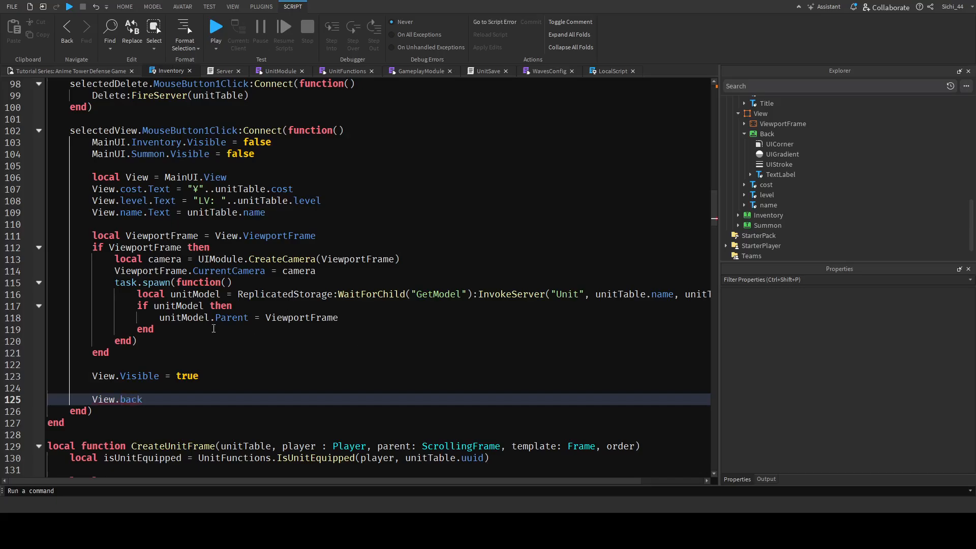
{"action": "type", "text": "Back.M"}
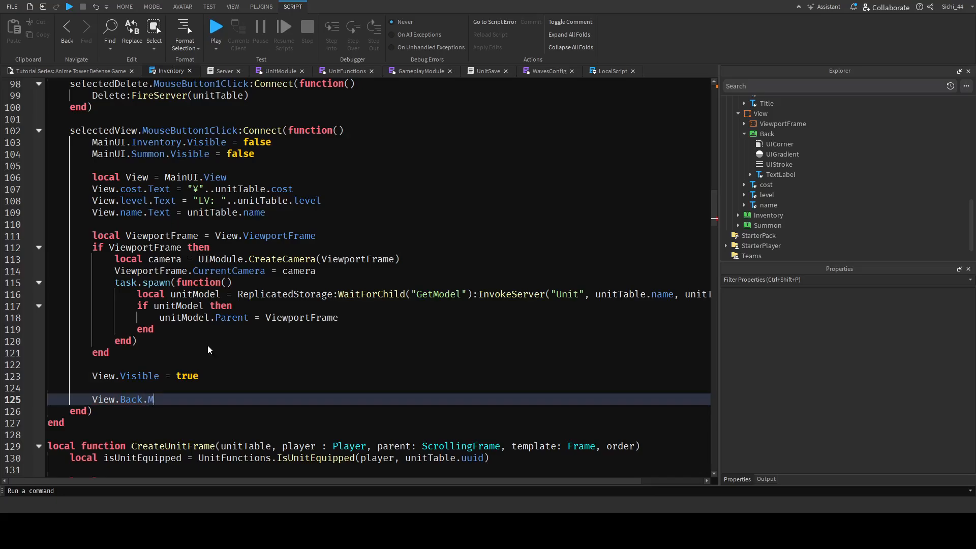
{"action": "type", "text": "ouseButton1Click:Connect(function()("}
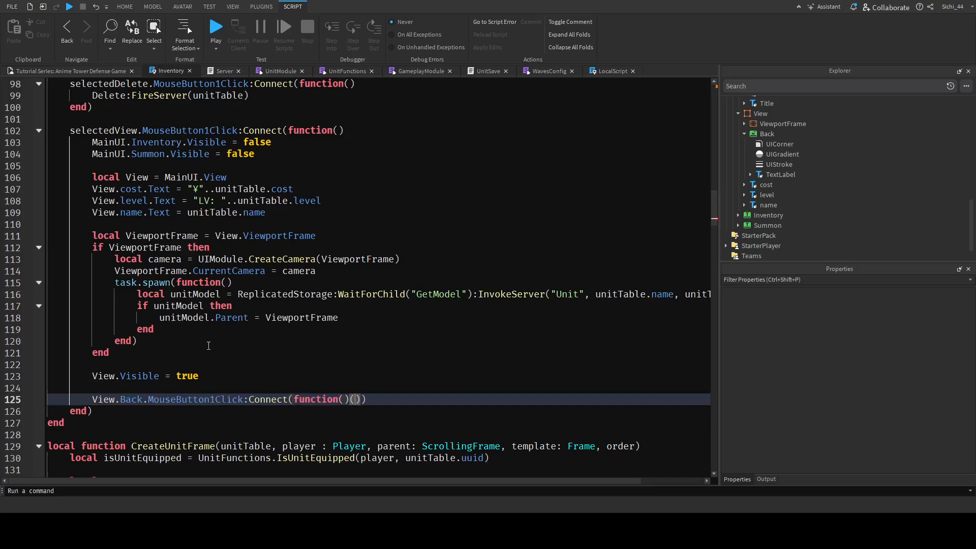
{"action": "key", "text": "enter"}
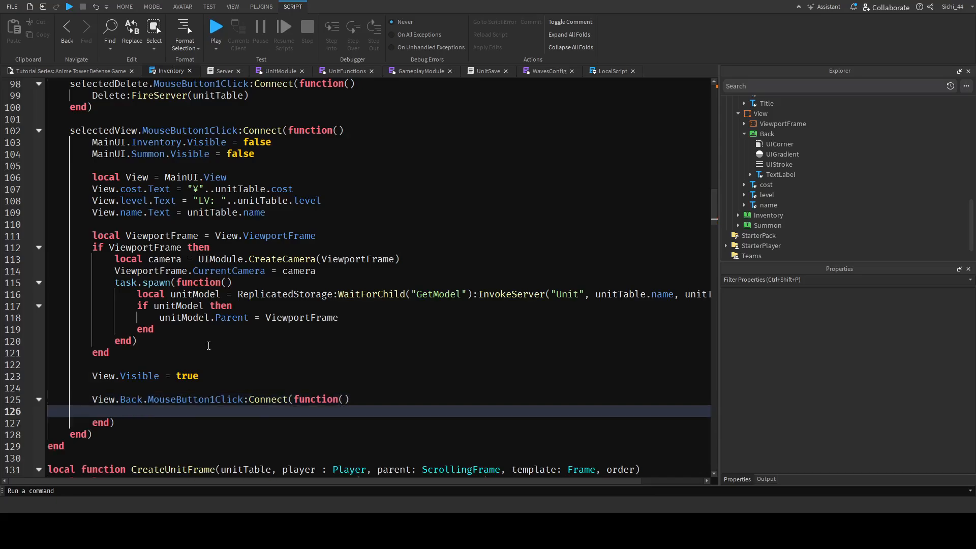
{"action": "type", "text": "MainUI.View.Visible = false"}
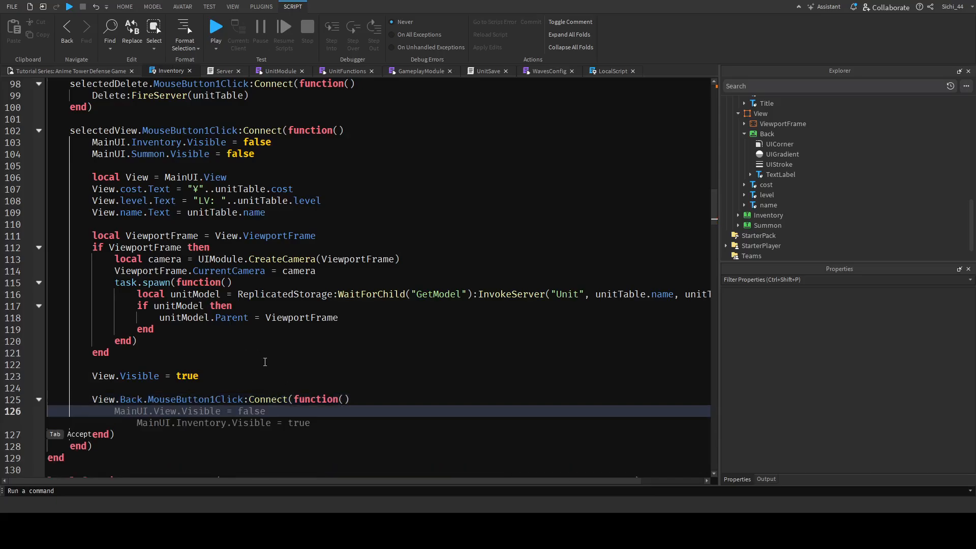
Begin a ViewportFrame:FindFirstChild lookup inside the Back handler
{"action": "scroll", "scroll_direction": "down", "scroll_amount": 3}
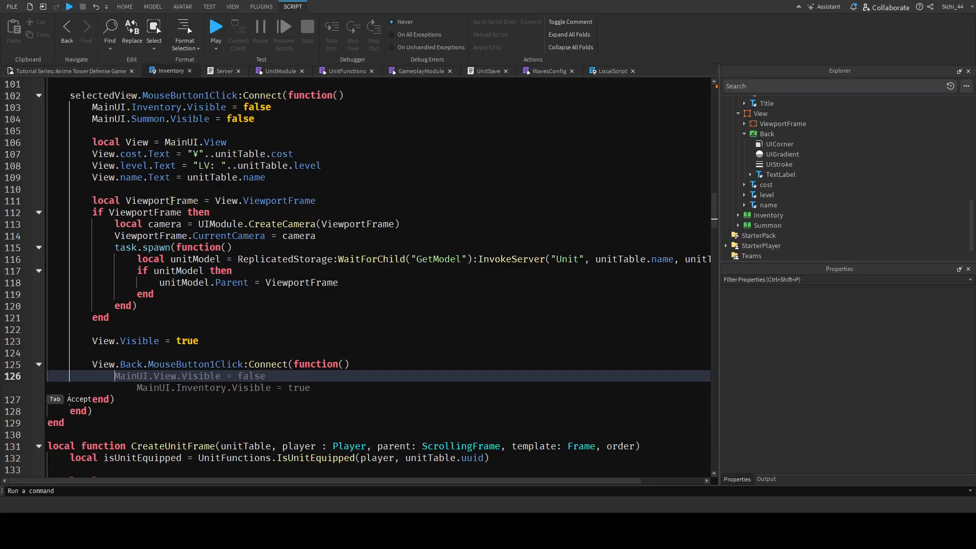
{"action": "type", "text": "view"}
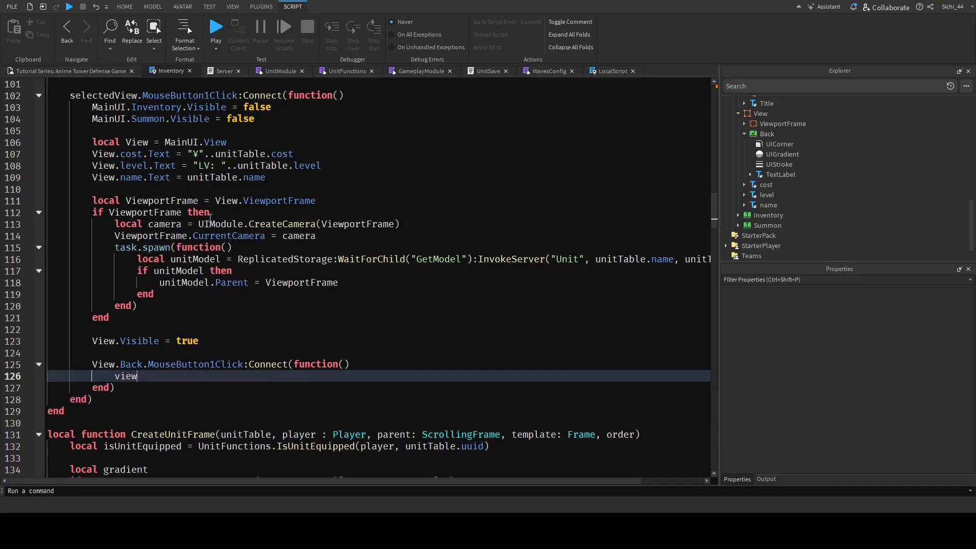
{"action": "type", "text": "ViewportFrame"}
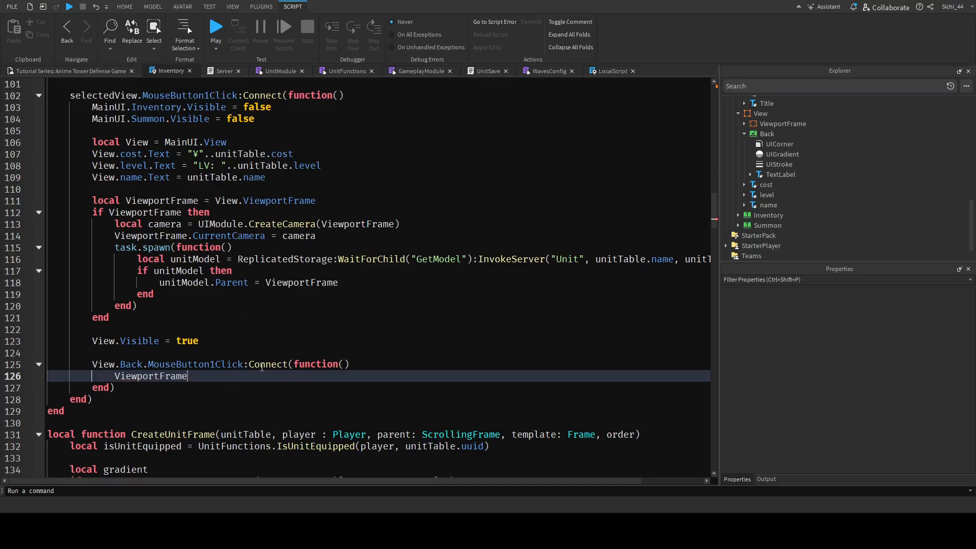
{"action": "left_click", "coordinate": [745, 124]}
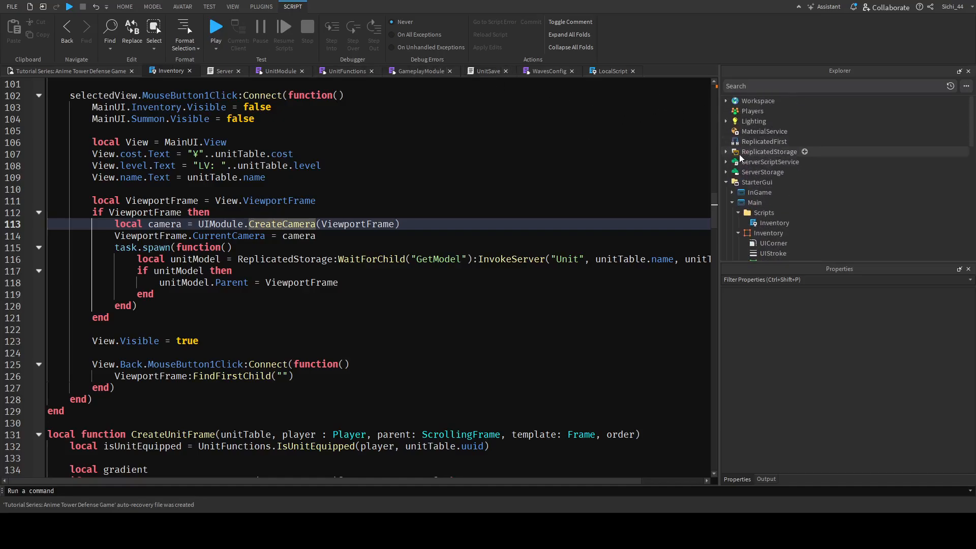
Open UIModule and read how CreateCamera creates a camera named 'Camera'
{"action": "left_click", "coordinate": [726, 152]}
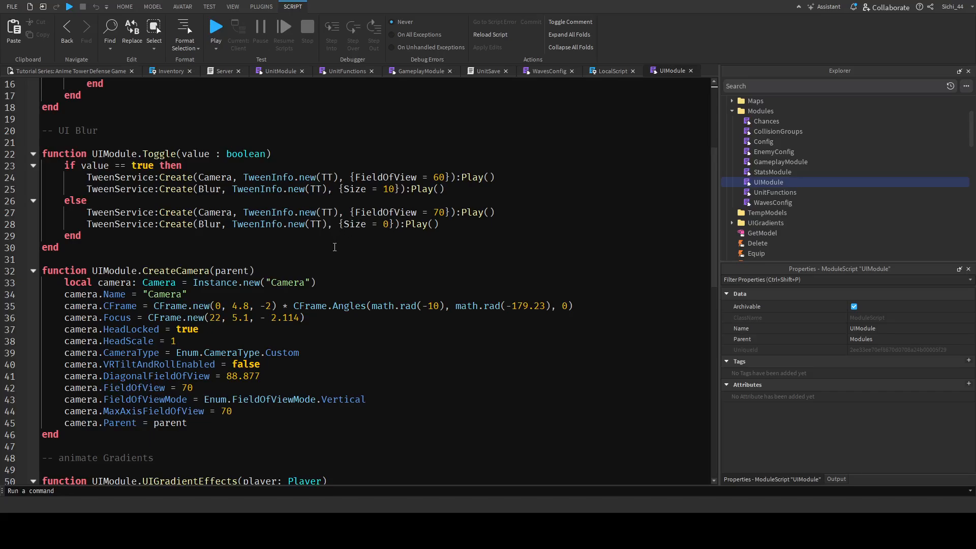
{"action": "mouse_move", "coordinate": [170, 299]}
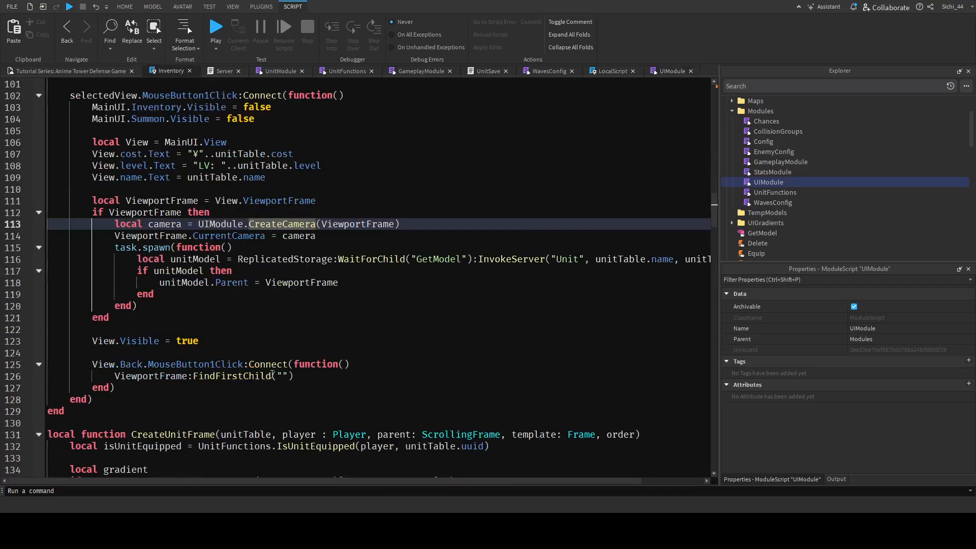
In the Back handler, destroy the viewport's Camera and Model
{"action": "type", "text": "Camera"}
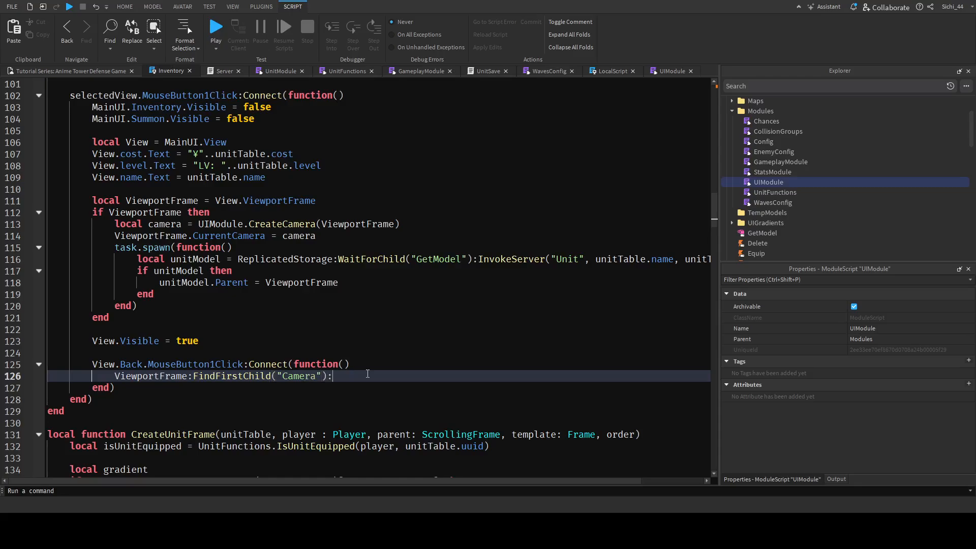
{"action": "type", "text": "Destroy()"}
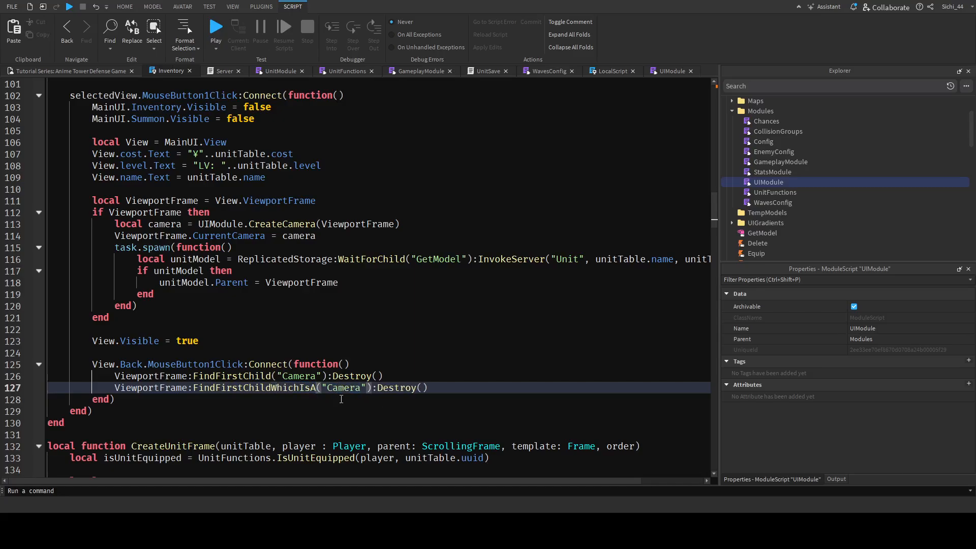
{"action": "type", "text": "Model"}
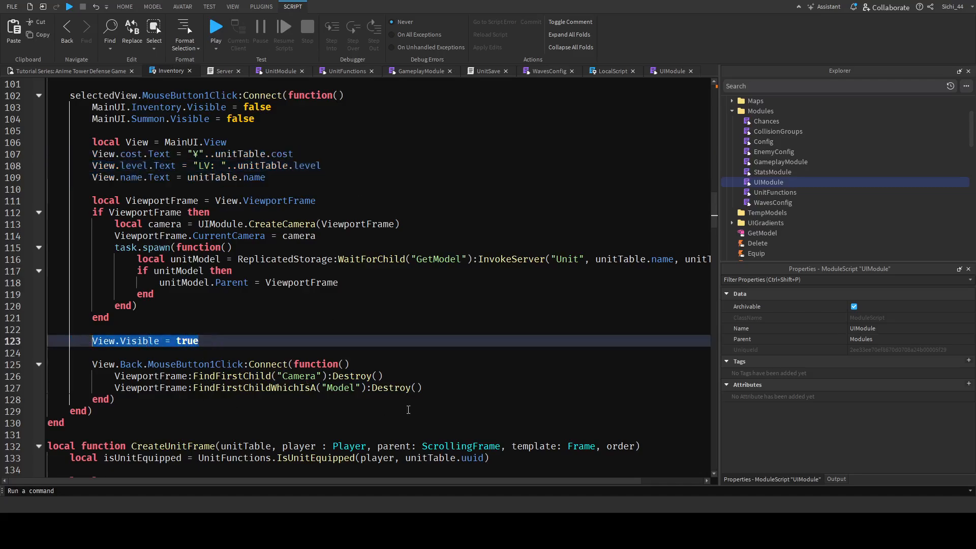
Hide the View frame and make MainUI Inventory and Summon visible again
{"action": "type", "text": "View.Visible = true"}
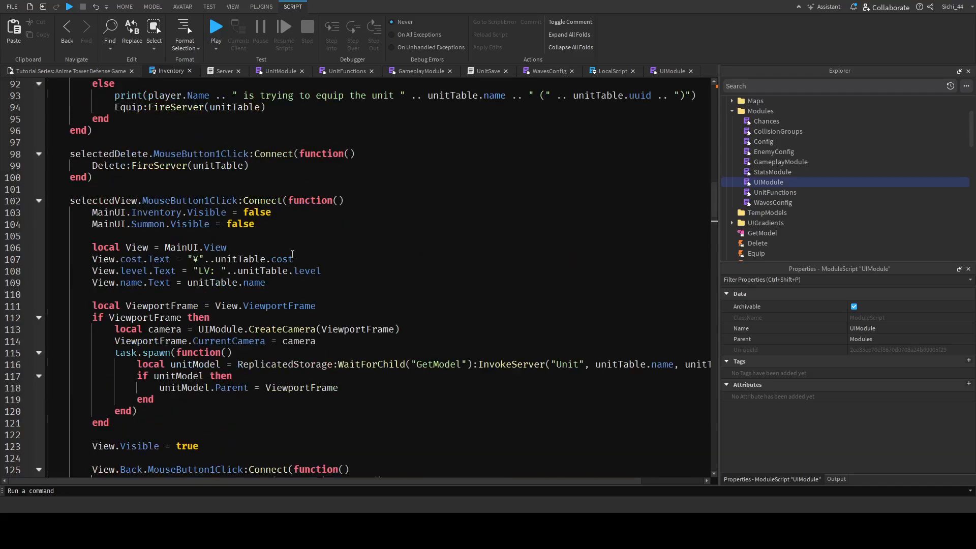
{"action": "scroll", "scroll_direction": "down", "scroll_amount": 3}
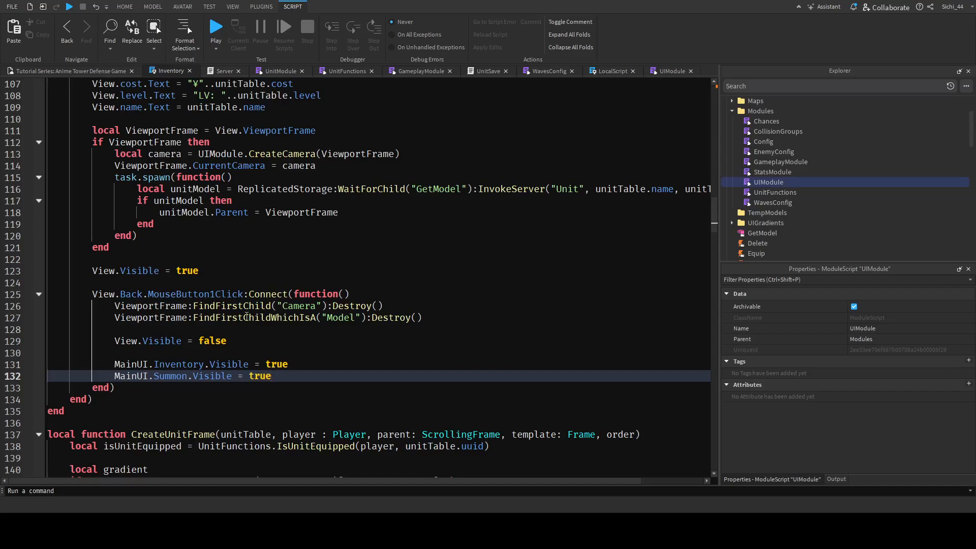
{"action": "type", "text": "inv"}
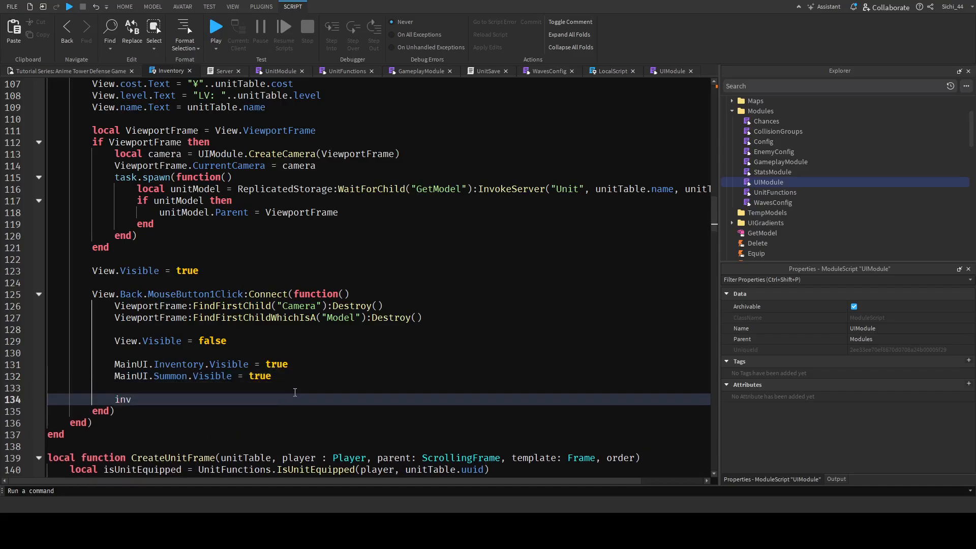
{"action": "type", "text": "Inventory.Visible = t"}
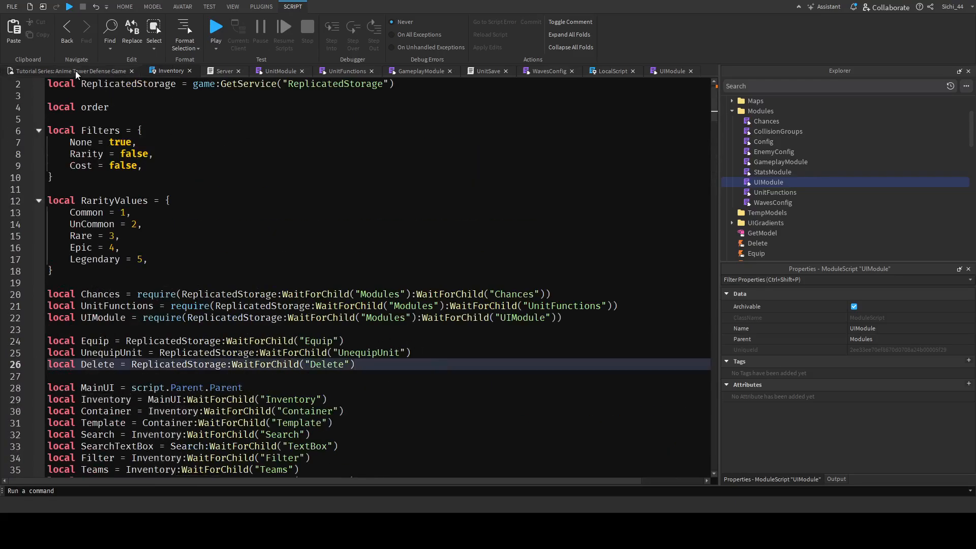
{"action": "left_click", "coordinate": [124, 6]}
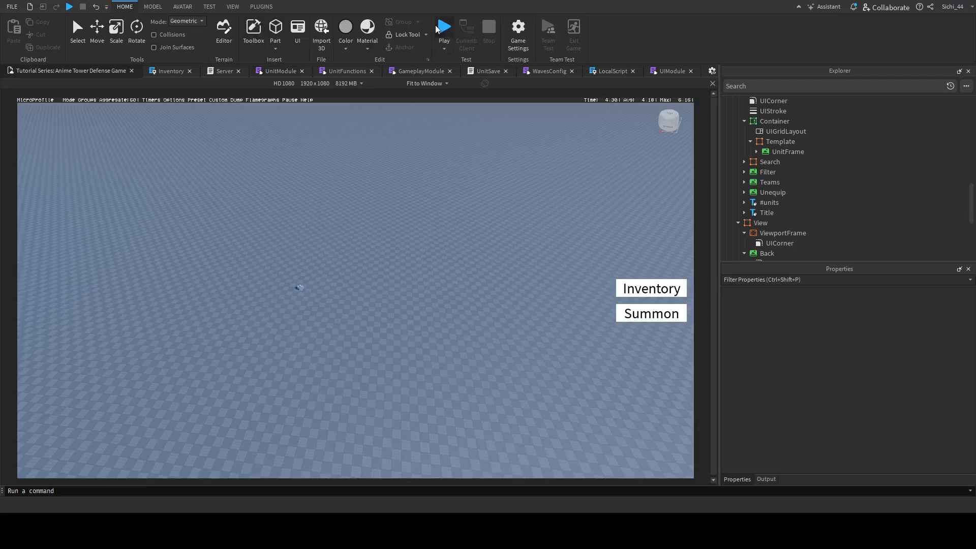
Playtest viewing CUnit and pressing Back, revealing a line-127 nil Destroy error, then stop
{"action": "left_click", "coordinate": [444, 27]}
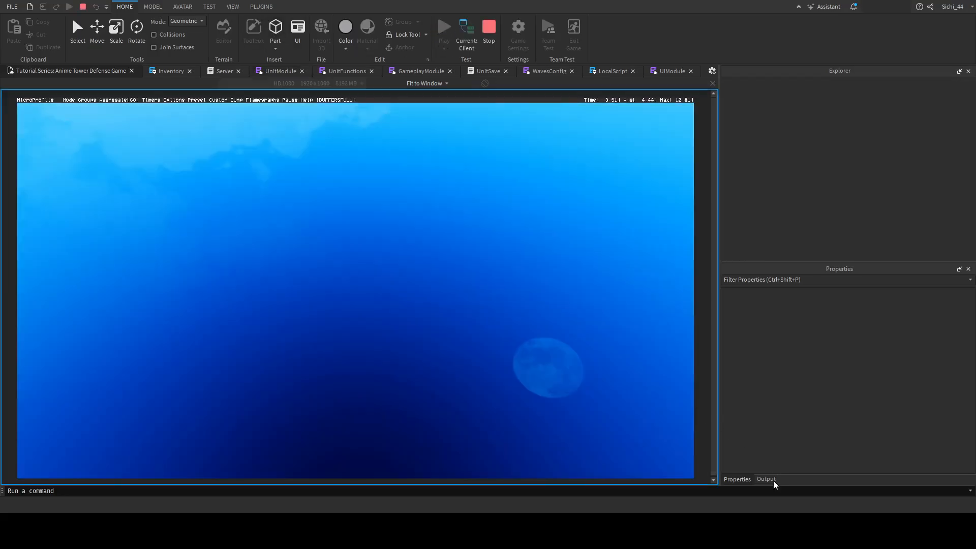
{"action": "left_click", "coordinate": [444, 27]}
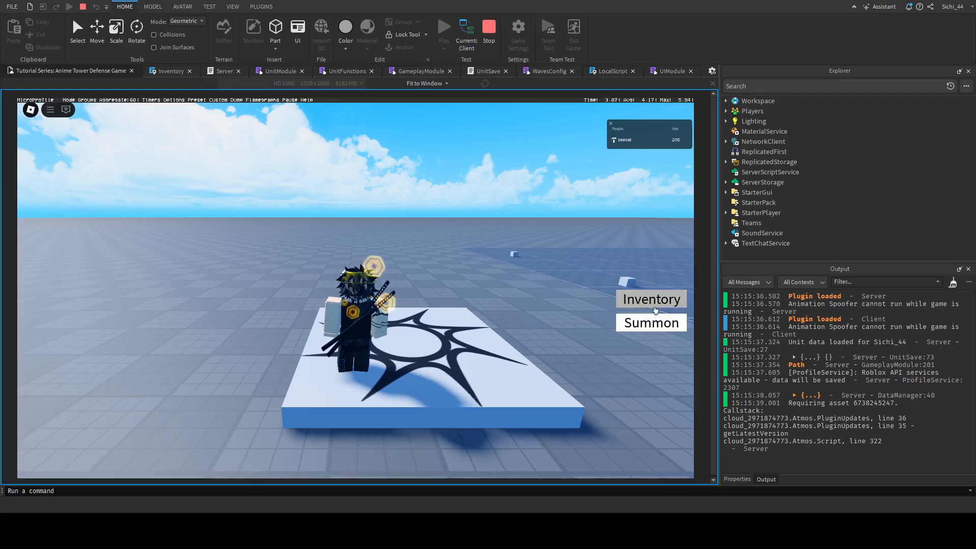
{"action": "left_click", "coordinate": [651, 323]}
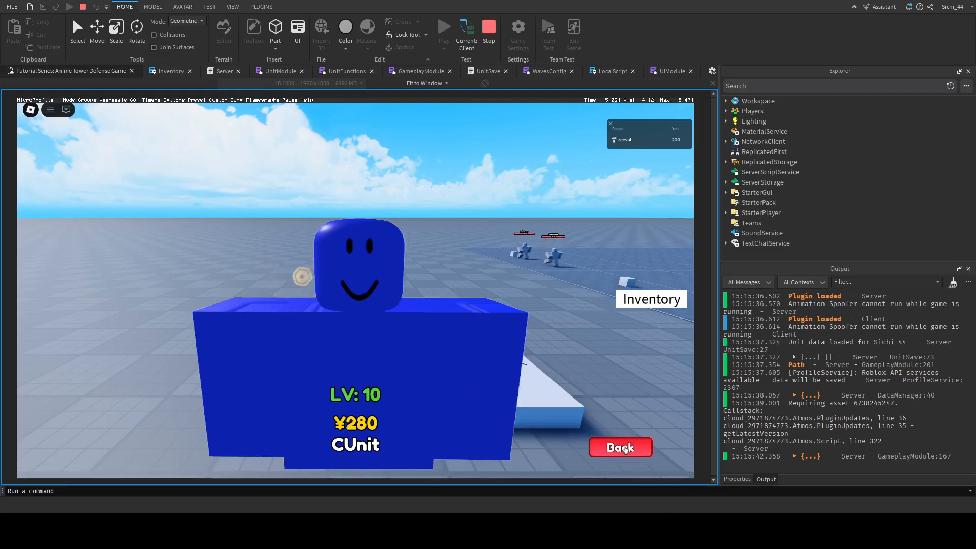
{"action": "left_click", "coordinate": [651, 299]}
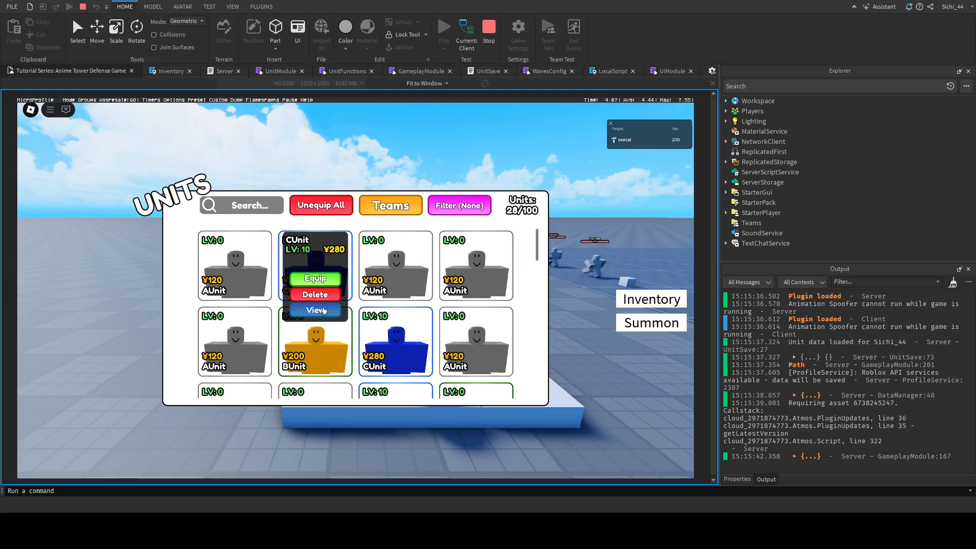
{"action": "left_click", "coordinate": [315, 311]}
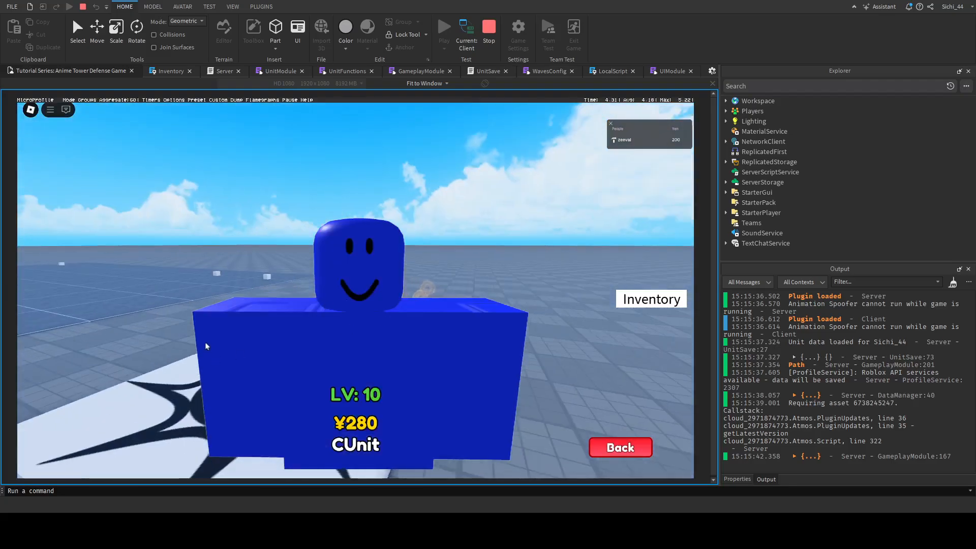
{"action": "left_click", "coordinate": [651, 299]}
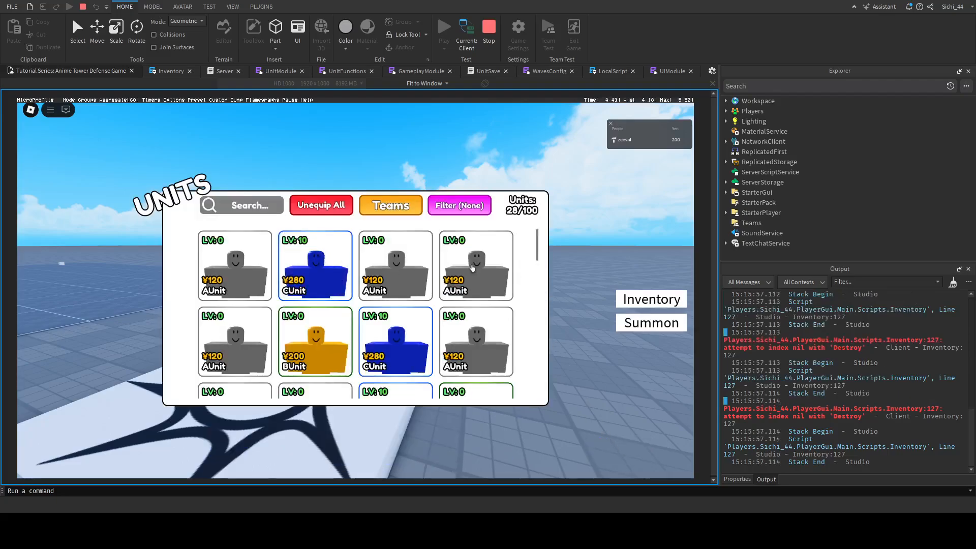
{"action": "left_click", "coordinate": [476, 265]}
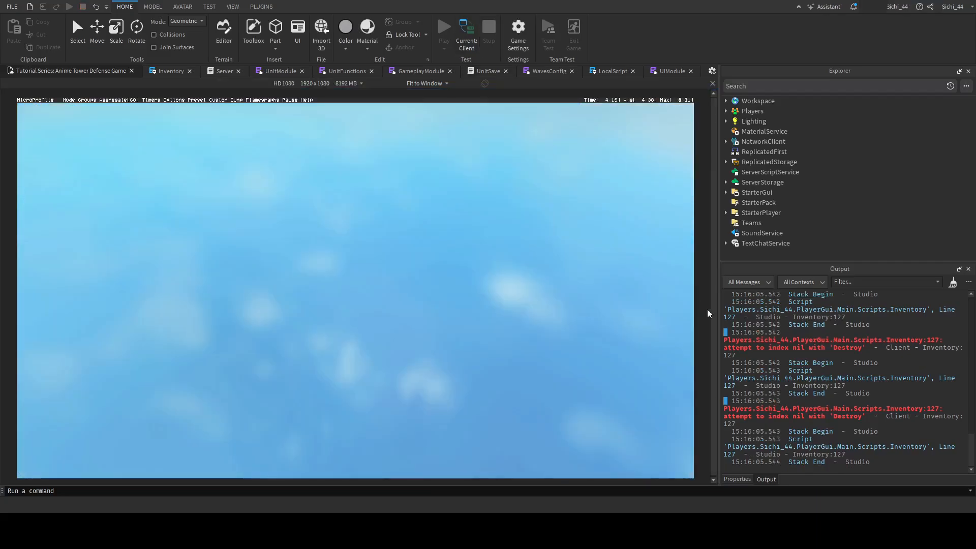
Rename the Inventory button to InventoryButton and update the script's MainUI.Inventory reference
{"action": "left_click", "coordinate": [444, 27]}
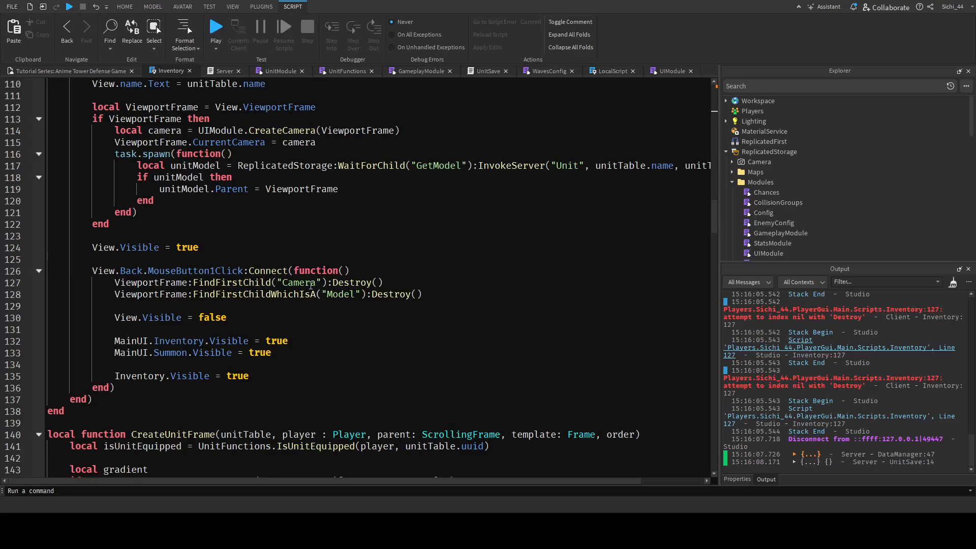
{"action": "left_click", "coordinate": [311, 282]}
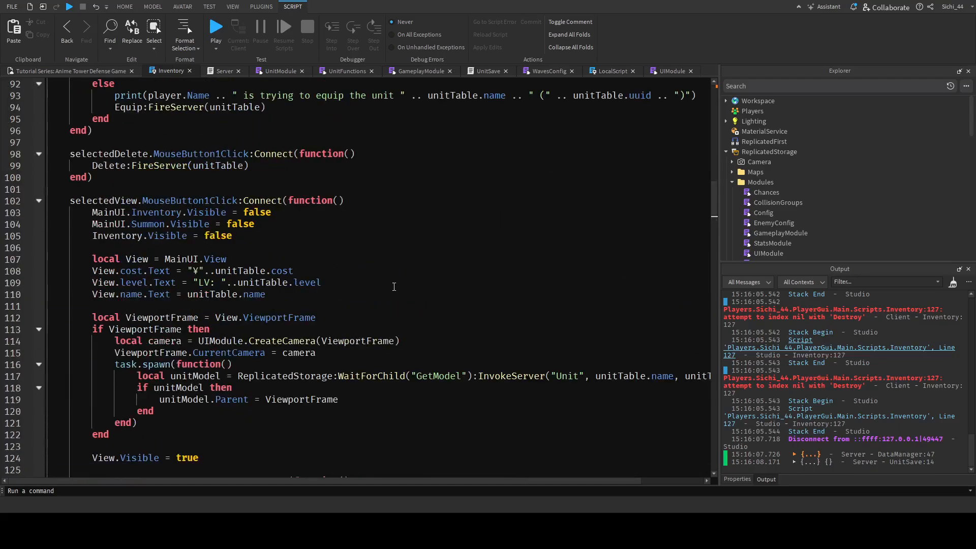
{"action": "left_click", "coordinate": [158, 213]}
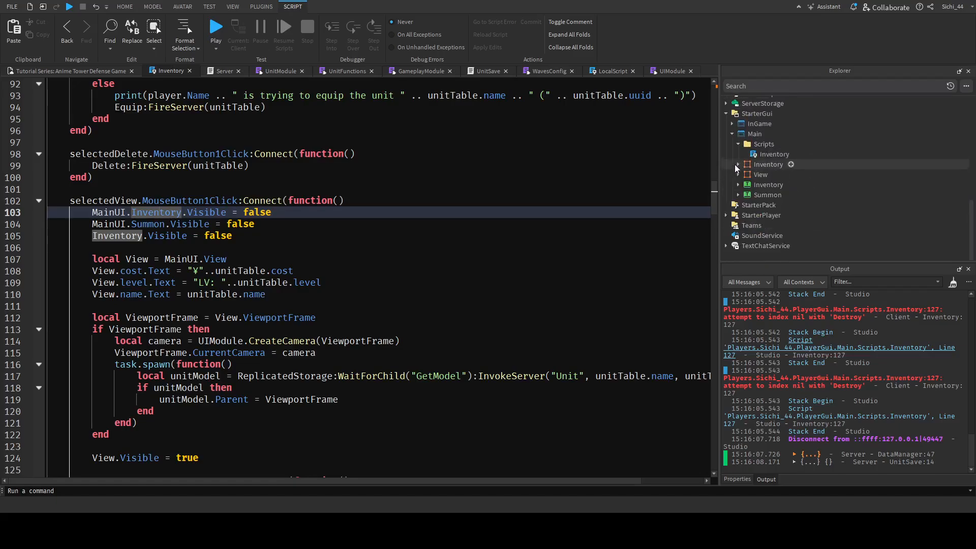
{"action": "mouse_move", "coordinate": [768, 185]}
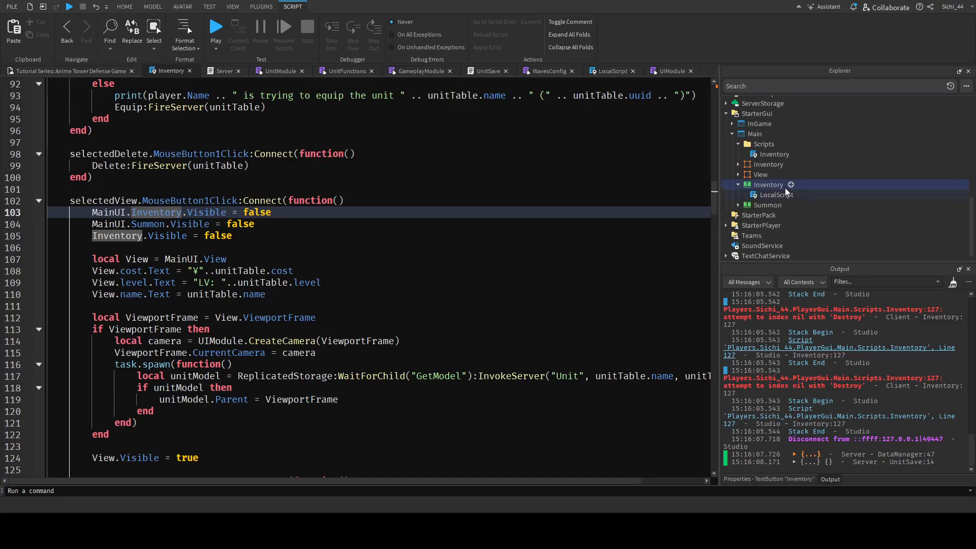
{"action": "double_click", "coordinate": [768, 184]}
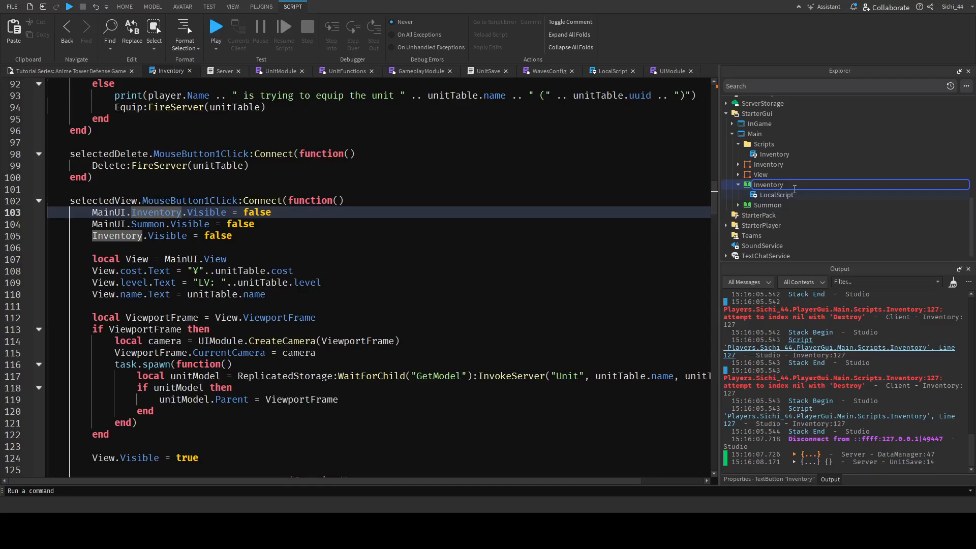
{"action": "type", "text": "InventoryButton"}
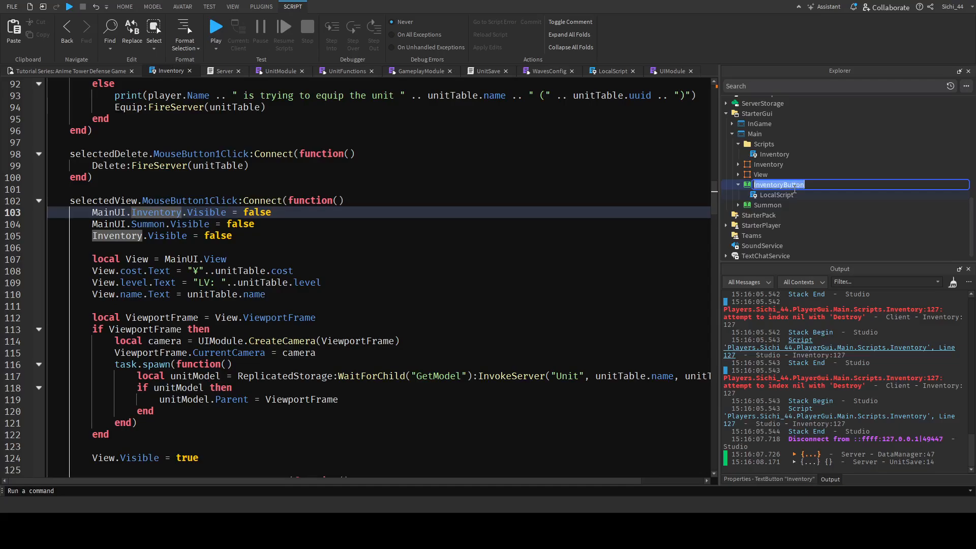
{"action": "type", "text": "InventoryButton"}
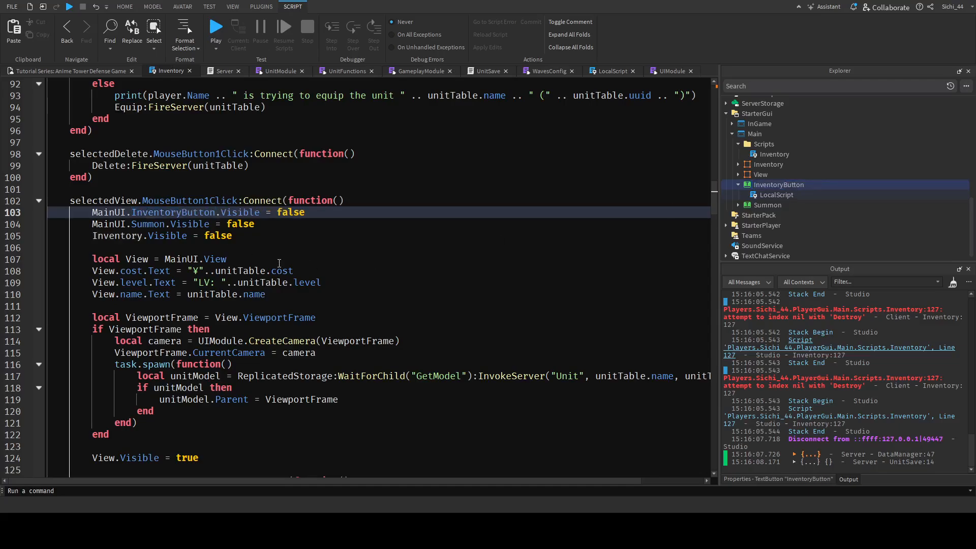
{"action": "scroll", "scroll_direction": "down", "scroll_amount": 3}
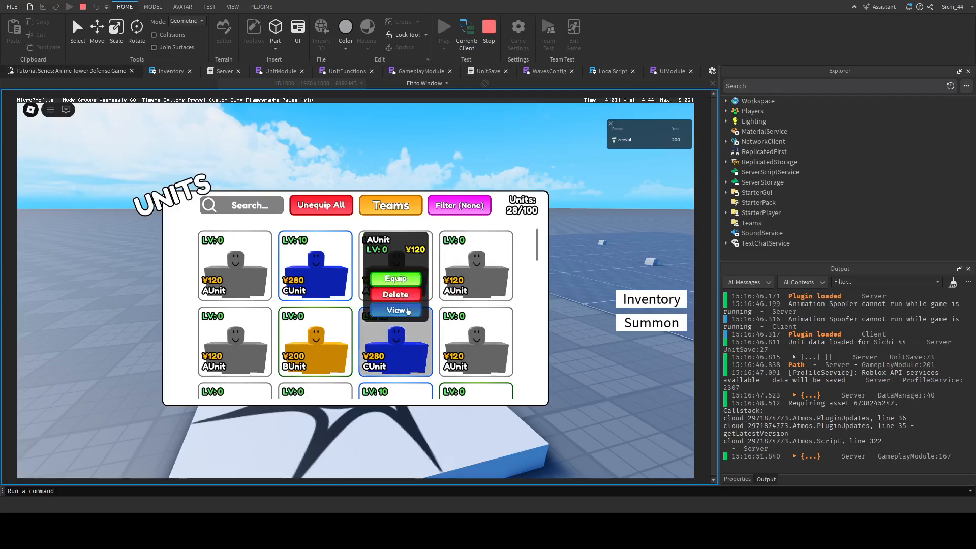
View AUnit, inspect duplicate Cameras and AUnit models in ViewportFrame, then stop
{"action": "left_click", "coordinate": [395, 310]}
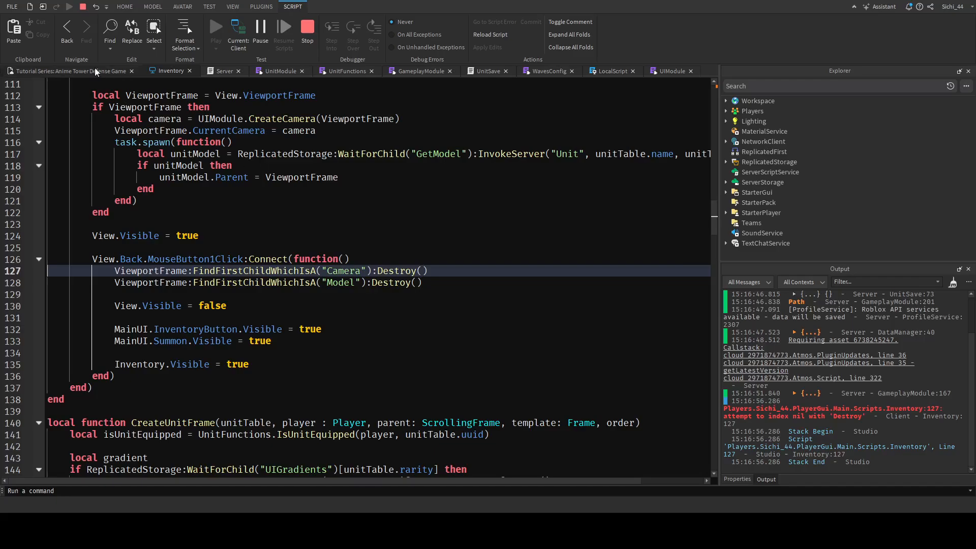
{"action": "left_click", "coordinate": [124, 6]}
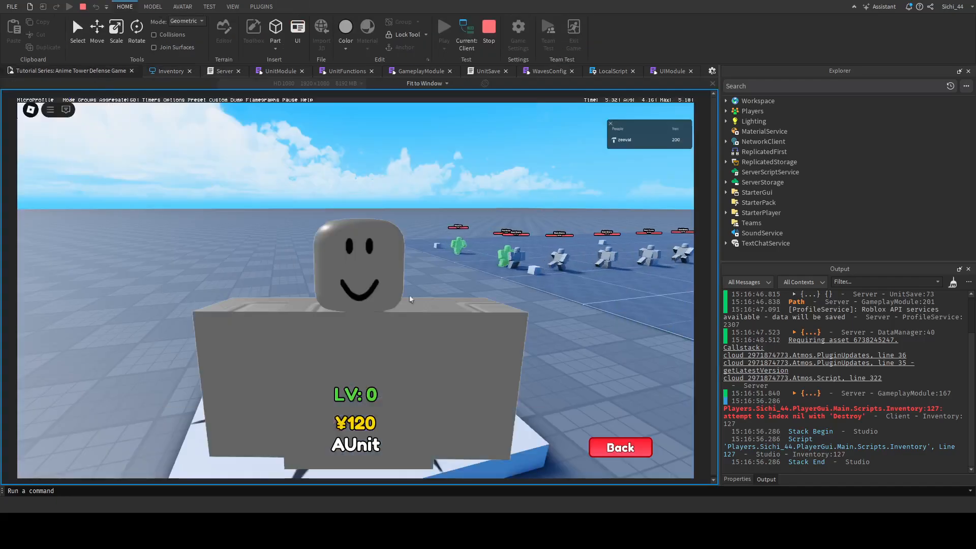
{"action": "left_click", "coordinate": [726, 111]}
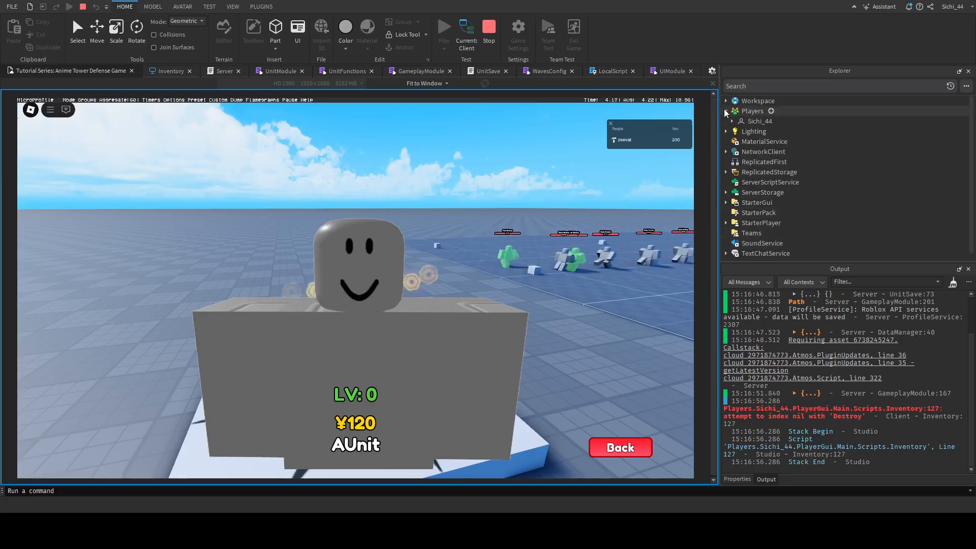
{"action": "left_click", "coordinate": [732, 121]}
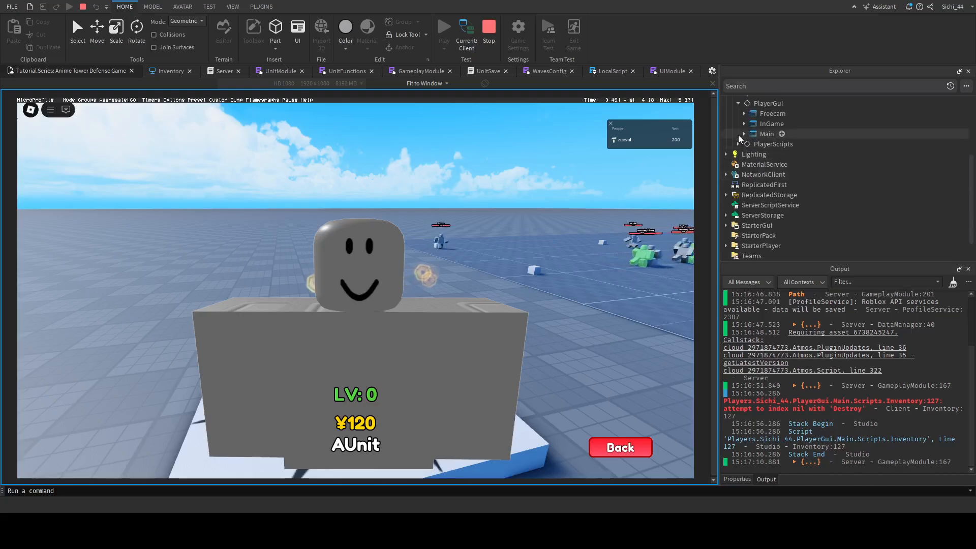
{"action": "left_click", "coordinate": [744, 133]}
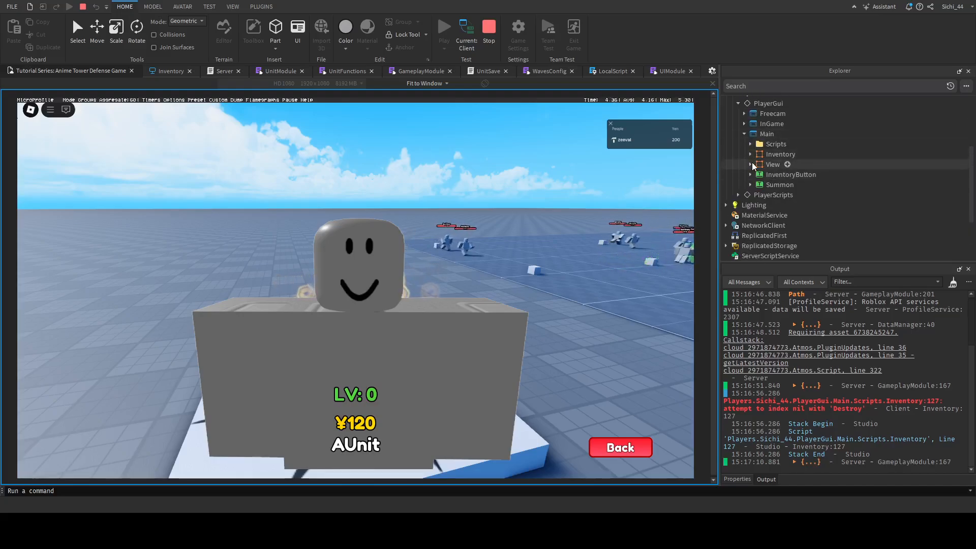
{"action": "left_click", "coordinate": [750, 165]}
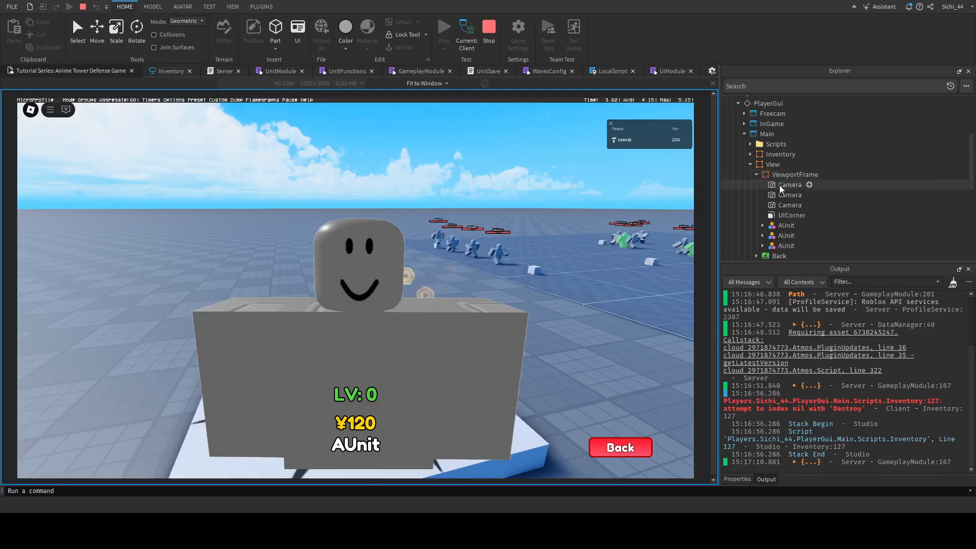
{"action": "left_click", "coordinate": [790, 195]}
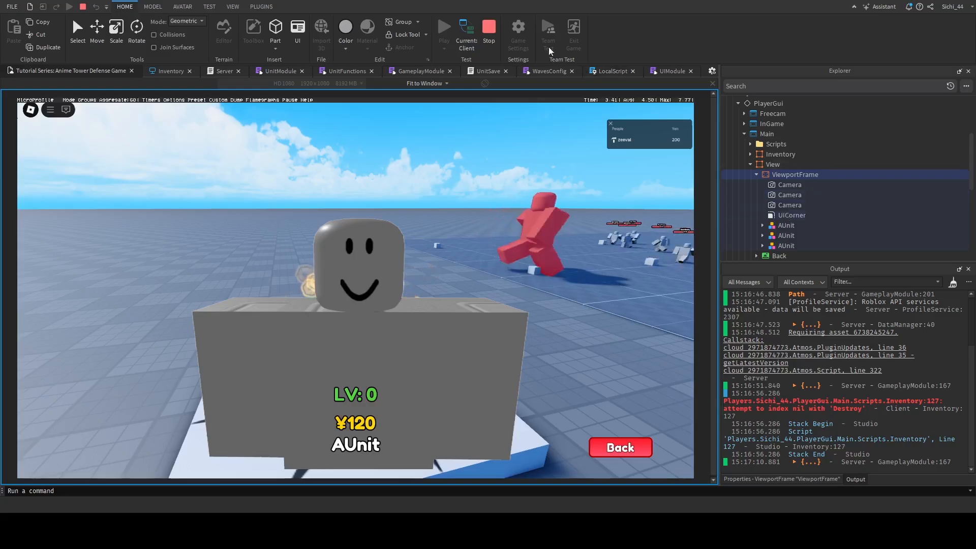
{"action": "left_click", "coordinate": [488, 30]}
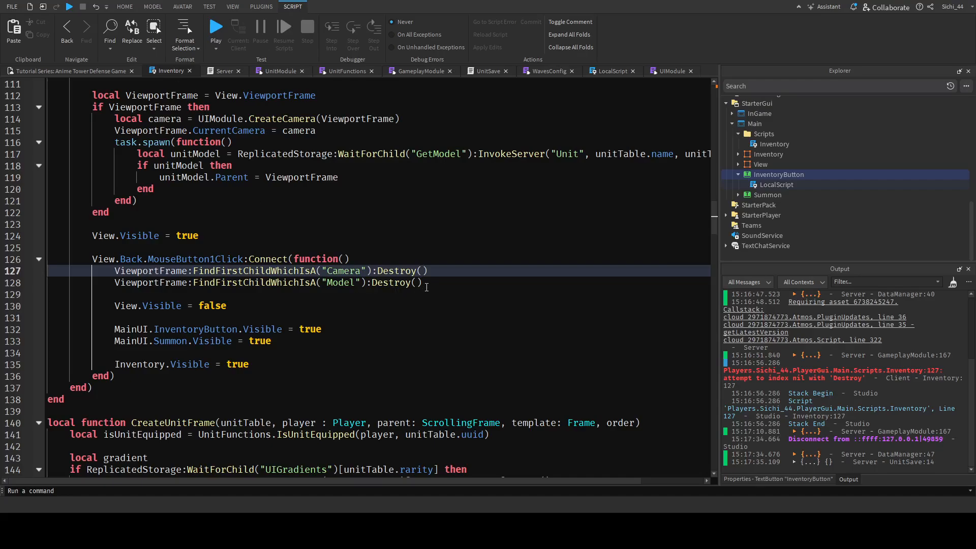
Replace the two Destroy lines with ViewportFrame:ClearAllChildren() and start a playtest
{"action": "left_click_drag", "start_coordinate": [116, 270], "coordinate": [424, 282]}
{"action": "type", "text": "ViewportFrame"}
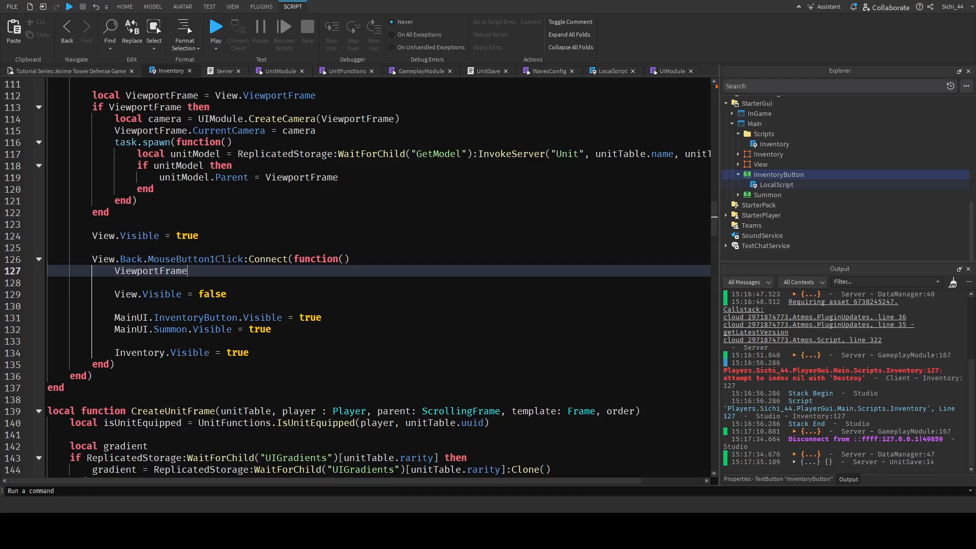
{"action": "type", "text": ":ClearAllChildren()"}
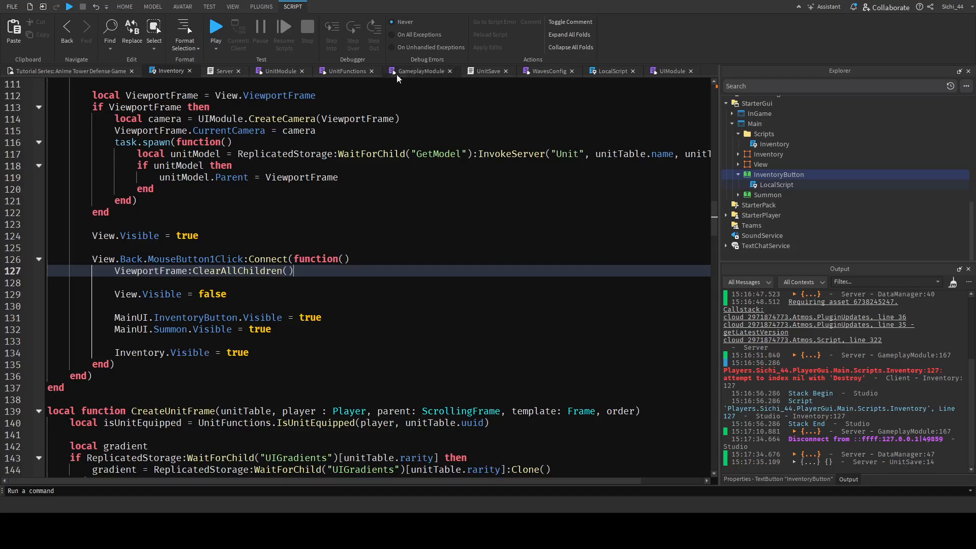
{"action": "left_click", "coordinate": [124, 6]}
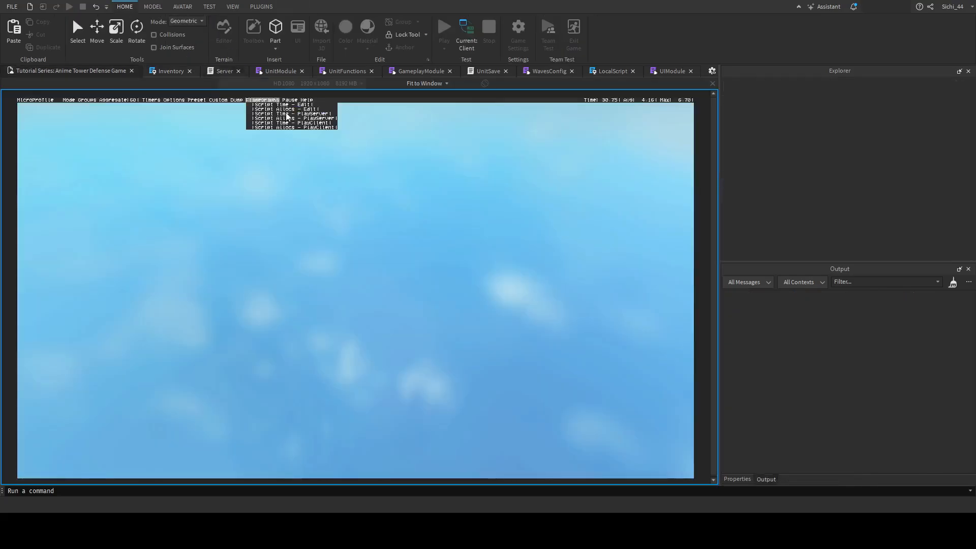
Open the inventory and view AUnit, showing its model, LV: 0 and ¥120 cost
{"action": "left_click", "coordinate": [443, 27]}
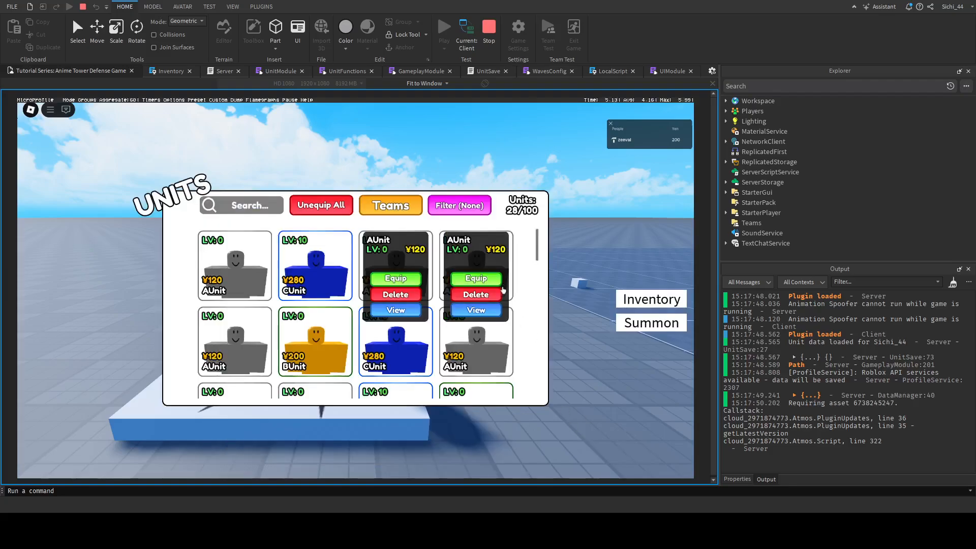
{"action": "left_click", "coordinate": [395, 310]}
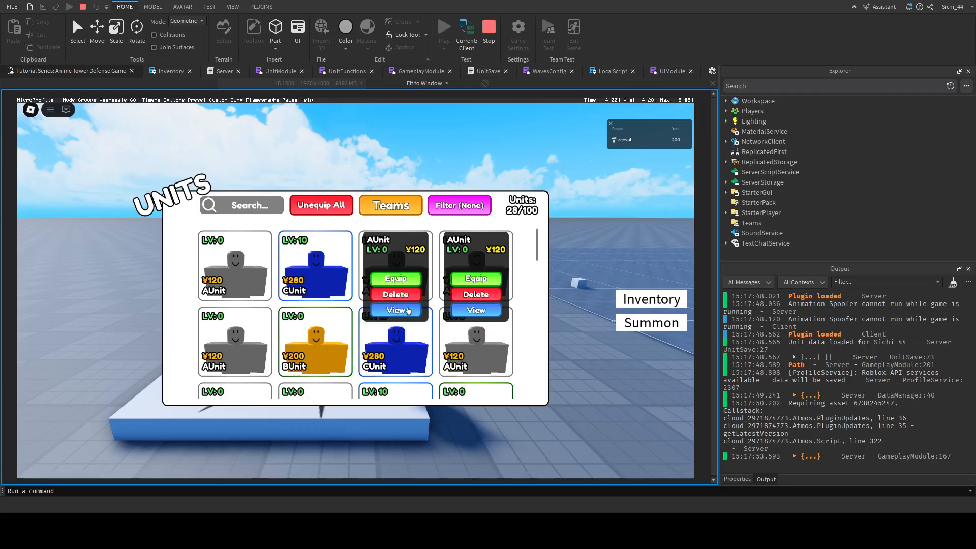
{"action": "left_click", "coordinate": [395, 310]}
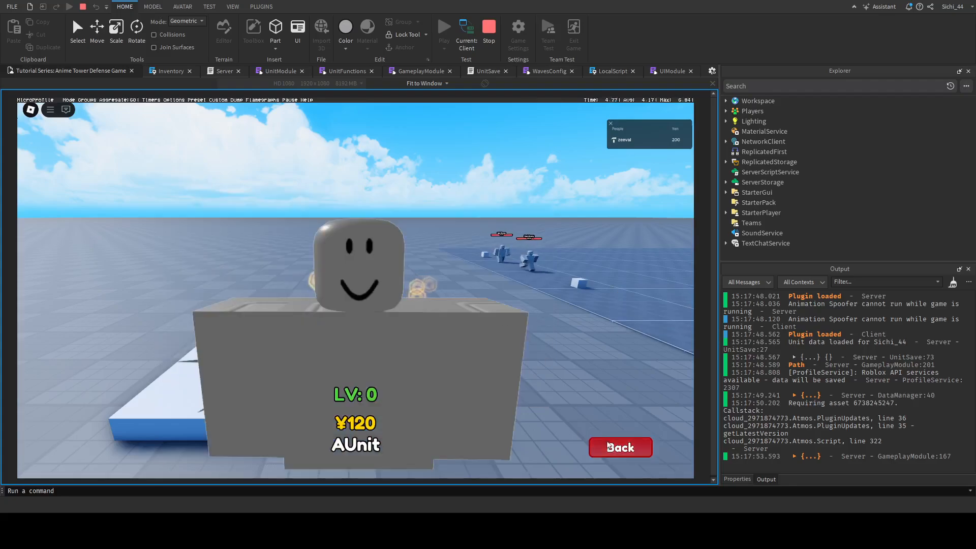